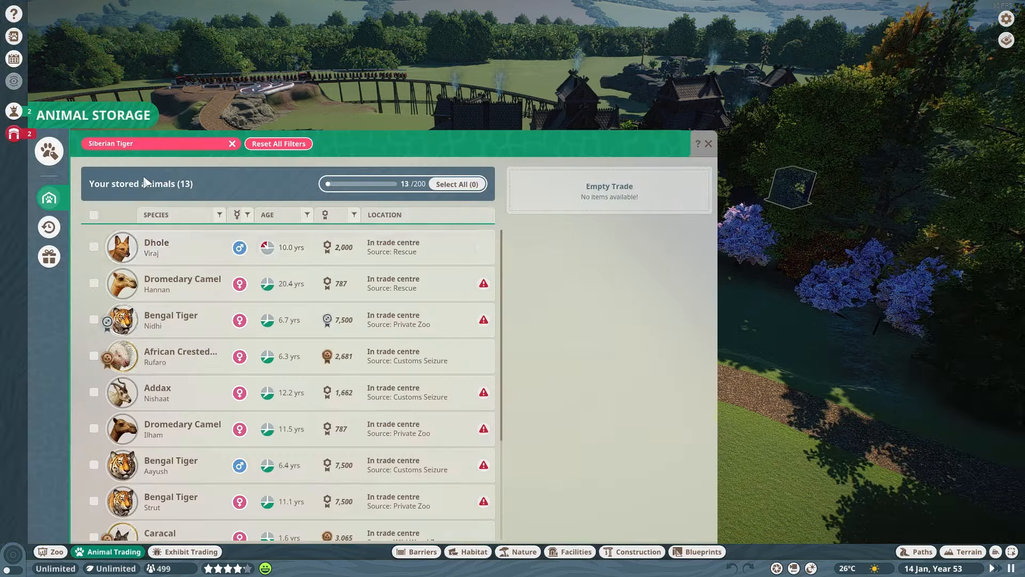
Buy two Siberian tigers from the Animal Market and send them to the tiger habitat
click(48, 151)
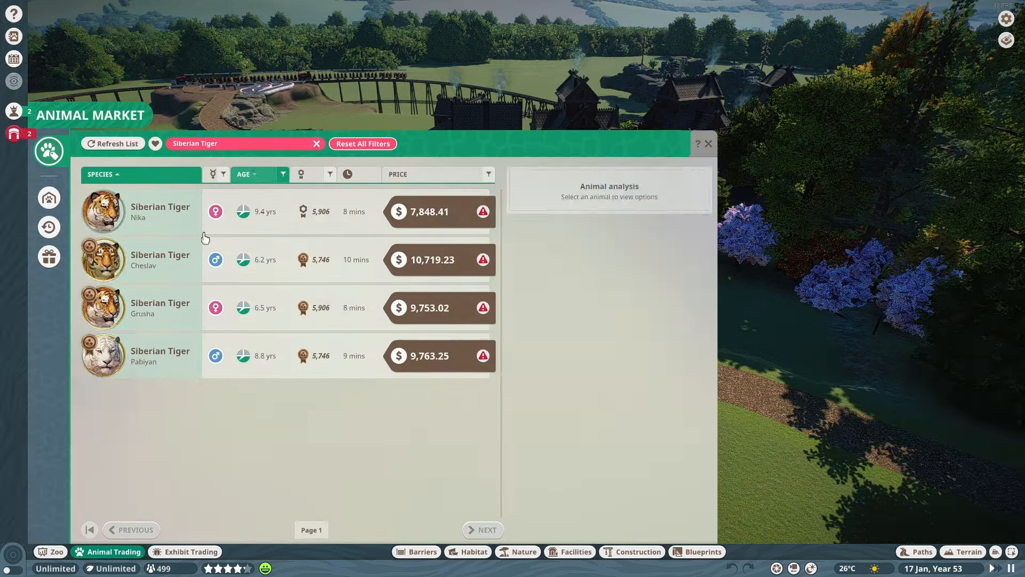
click(160, 308)
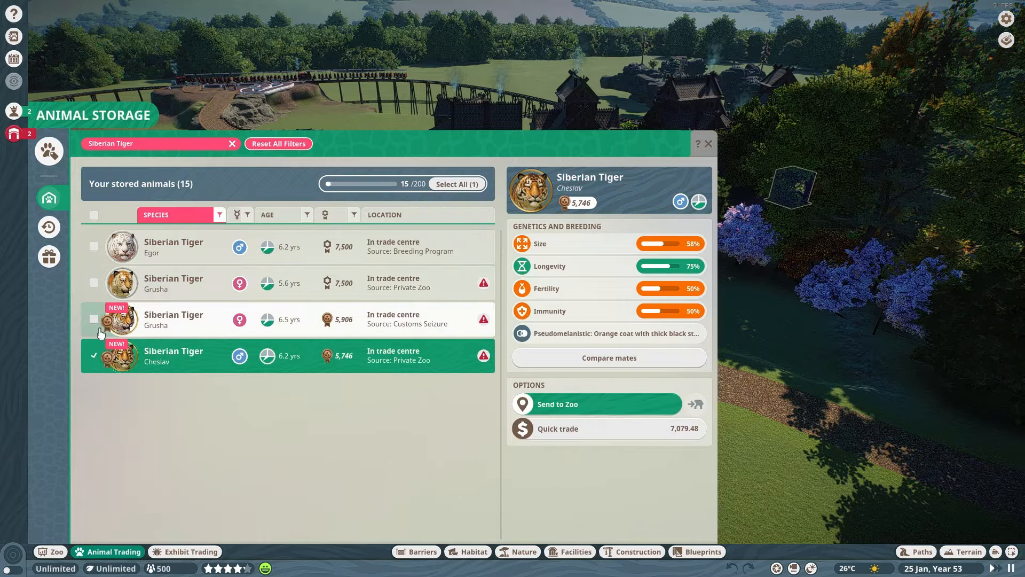
click(597, 404)
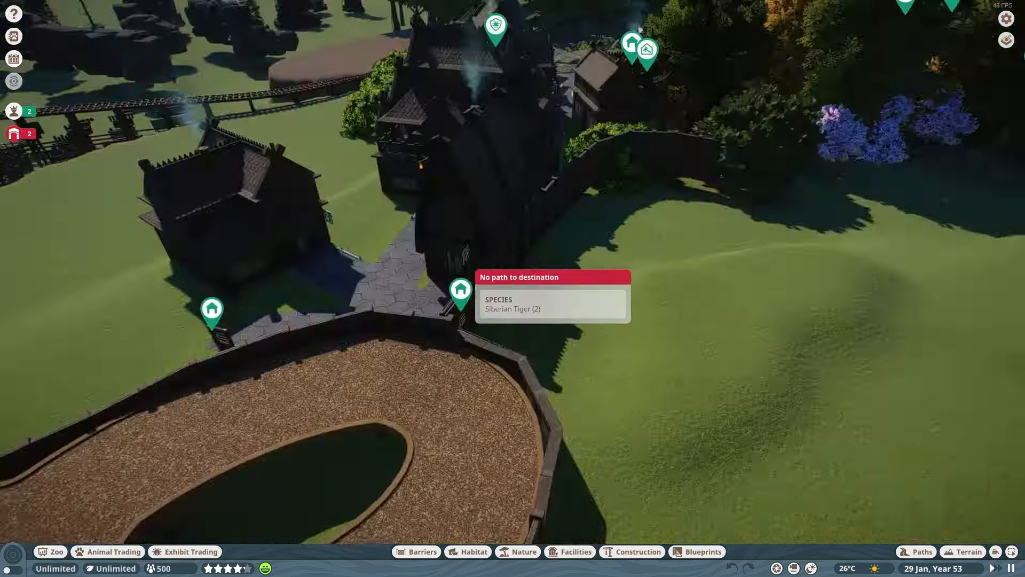
Delete a path section beside the staff building and draw a short wall next to it
click(922, 551)
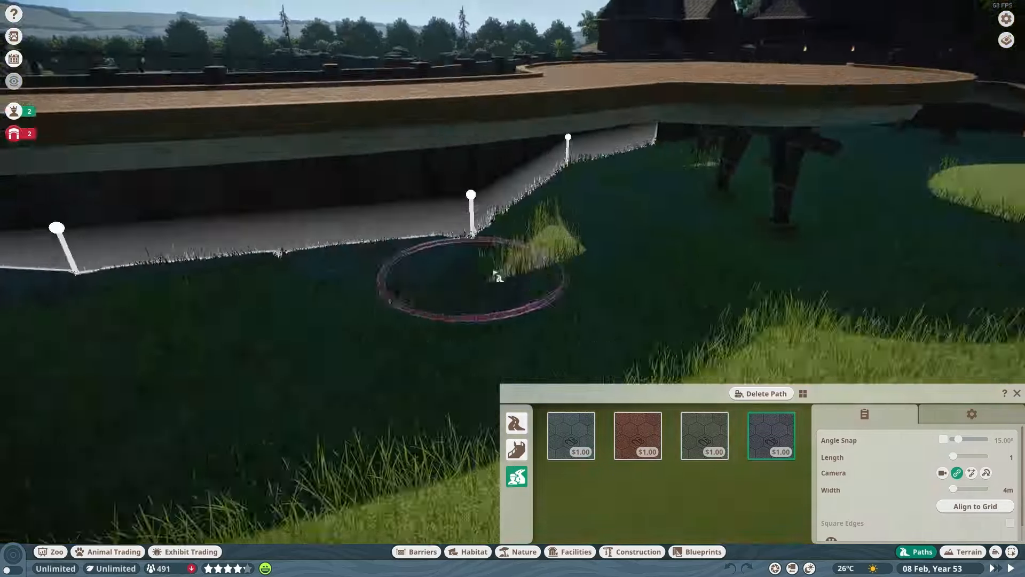
click(971, 413)
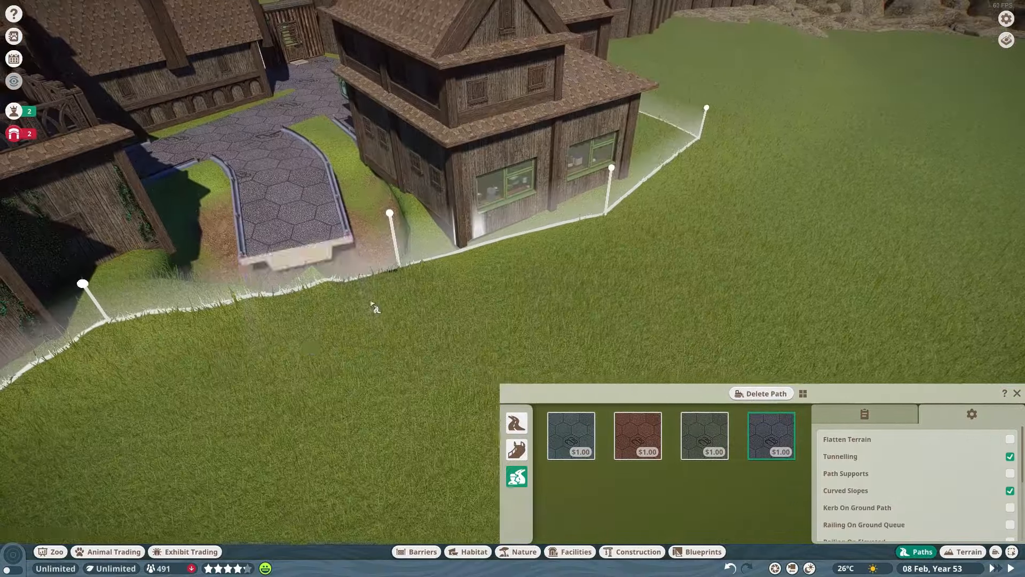
click(422, 551)
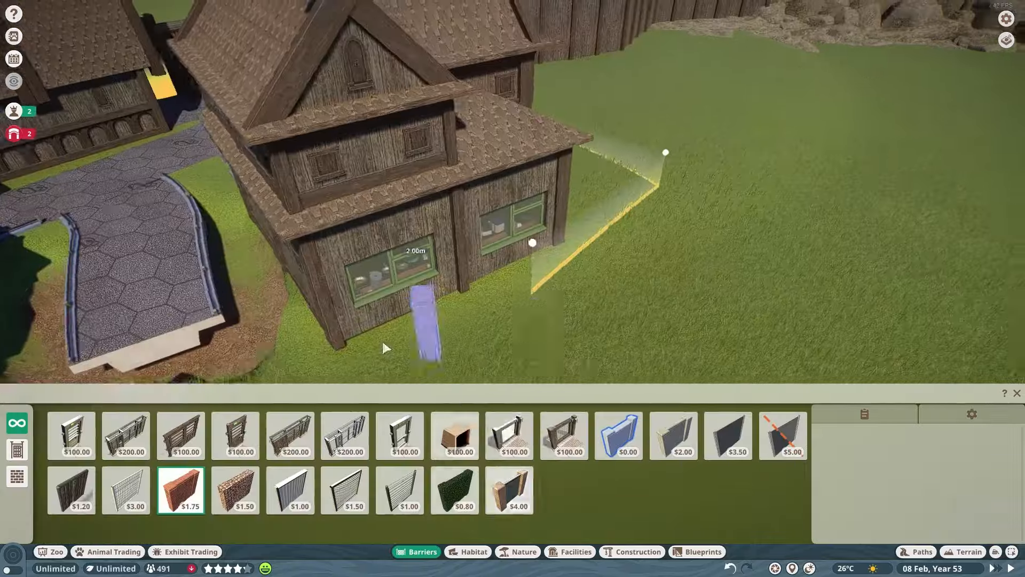
click(922, 551)
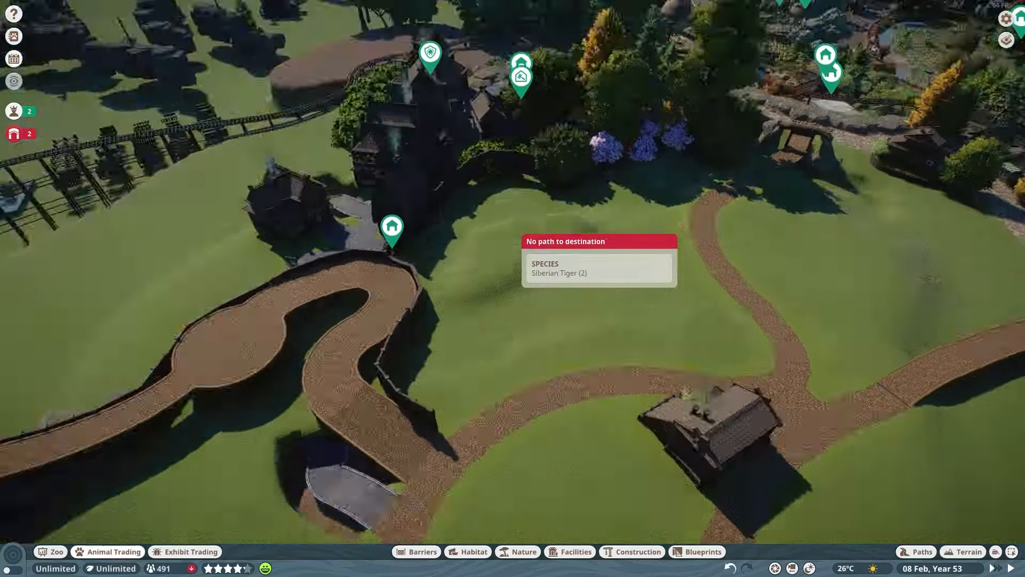
Create a new work zone named Siberian Tiger in the Work Zones editor
click(48, 257)
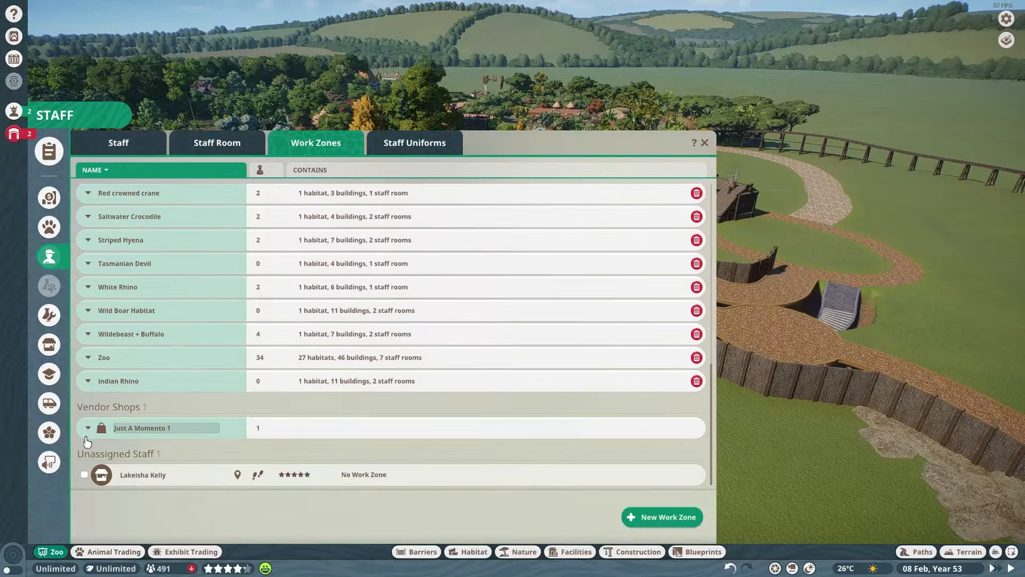
click(661, 517)
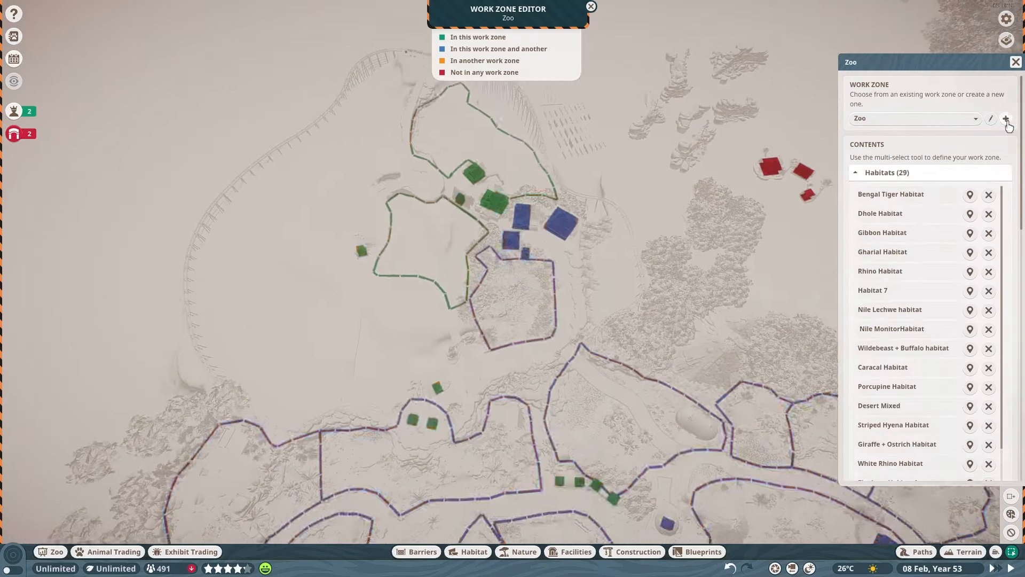
click(1006, 119)
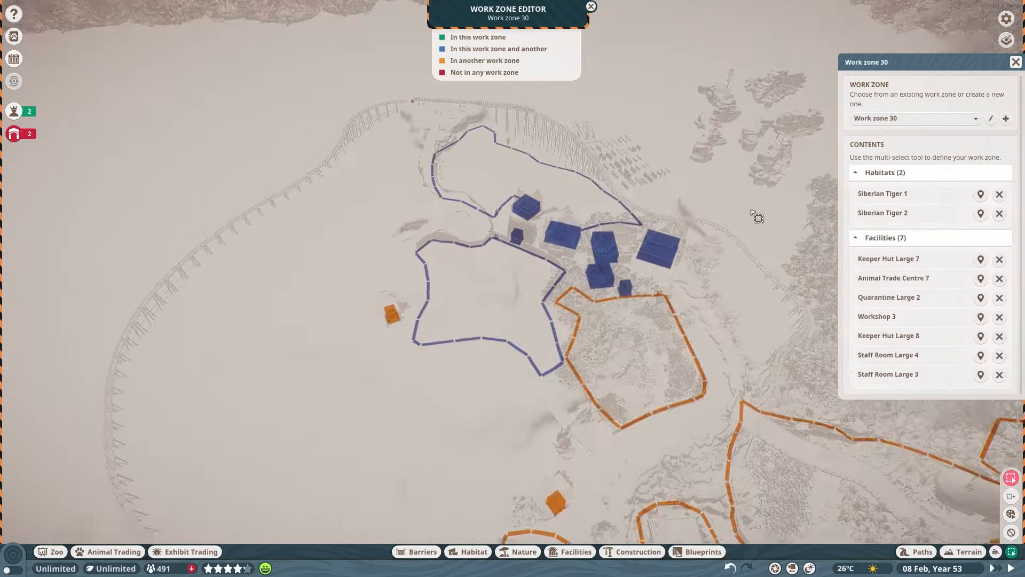
click(911, 118)
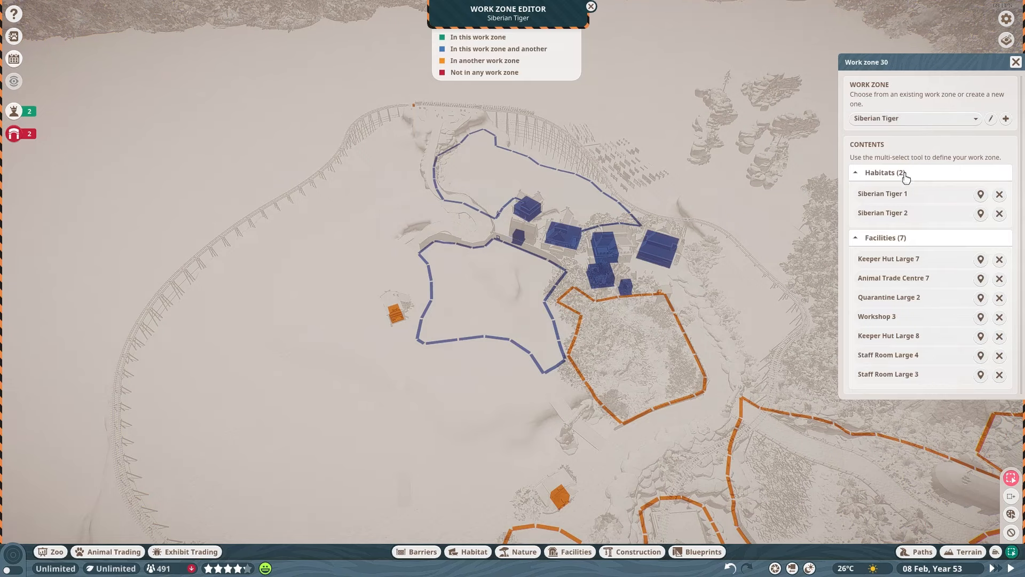
click(48, 258)
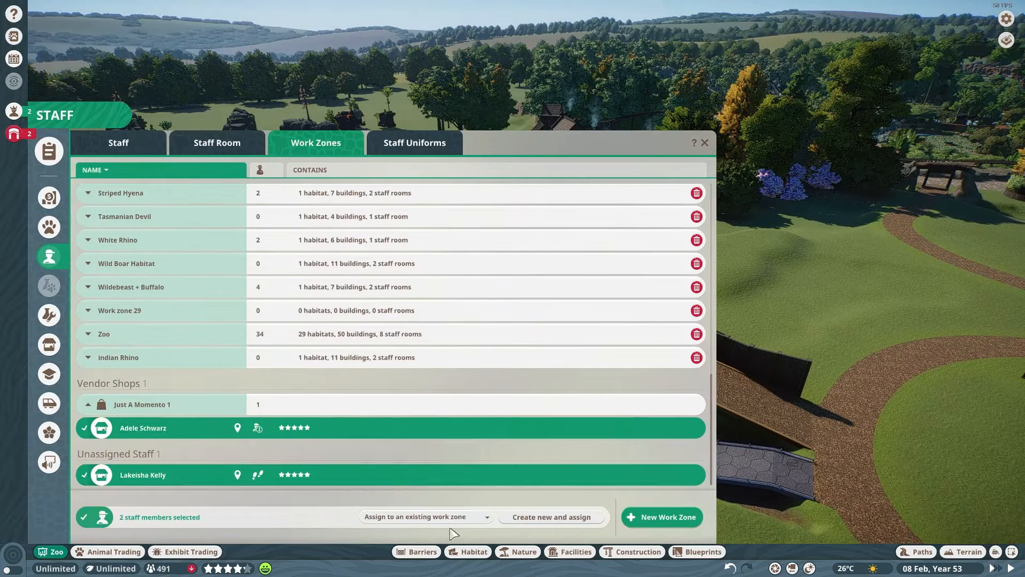
Assign the two selected staff members to the Siberian Tiger work zone
click(119, 142)
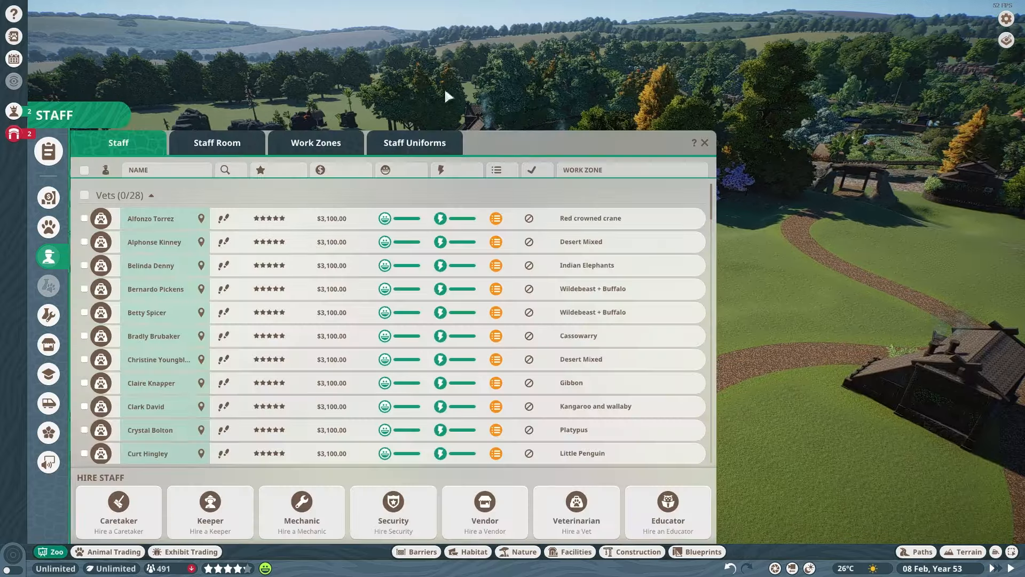
click(315, 142)
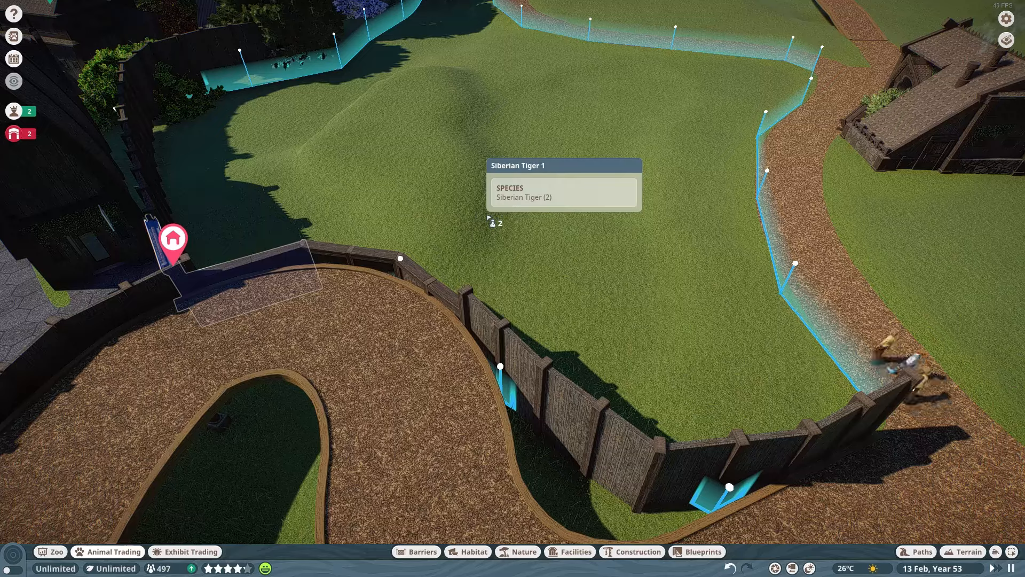
Check the barrier, staff overview and Animal Storage until the tigers roam the grass habitat
click(417, 551)
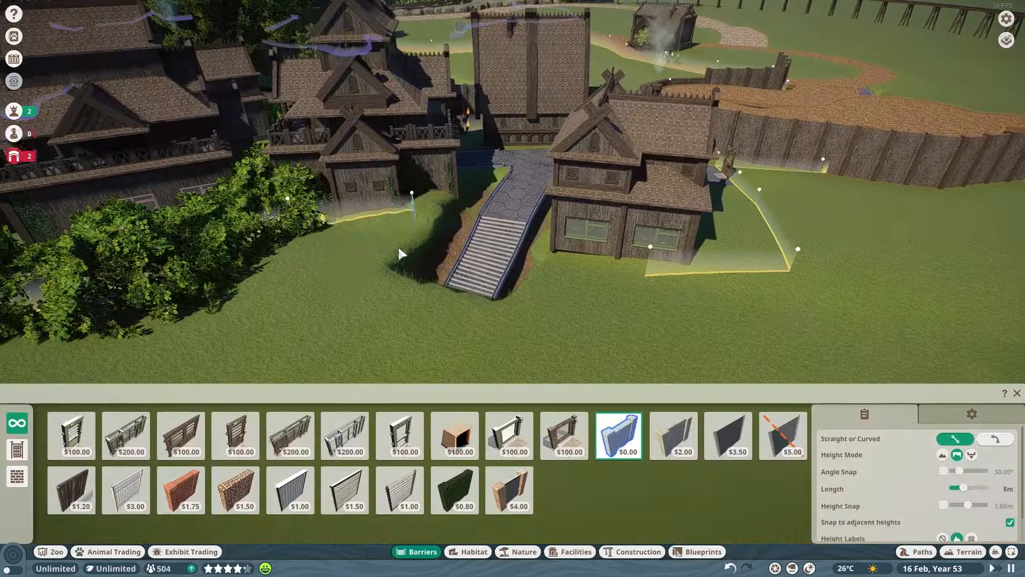
click(49, 255)
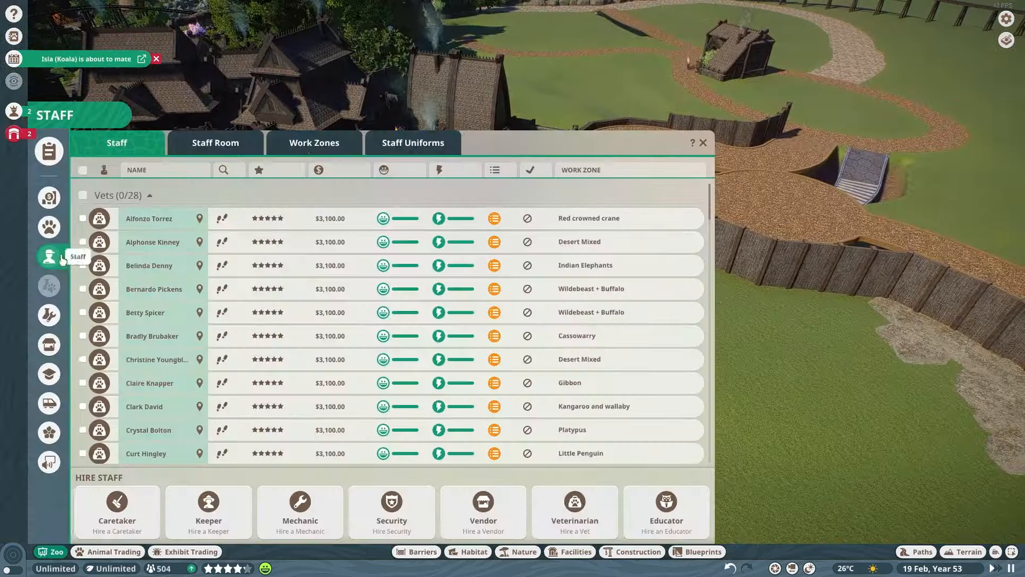
click(703, 142)
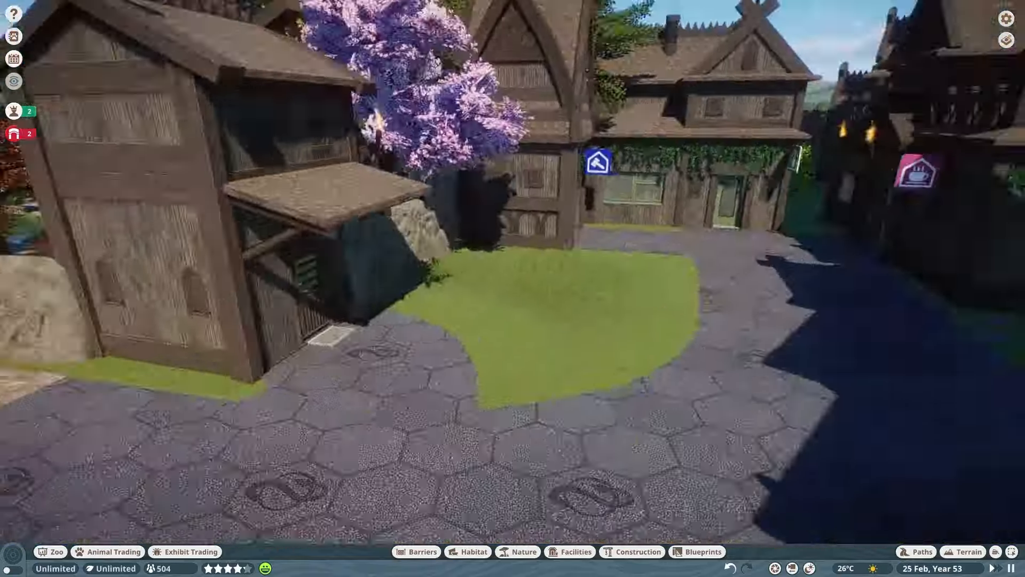
click(106, 551)
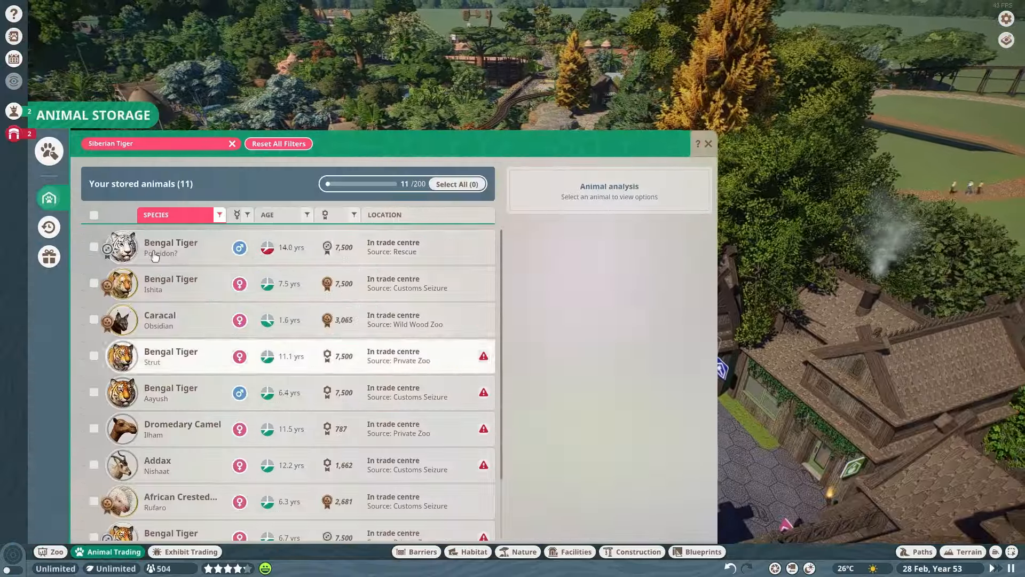
click(708, 144)
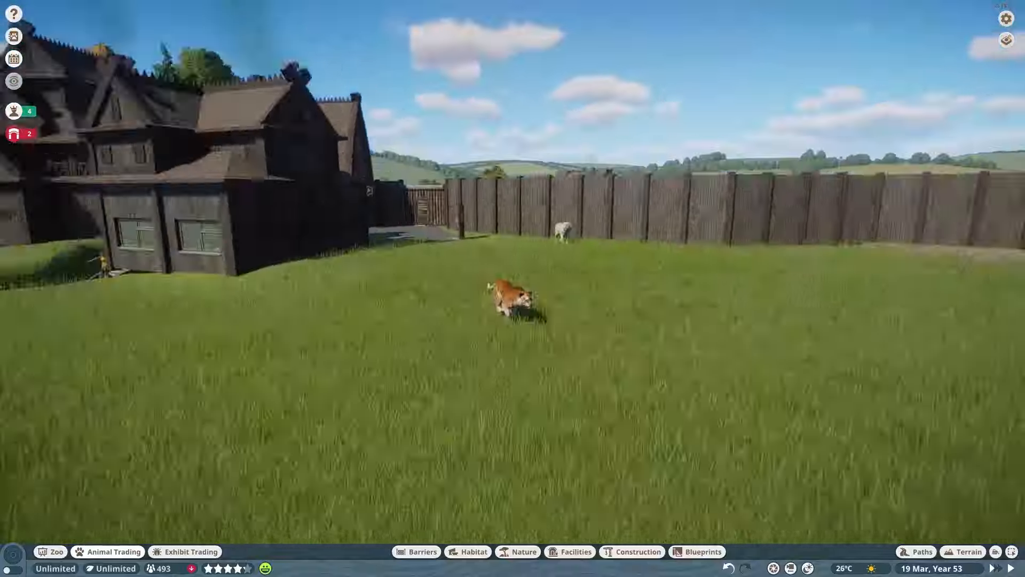
Change the habitat's path-side barrier sections to the Glass barrier type
click(107, 551)
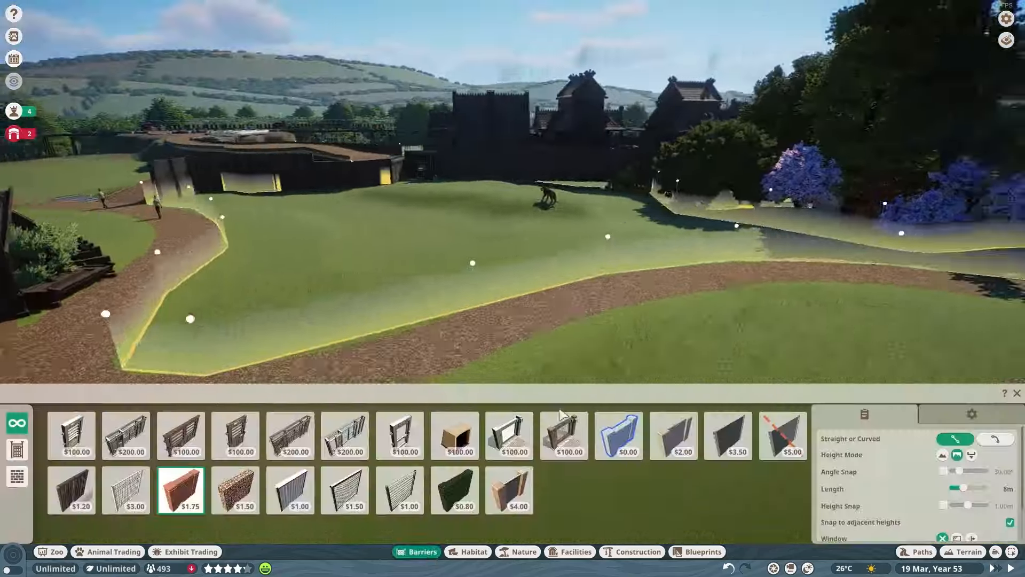
click(616, 435)
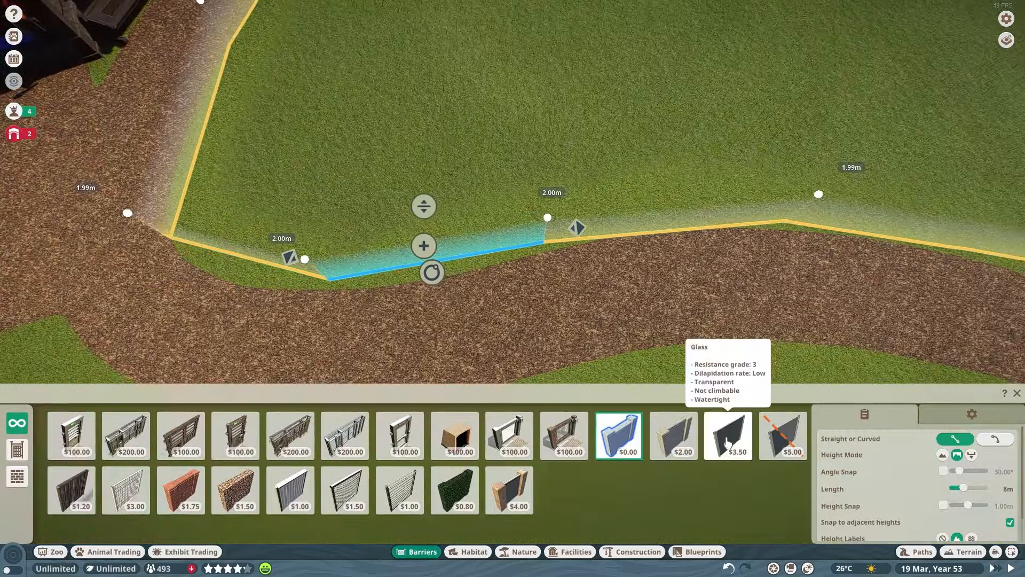
click(782, 435)
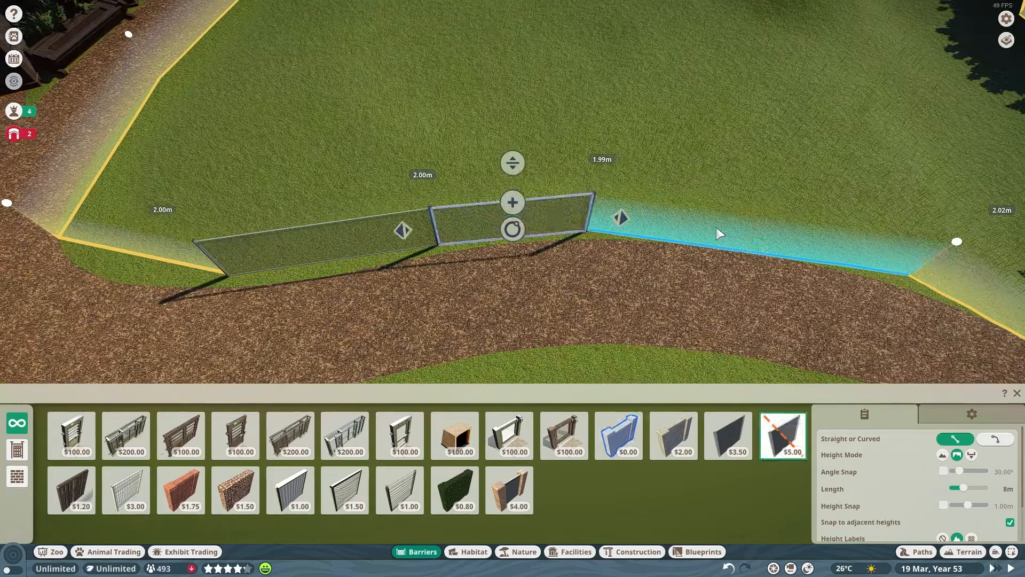
click(617, 436)
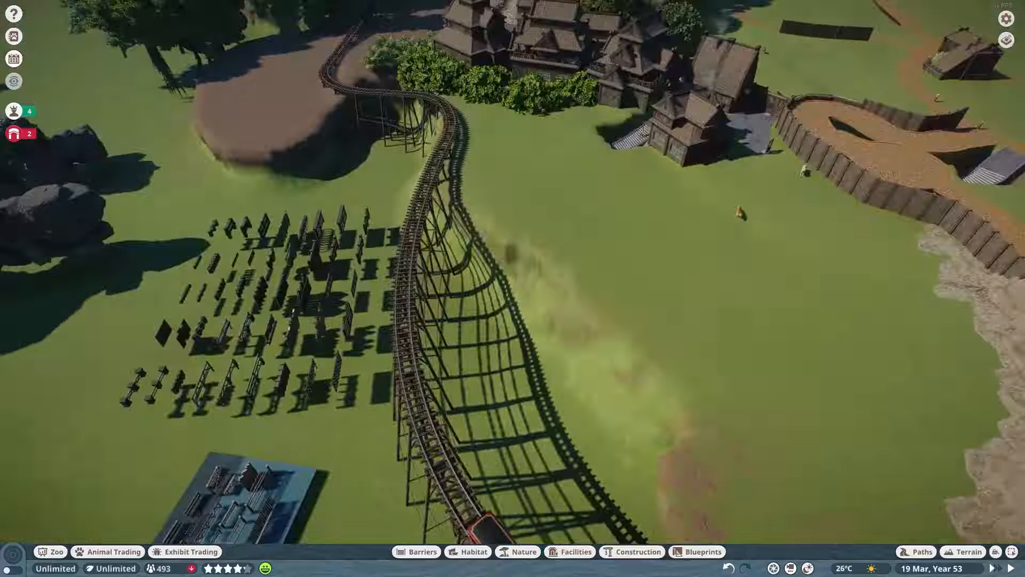
Search Construction for 'arctic' and place wooden lattice railing and posts on the viewing wall
click(417, 551)
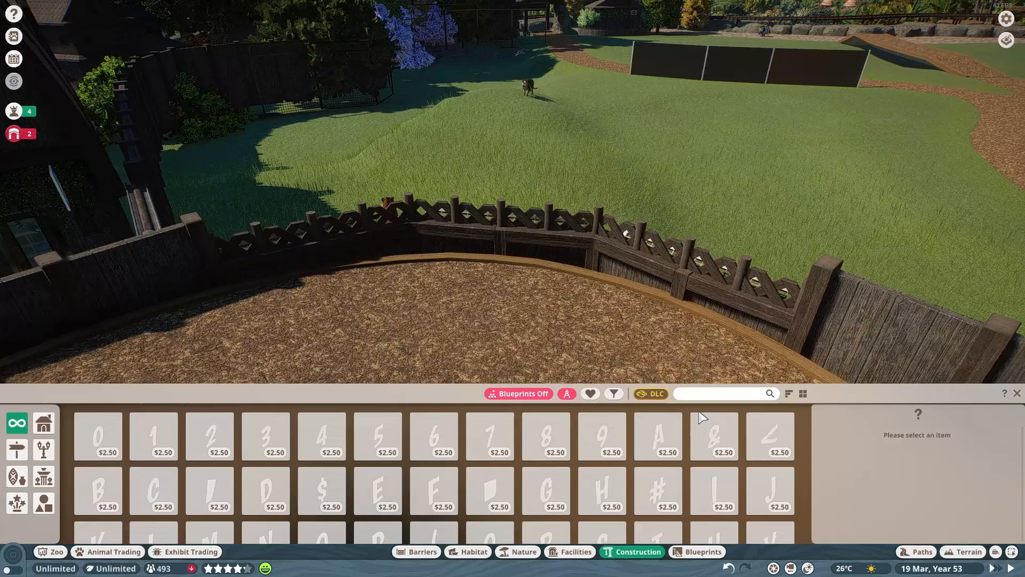
text(arctic)
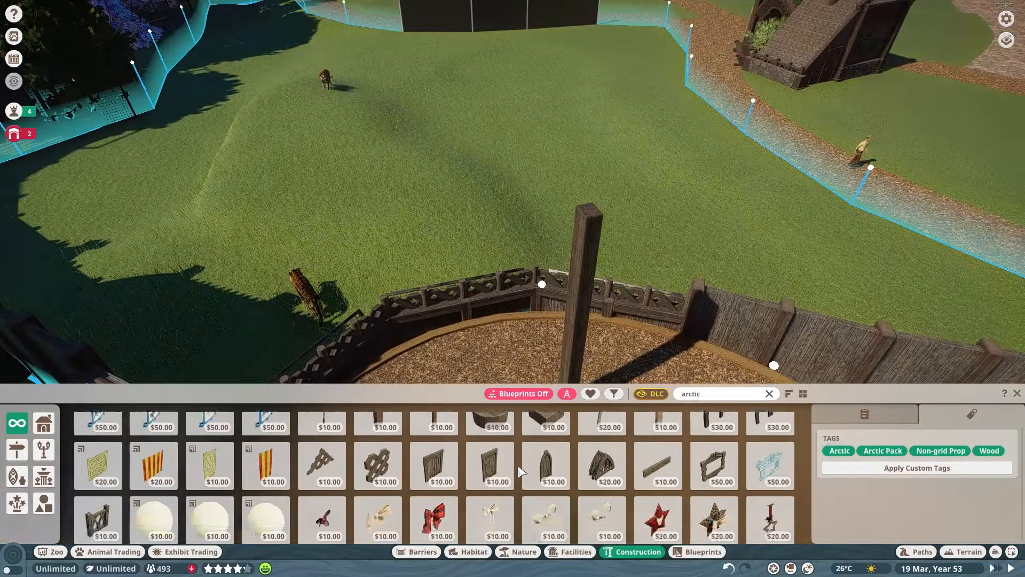
click(377, 434)
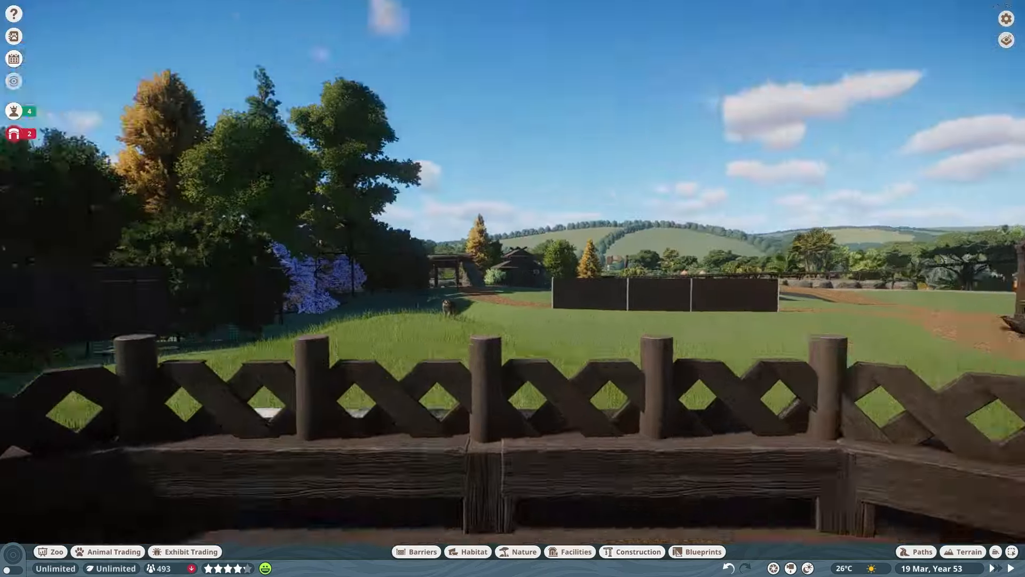
Place the Climbable Taiga Scenery log ramp beside the boulder, filtered for Siberian tigers
click(472, 551)
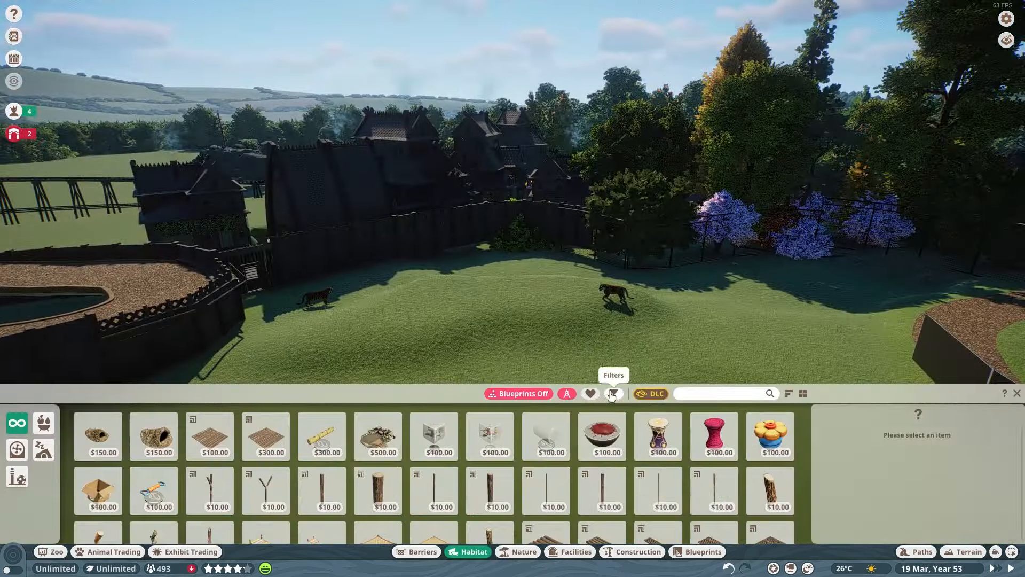
click(613, 393)
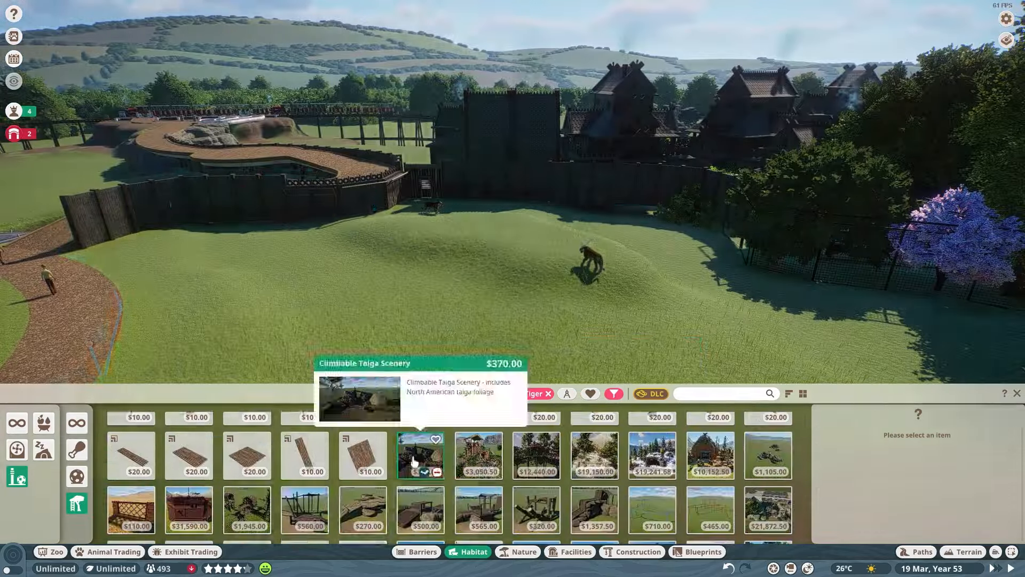
click(418, 455)
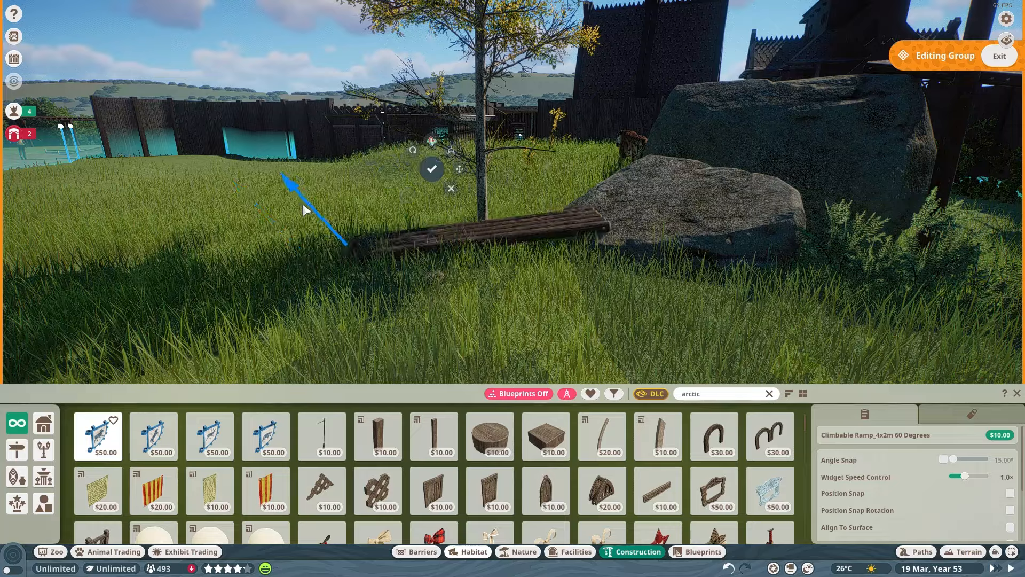
click(517, 551)
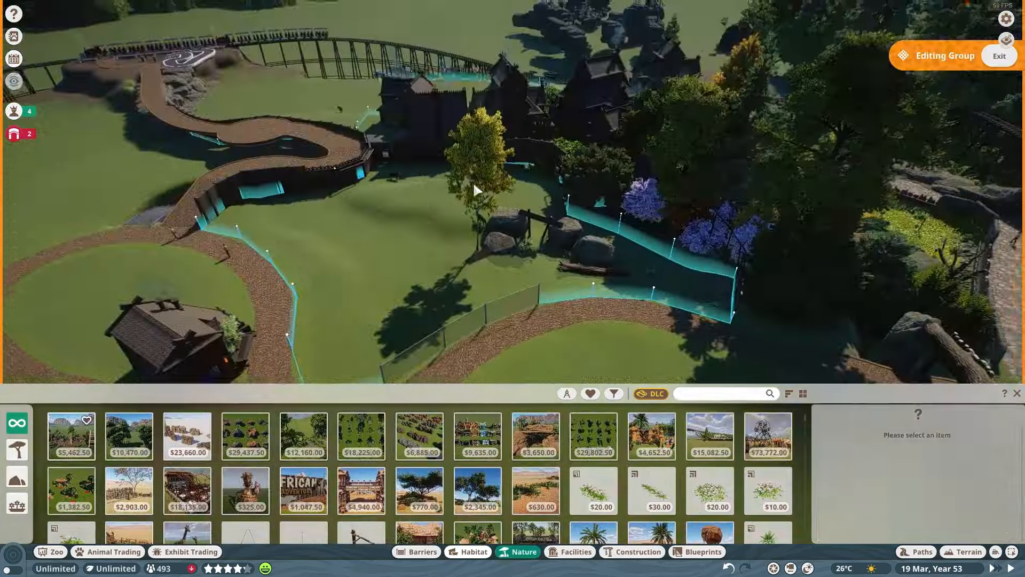
click(473, 551)
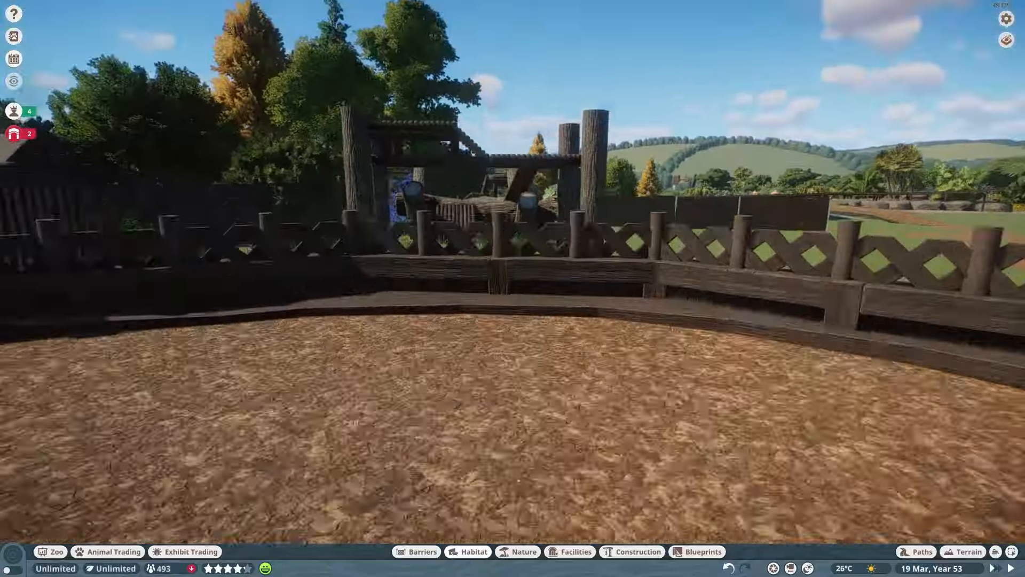
Build the arch from Arctic Curved Beams Small and the Arctic Wood Roof Curved Apex by the glass wall
click(966, 551)
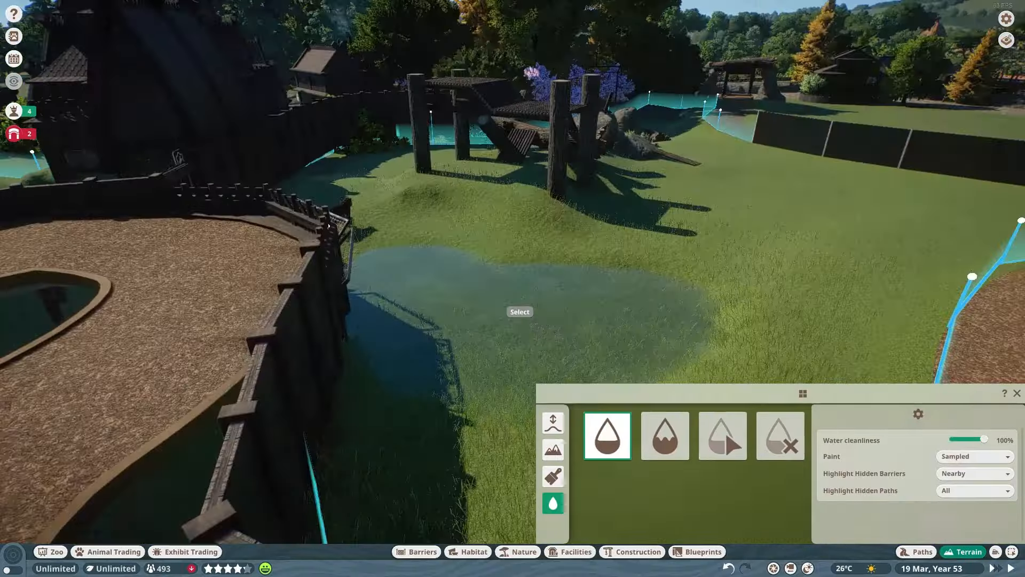
click(552, 476)
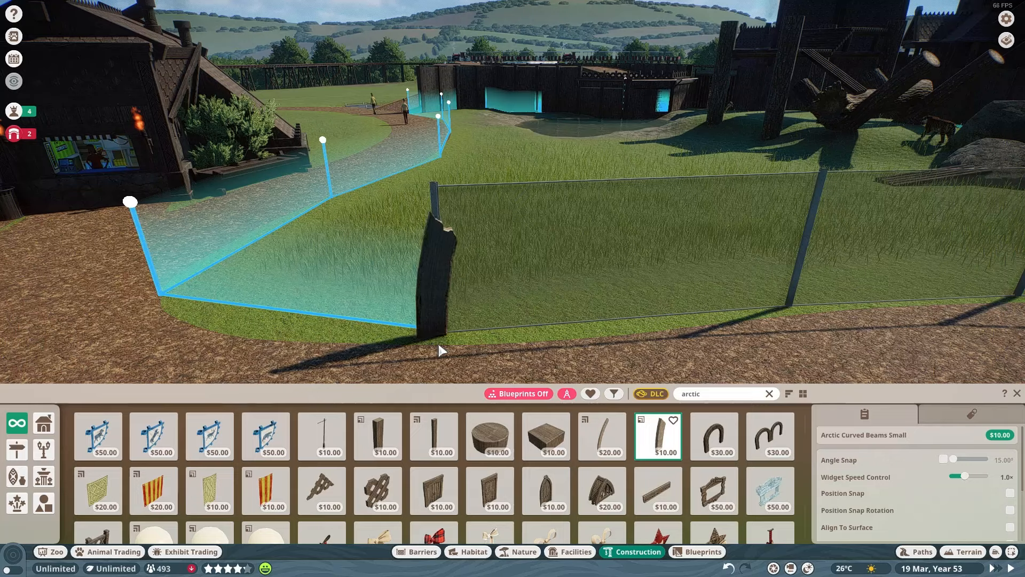
click(98, 464)
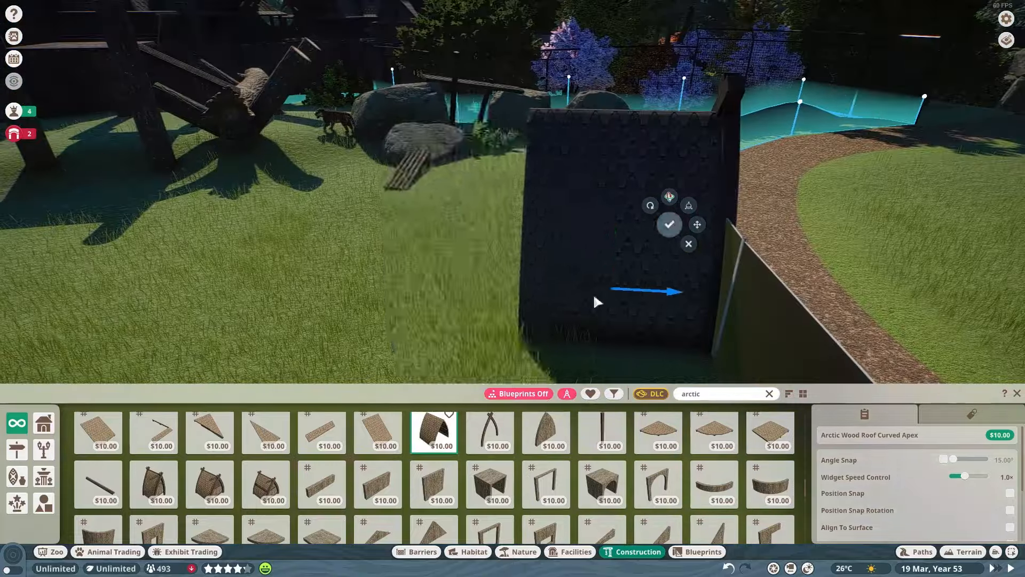
click(668, 225)
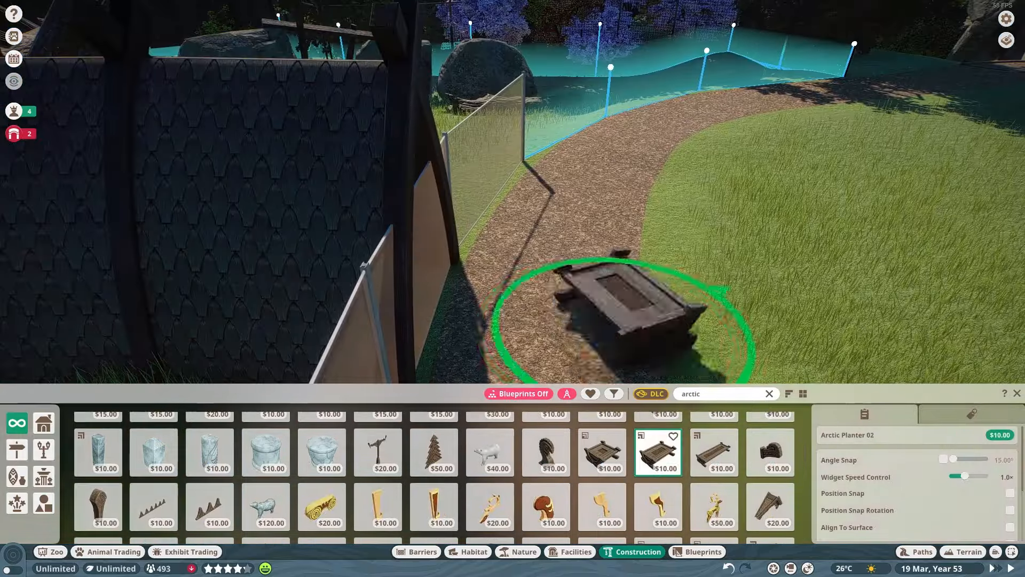
Place Arctic Planter 02 and 03 wooden planters beside the guest path
click(714, 451)
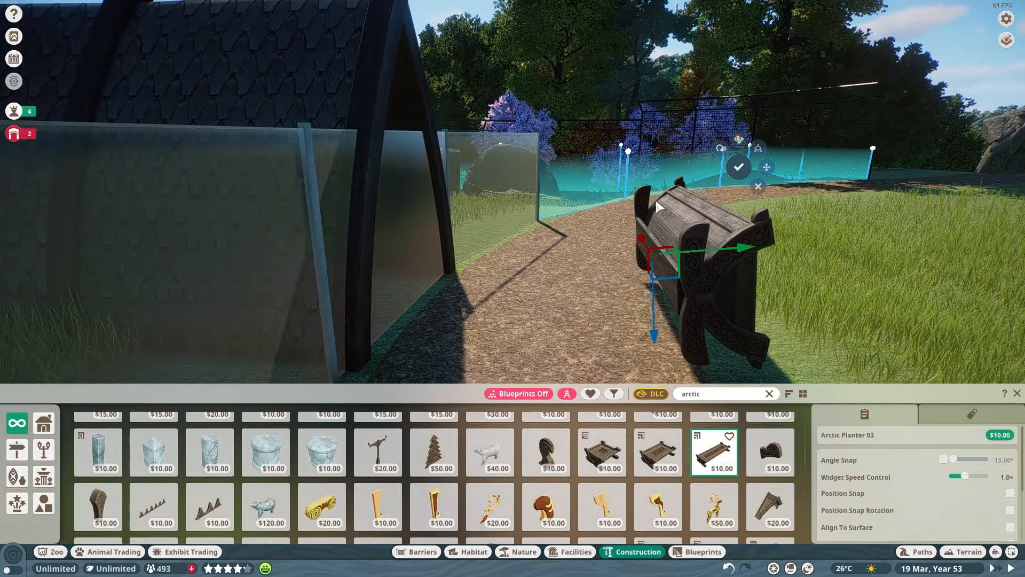
click(770, 507)
text(one way)
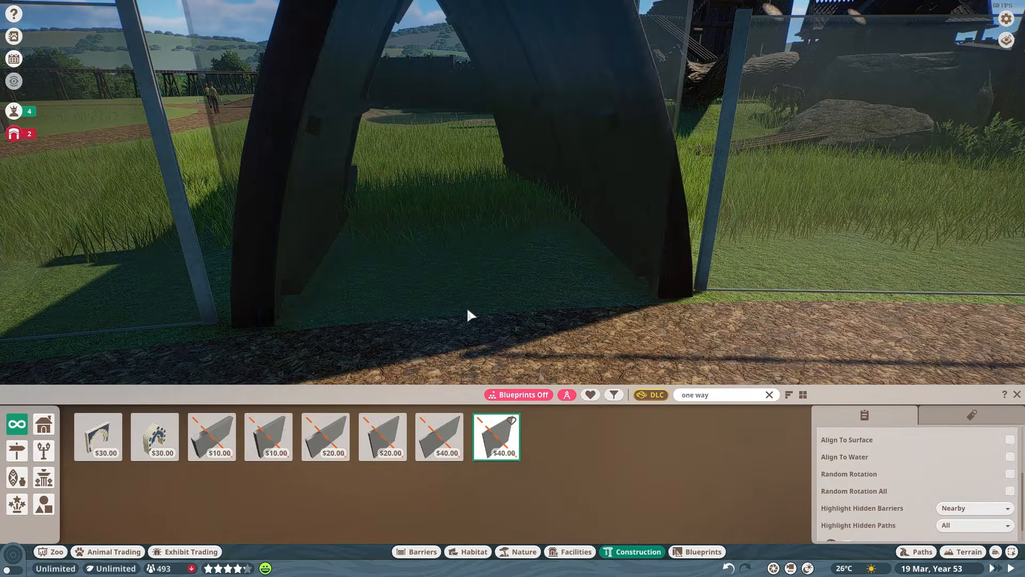
Fit one-way glass panels into the wooden arch openings, confirming each placement
click(439, 437)
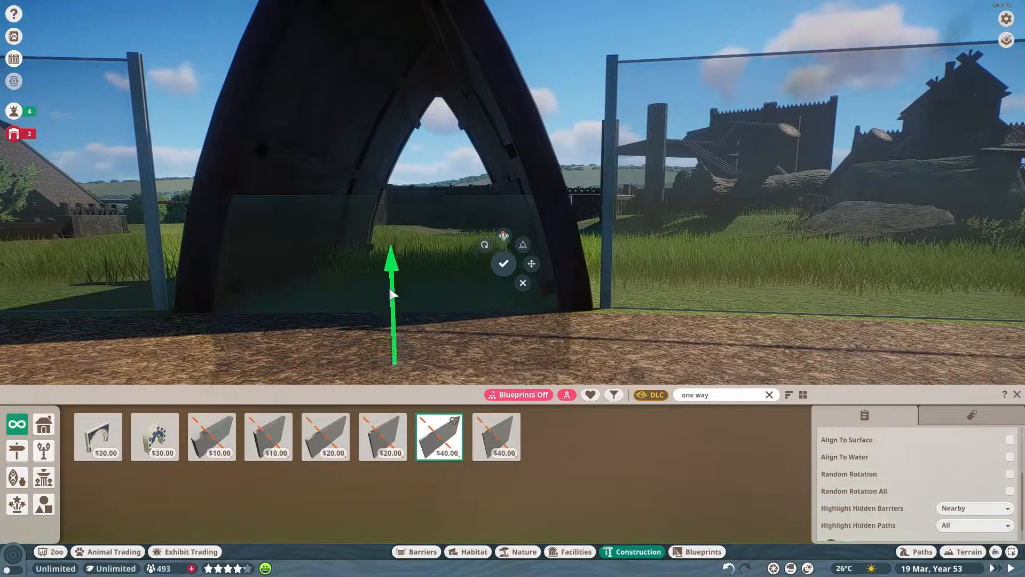
click(325, 436)
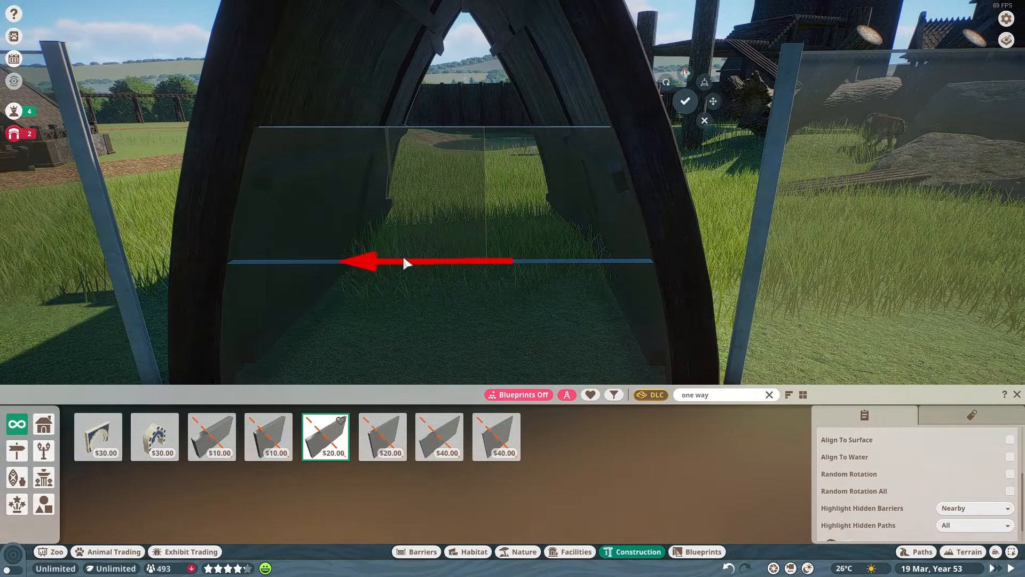
click(439, 436)
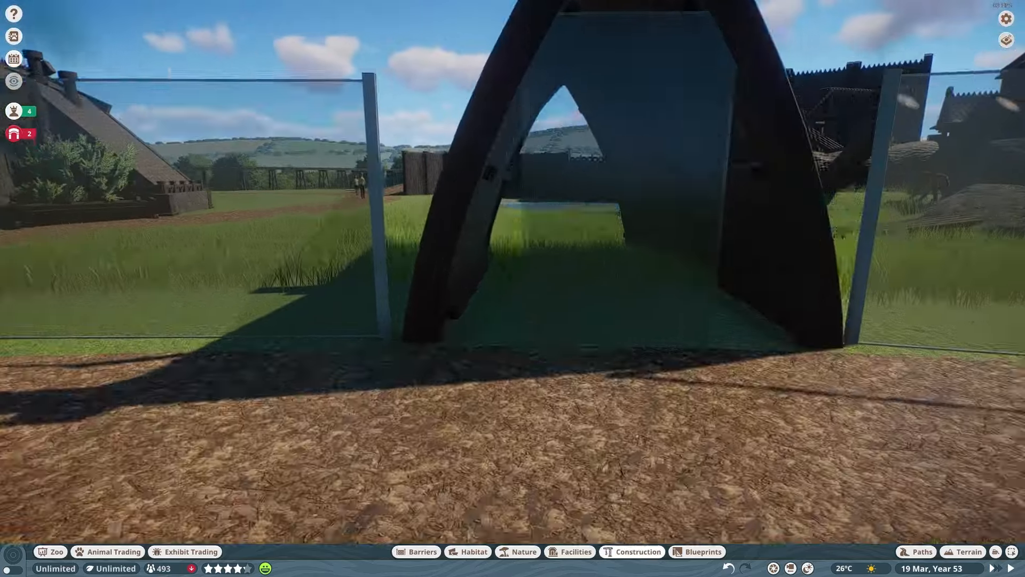
Select Taiga Rock Cladding 4x4 02 and browse Nature > Rocks with Asia, Taiga, Temperate filters
click(637, 551)
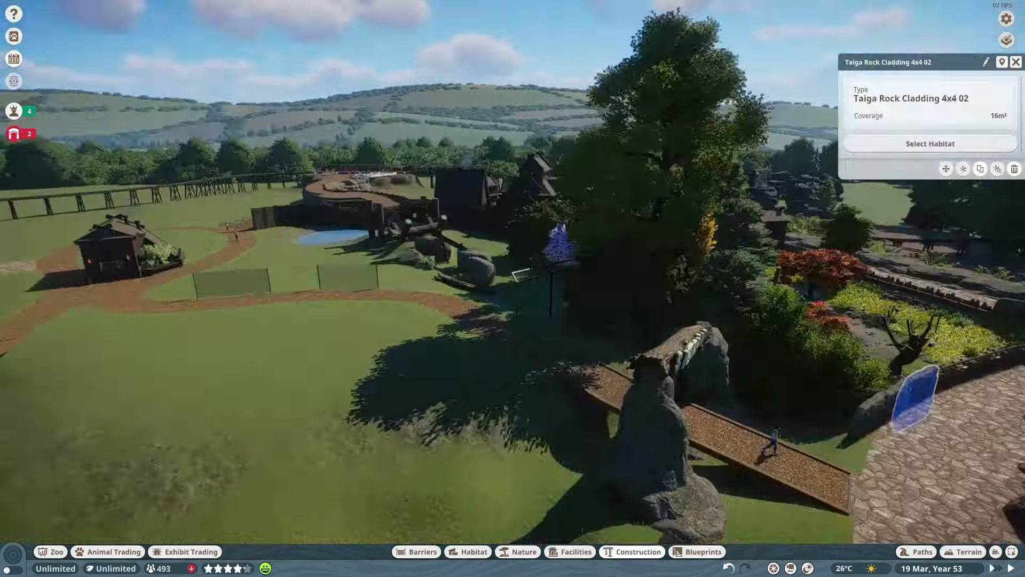
click(516, 551)
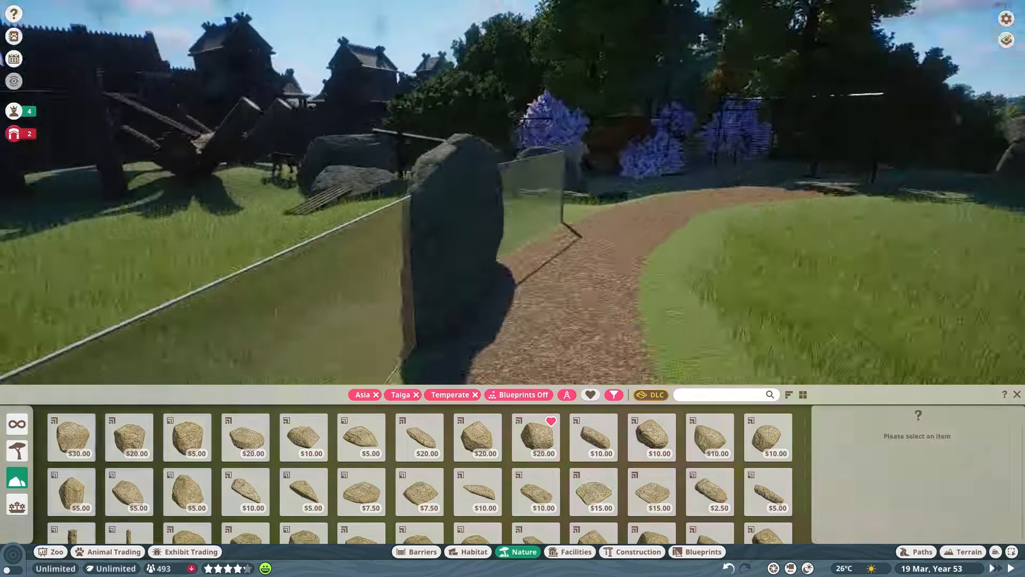
Stand Taiga Rock Cladding Pillar Thin 02 at the glass end with a boulder against the tall rock
click(130, 482)
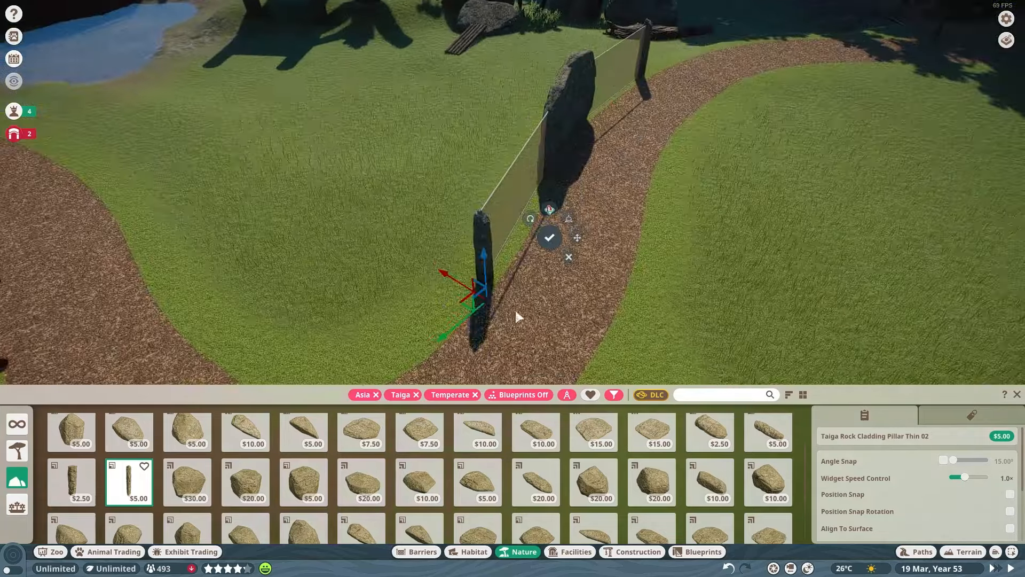
click(302, 482)
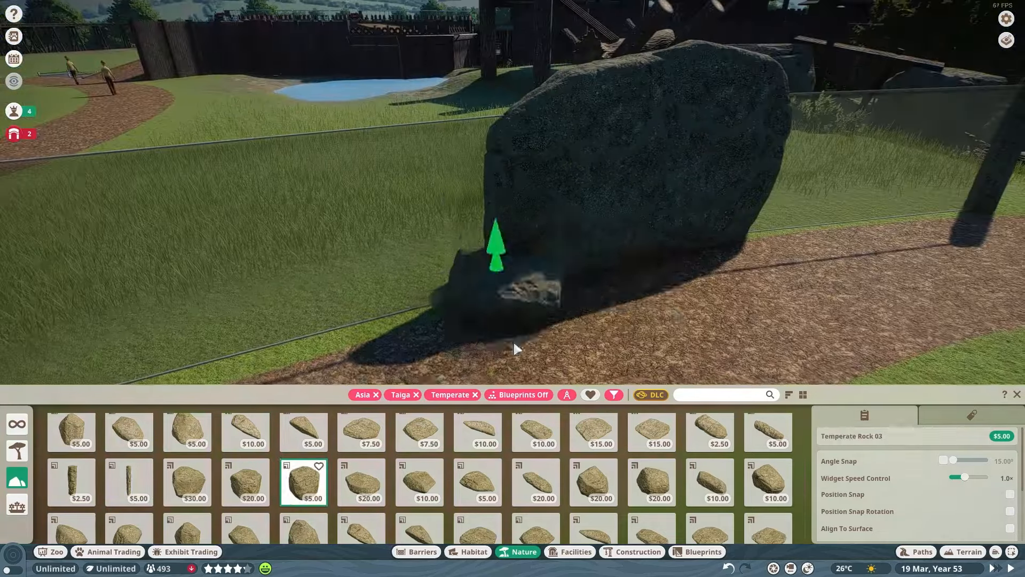
click(244, 482)
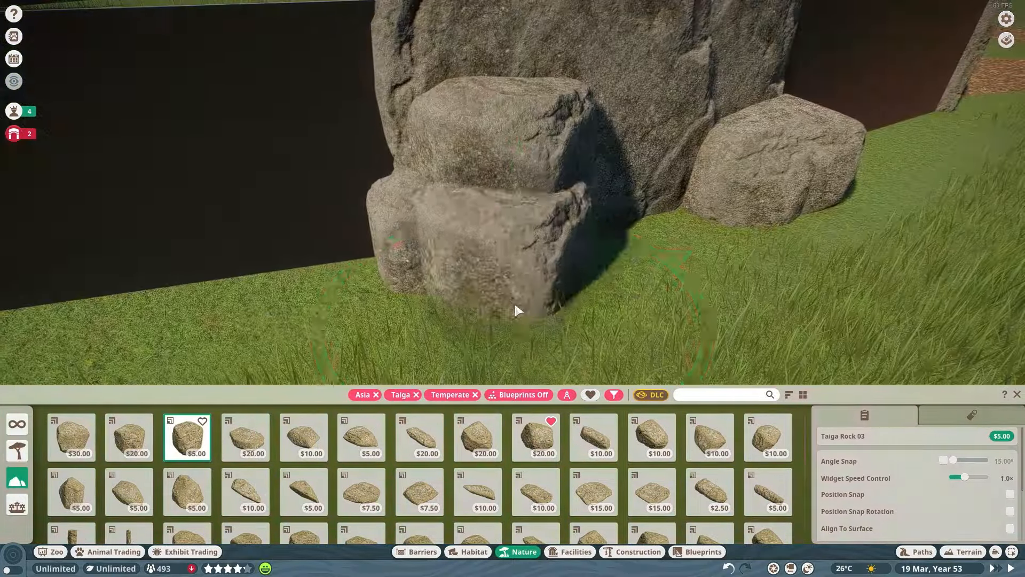
Pile taiga boulders at the wall's base and lay a large flat Taiga Rock 04 slab
click(651, 437)
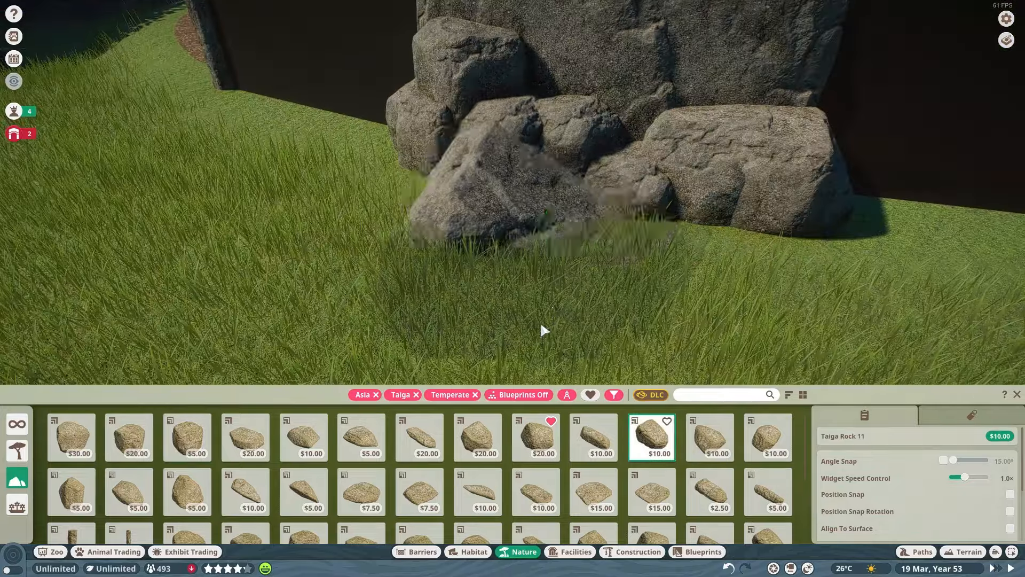
click(768, 437)
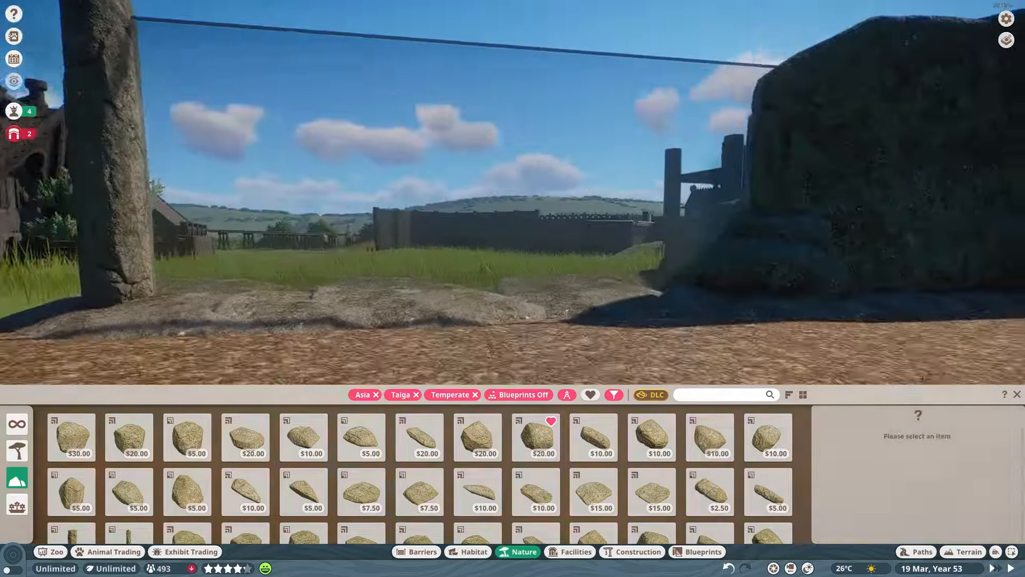
click(245, 436)
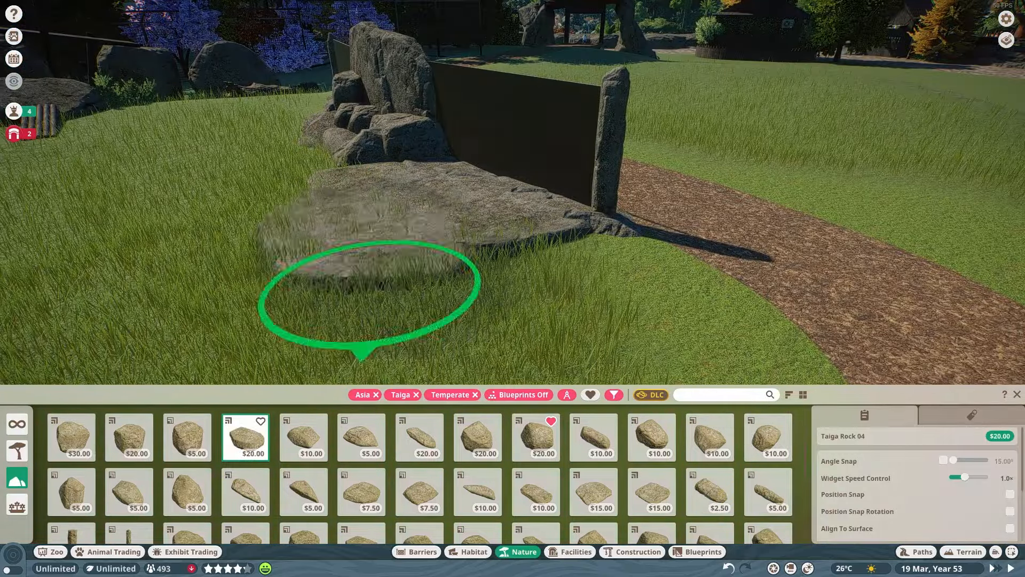
click(613, 394)
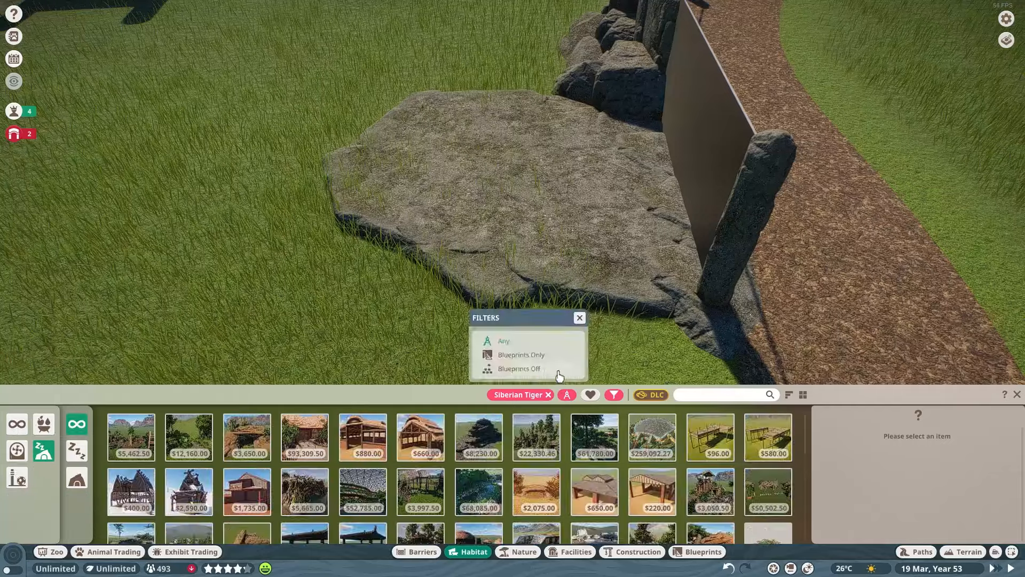
Stand Arctic Wooden Post Grottingleeb 4m and Decorated Round posts on the straw-covered slab
click(519, 369)
text(arctic)
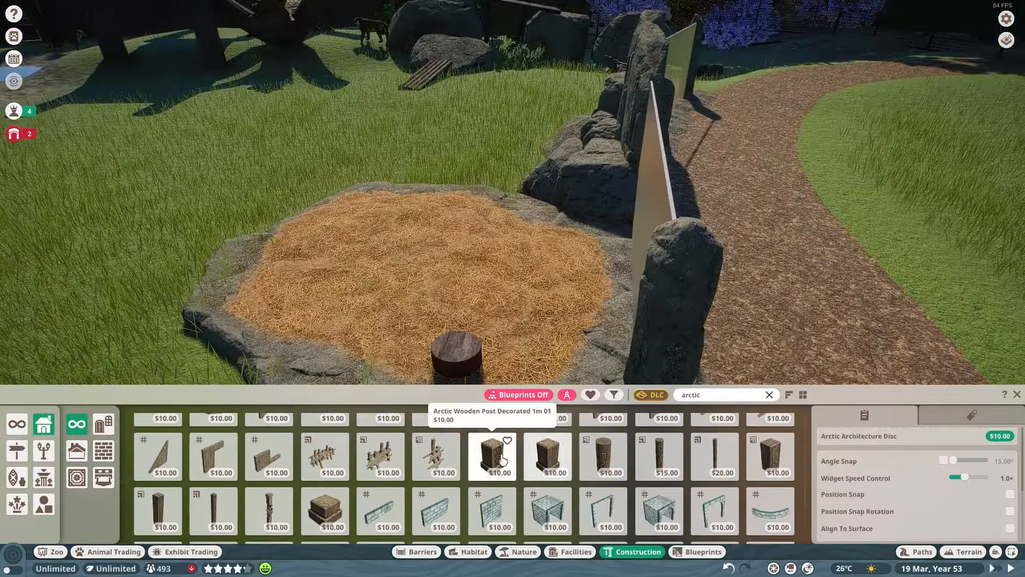
click(770, 456)
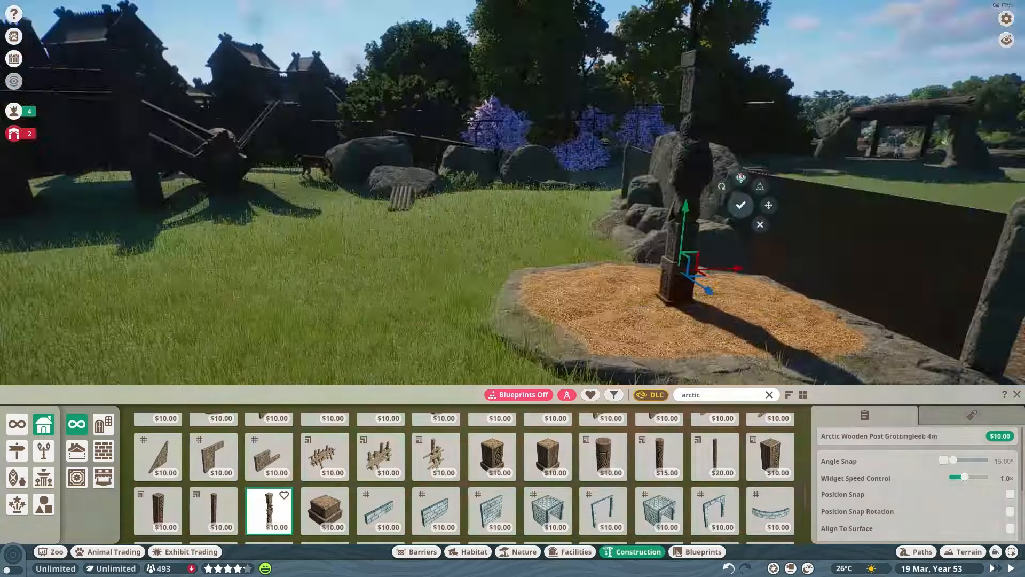
click(658, 456)
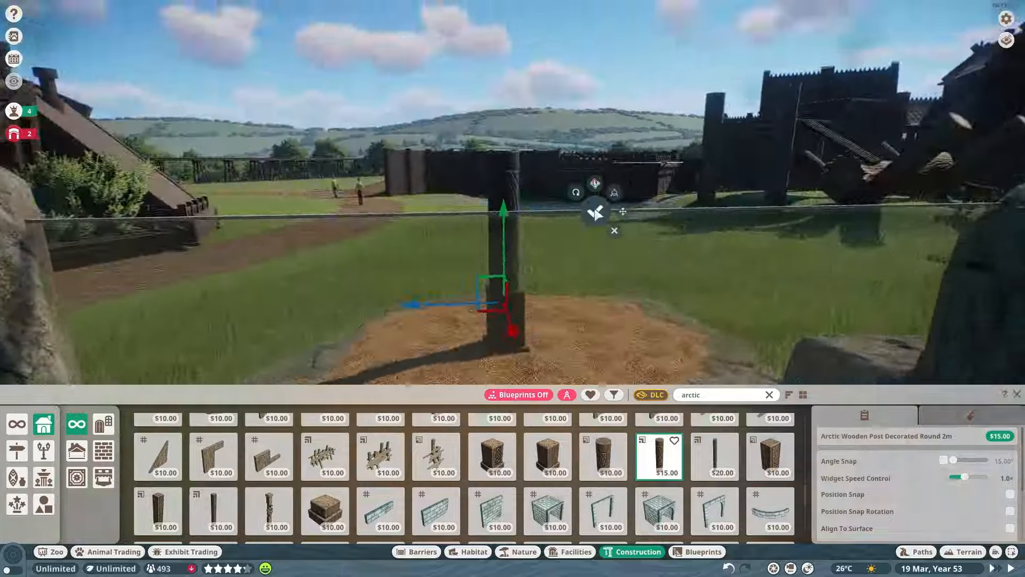
click(601, 456)
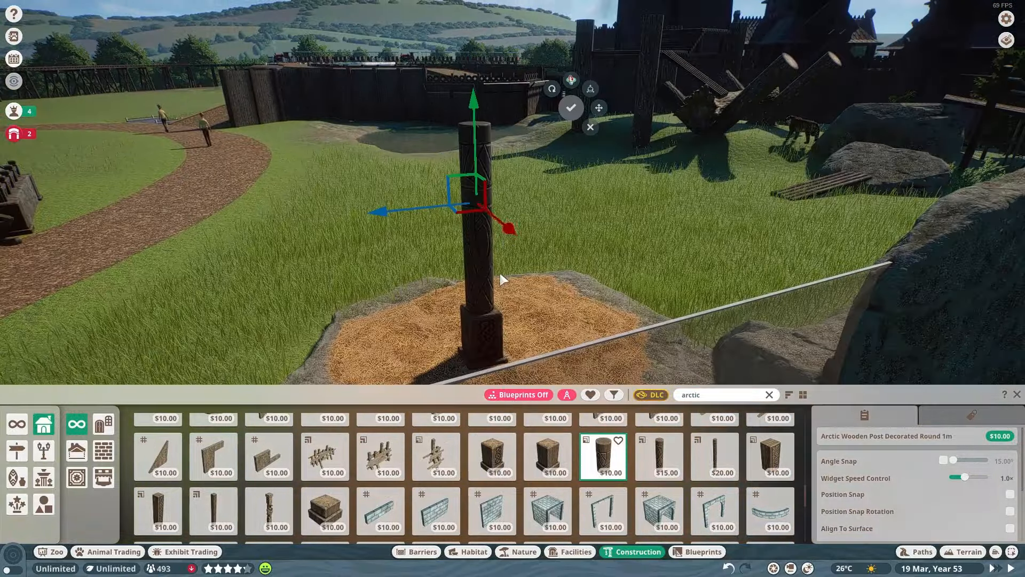
click(697, 551)
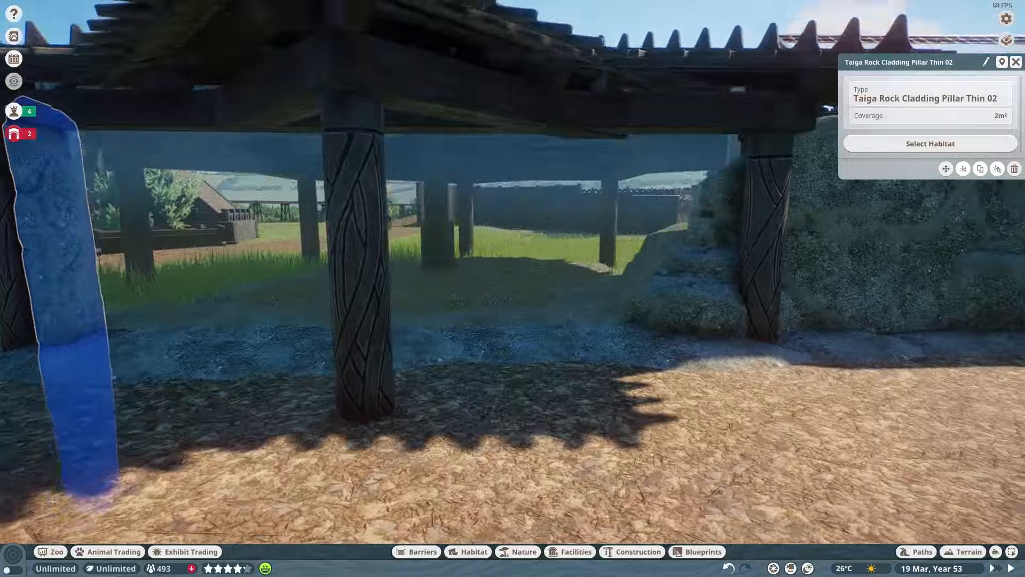
Review the shelter's tags and display the Traversable area heatmap for the tigers
click(636, 551)
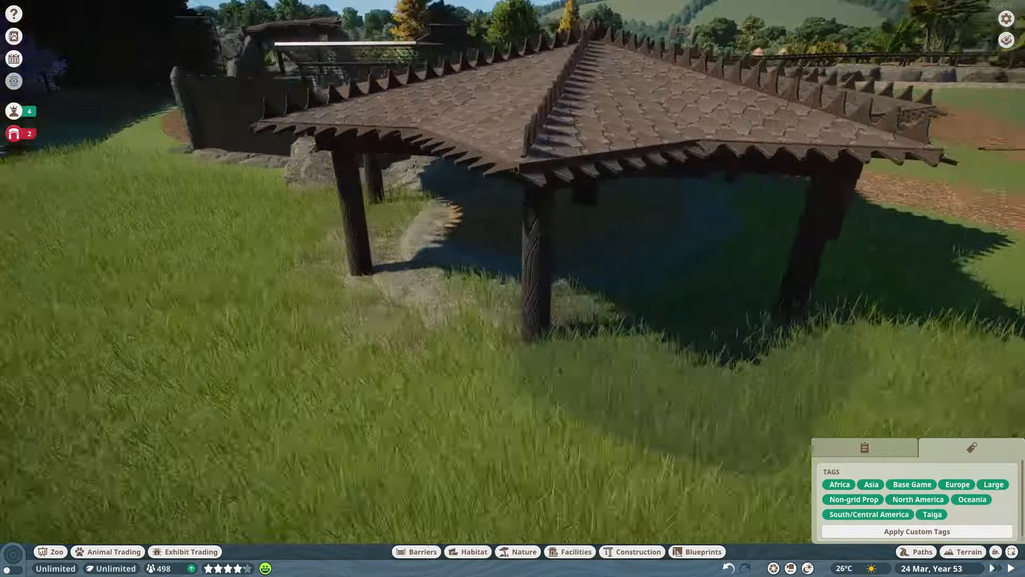
click(967, 551)
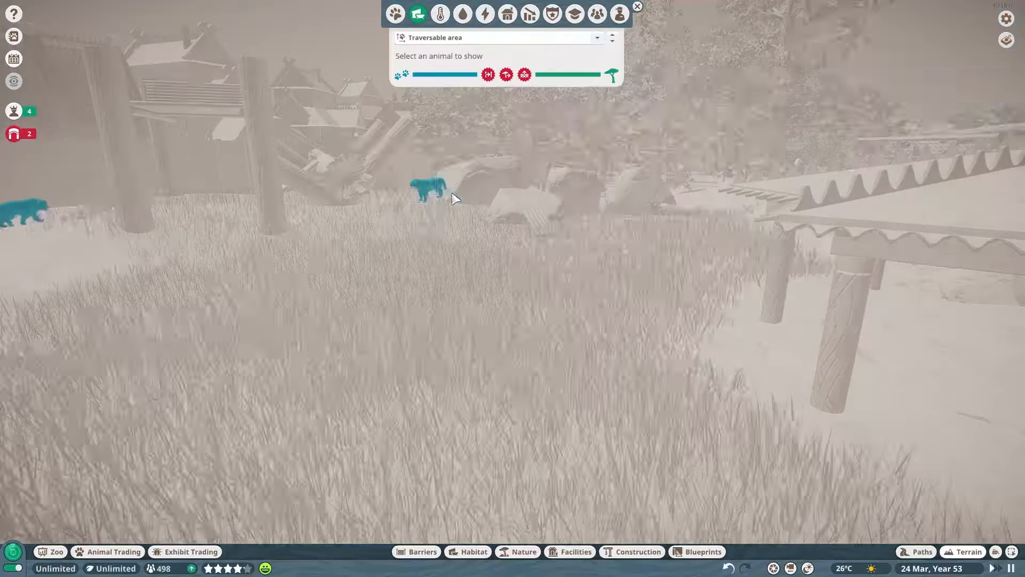
Close the Traversable area overlay and switch to barrier building beside the boulders
click(428, 186)
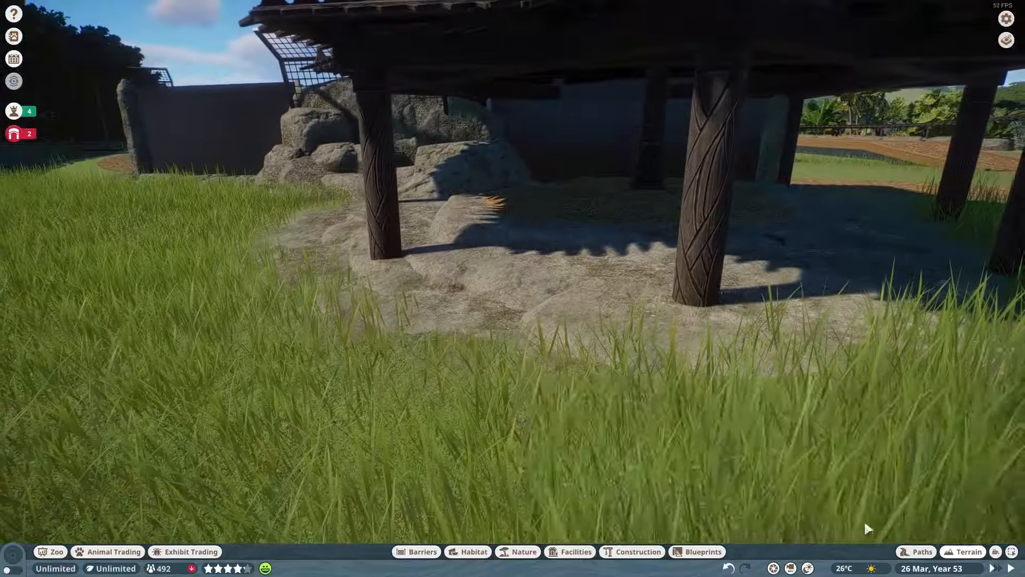
click(967, 551)
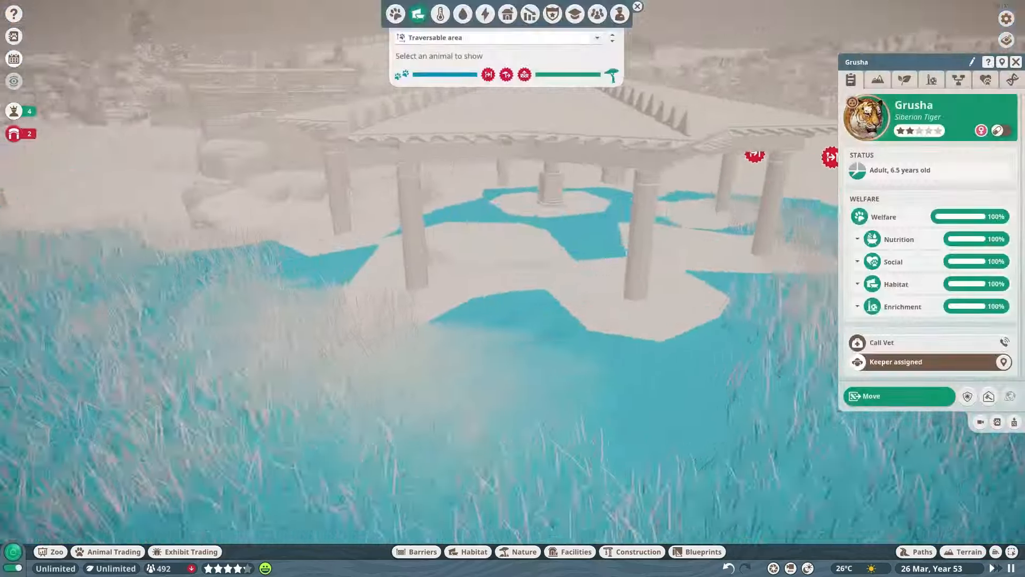
click(517, 551)
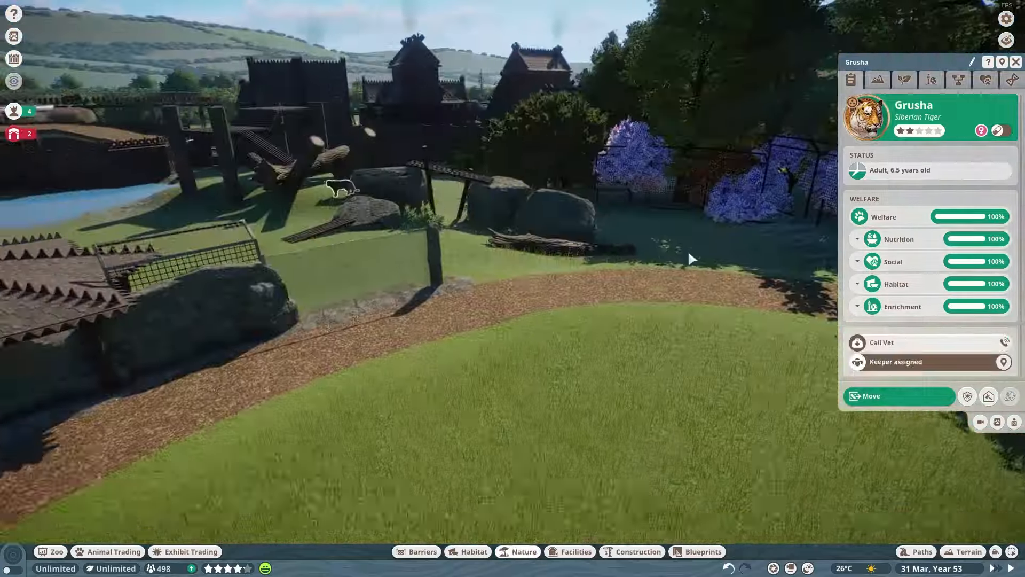
click(416, 551)
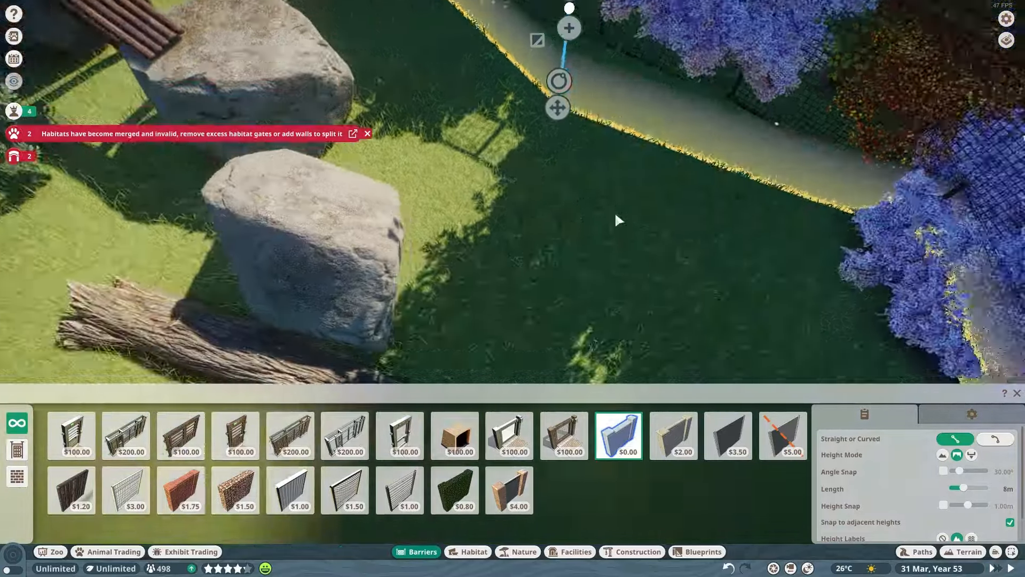
Run a glass wall piece along the habitat edge to separate the merged habitats
click(344, 490)
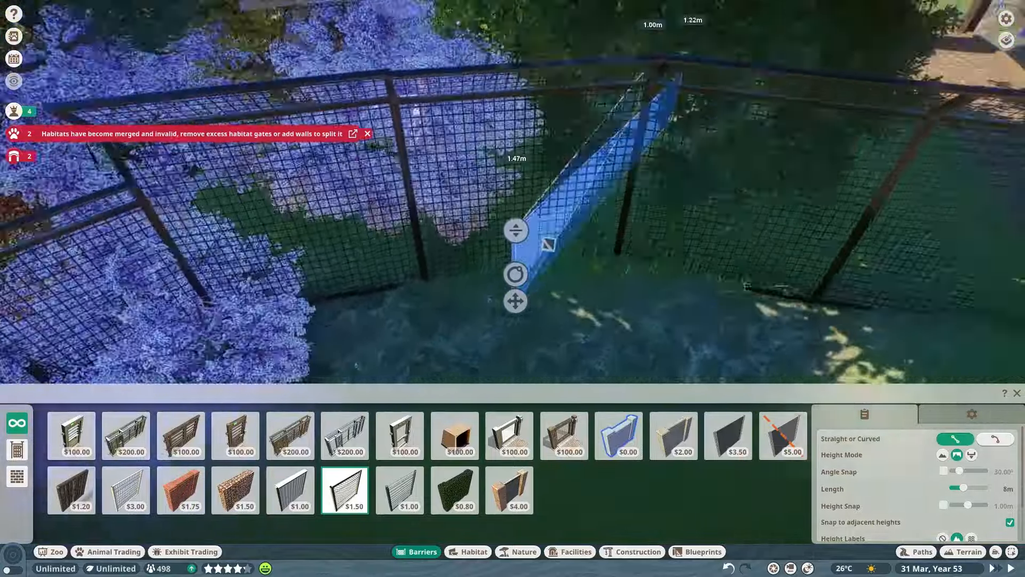
click(616, 435)
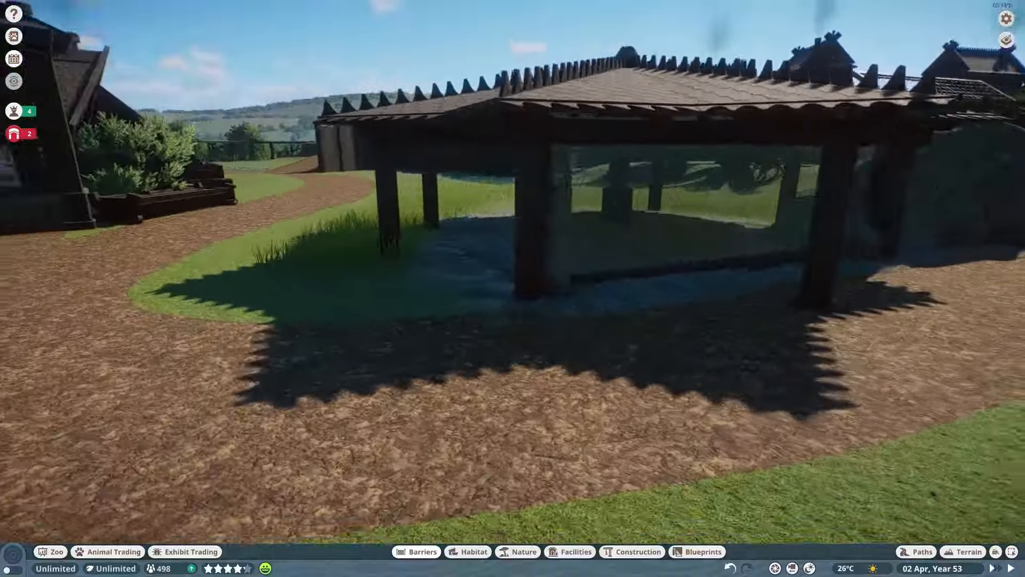
Draw a curved glass wall section wrapping around the roofed shelter
click(421, 551)
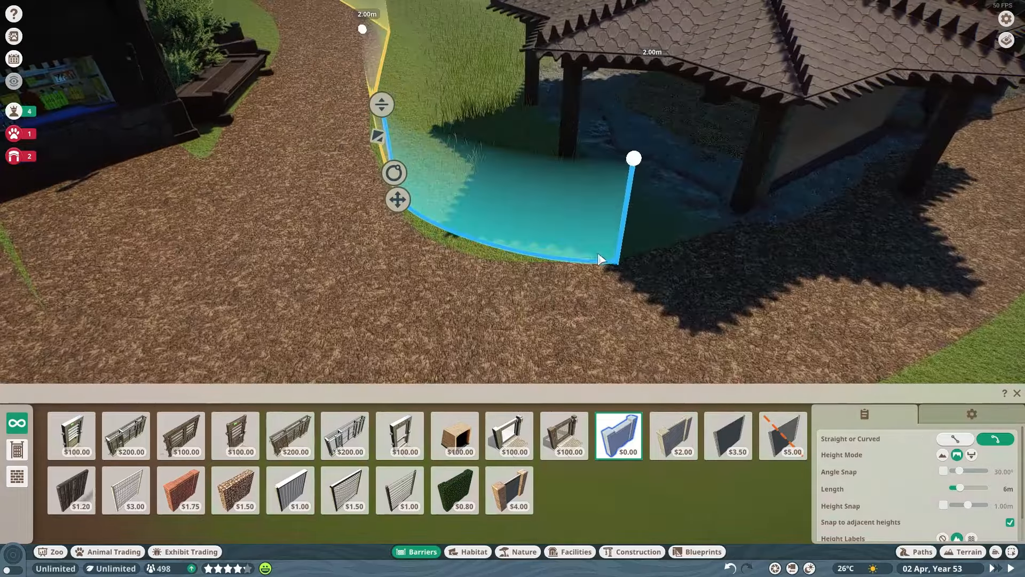
click(955, 439)
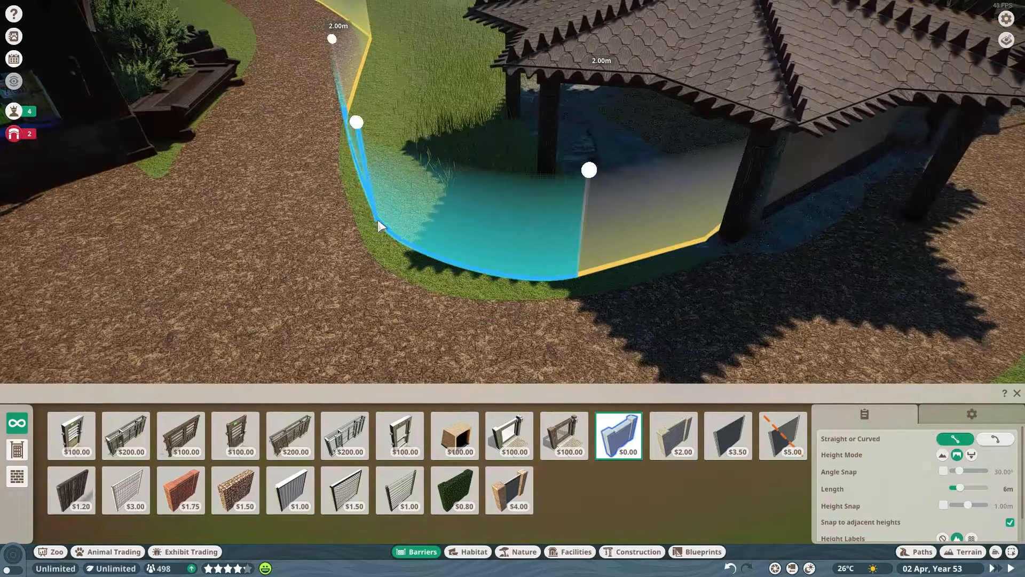
click(781, 436)
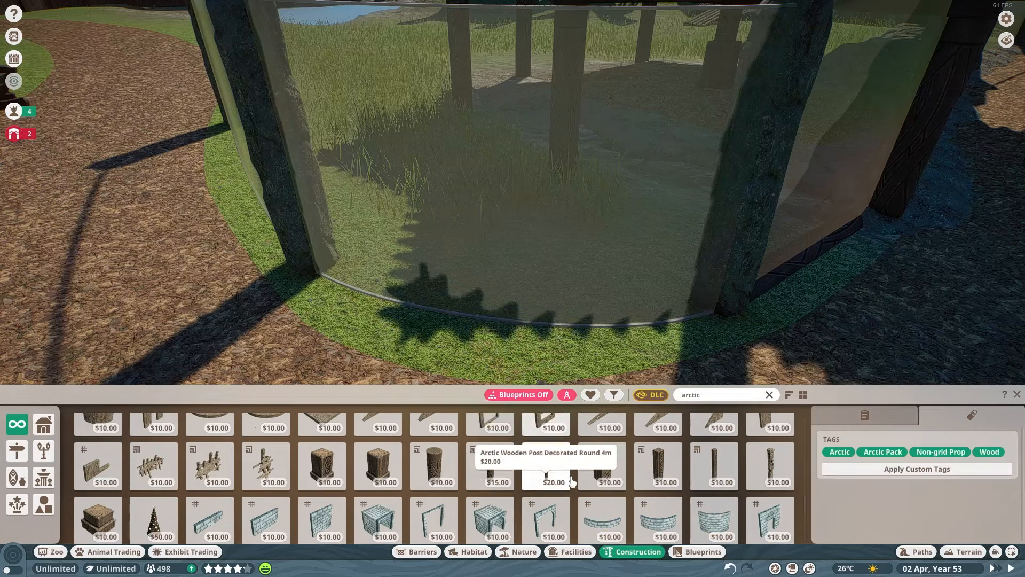
Set a decorated round wooden post at the glass joint and pick a tall arctic plank
click(432, 467)
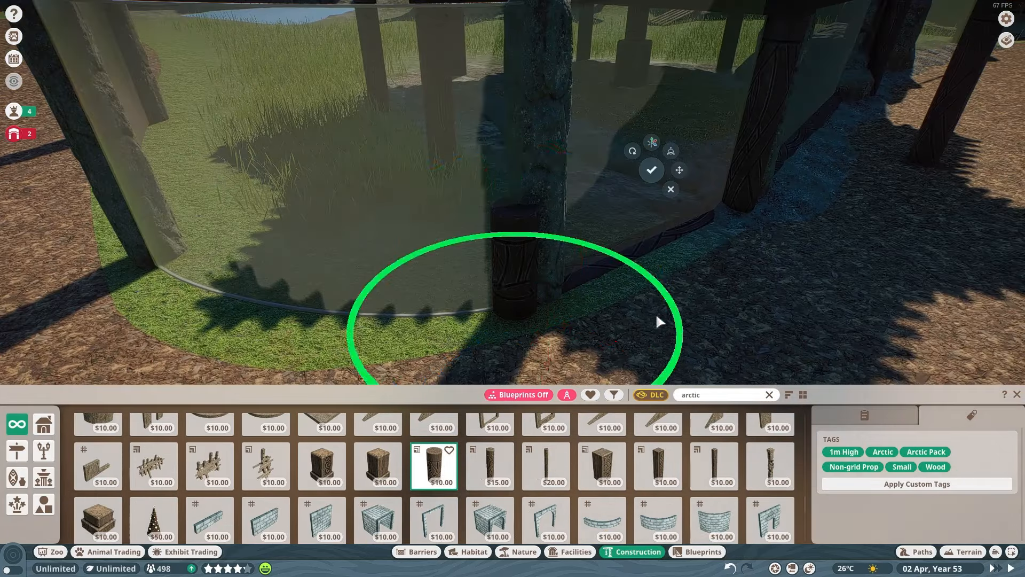
click(679, 170)
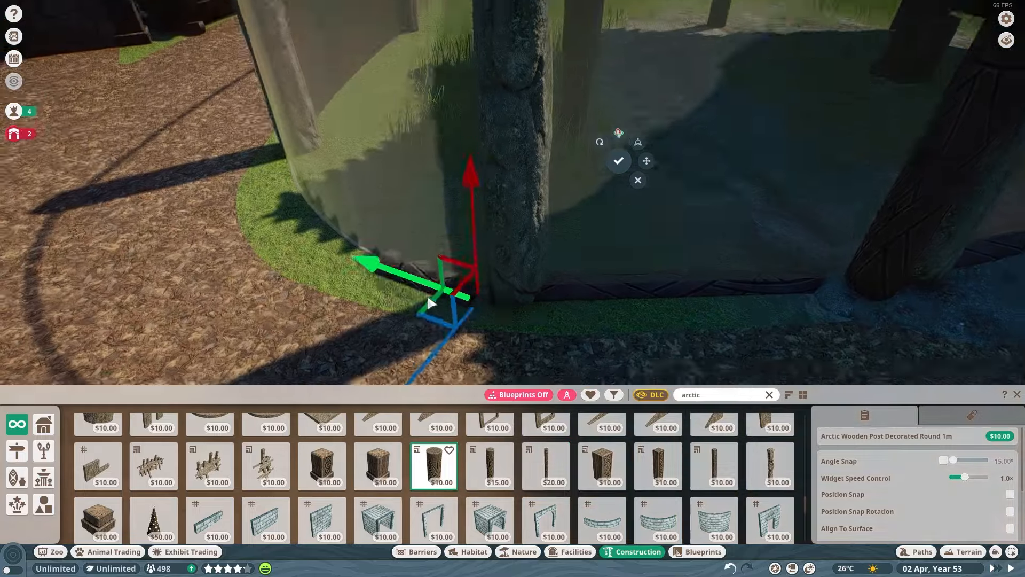
click(599, 143)
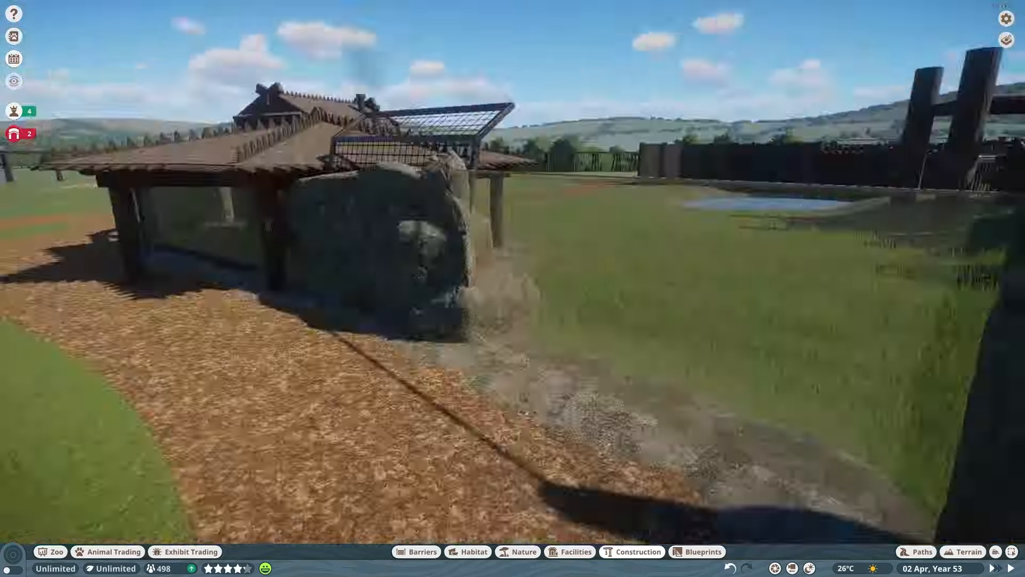
click(522, 551)
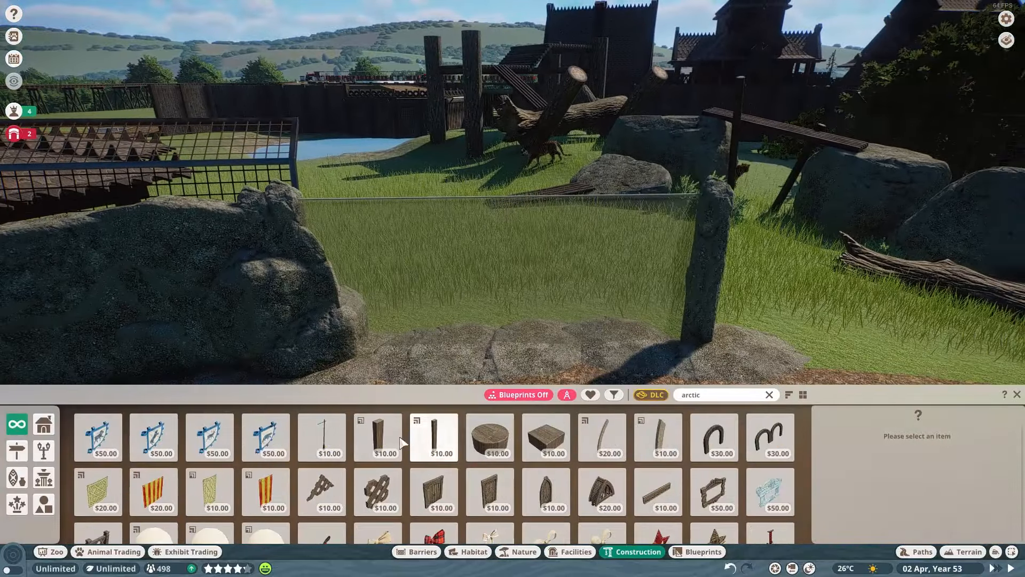
click(97, 437)
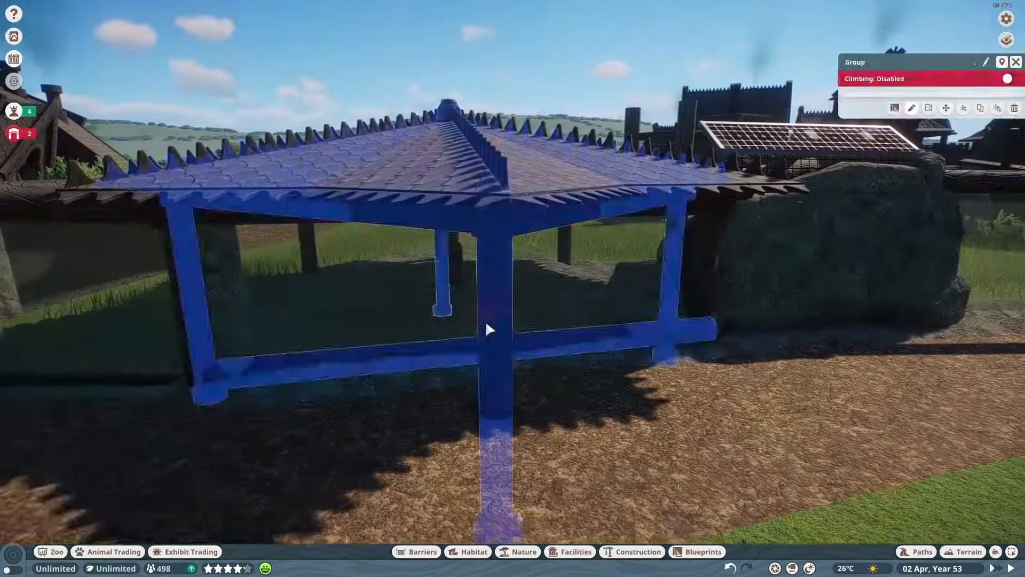
Fix a wooden fragment onto the frame and start the rock wall along the path
click(631, 551)
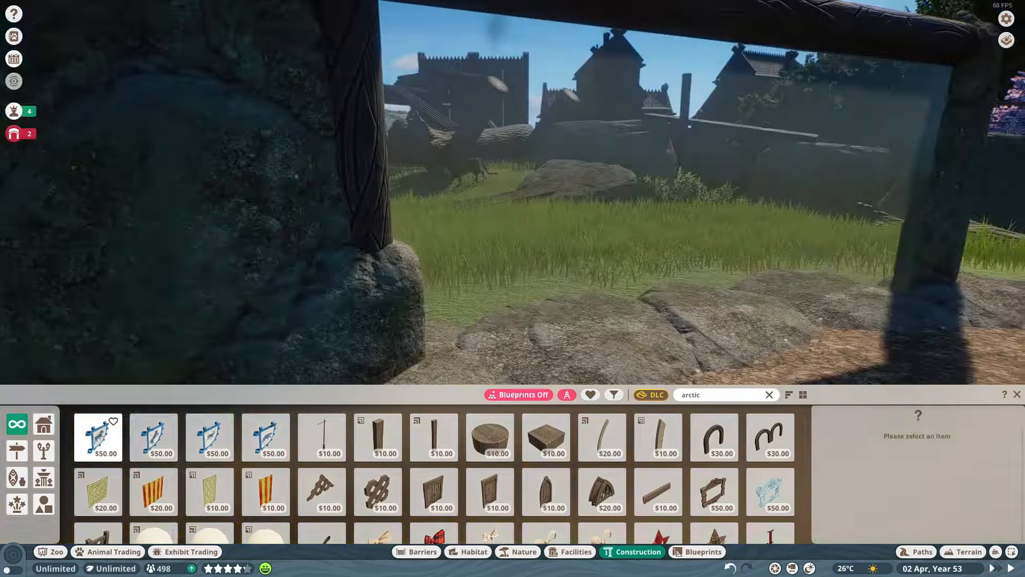
click(153, 435)
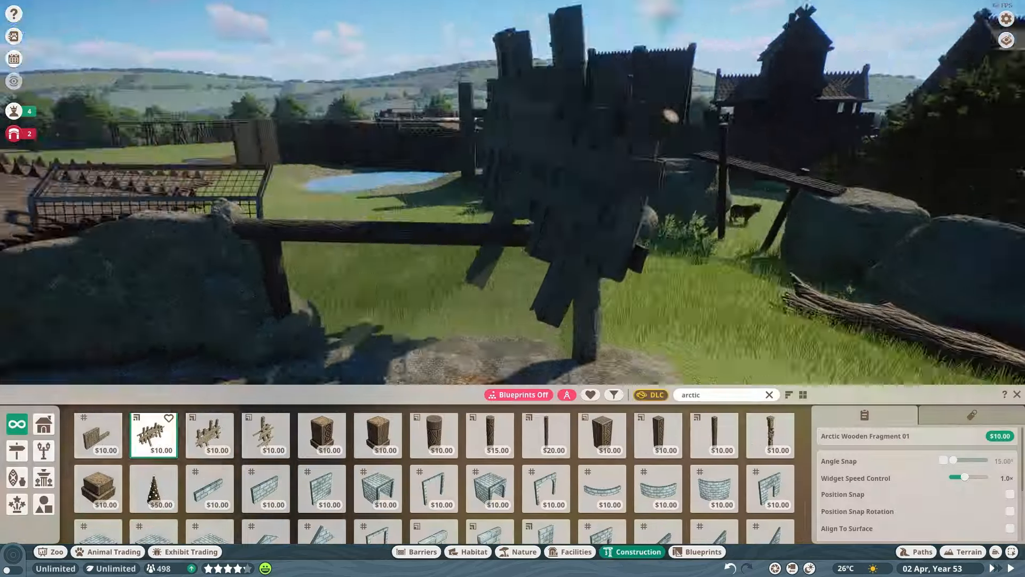
click(264, 434)
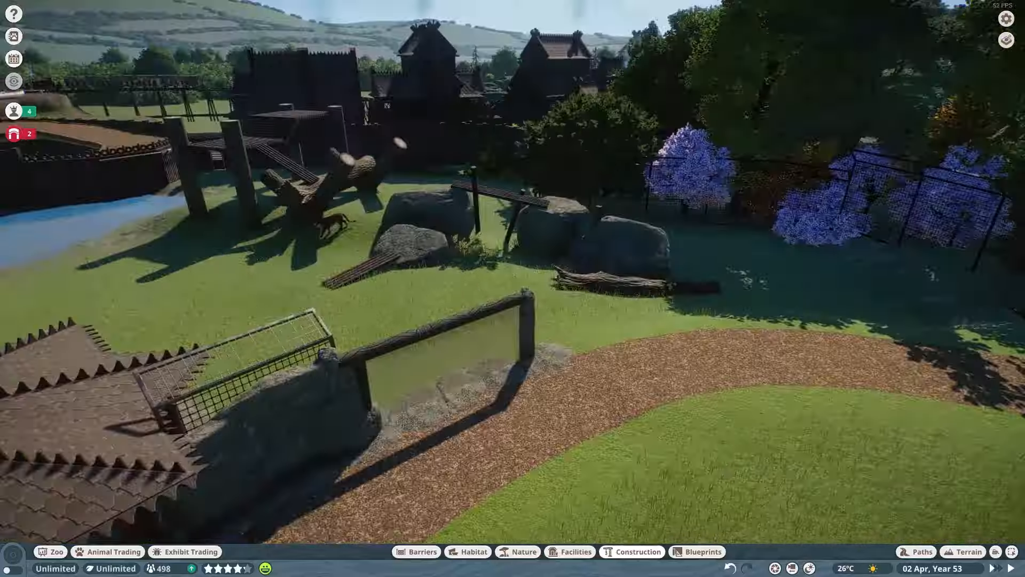
click(633, 551)
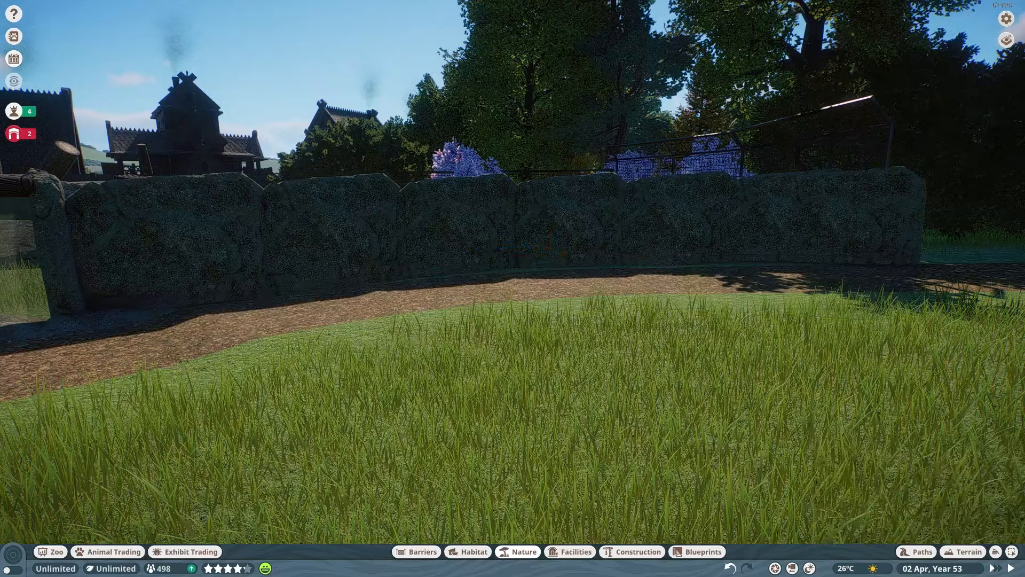
Plant a medium Alpine Currant, blue Aster Small and a Basket Fern below the rock wall
click(522, 551)
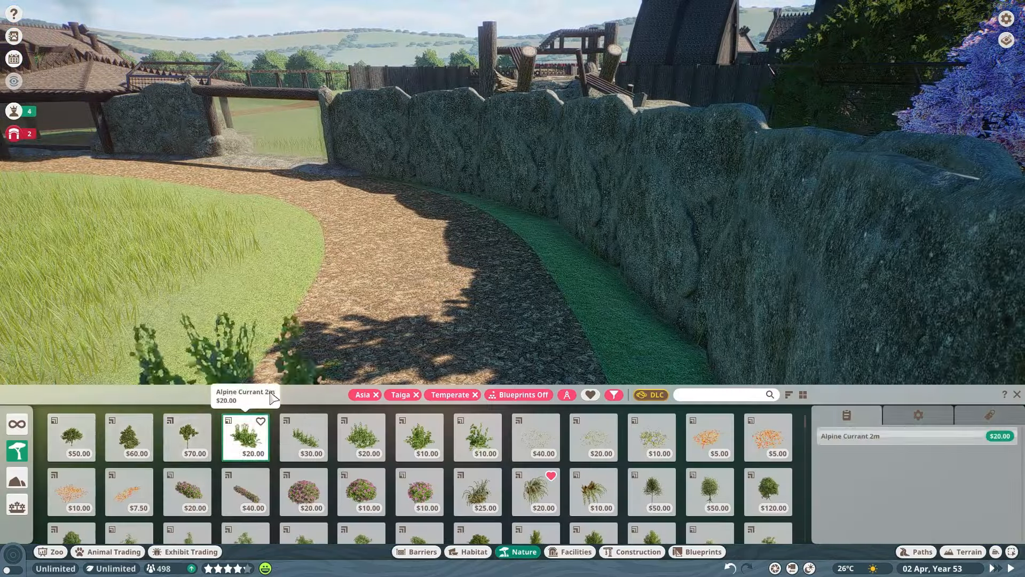
click(419, 436)
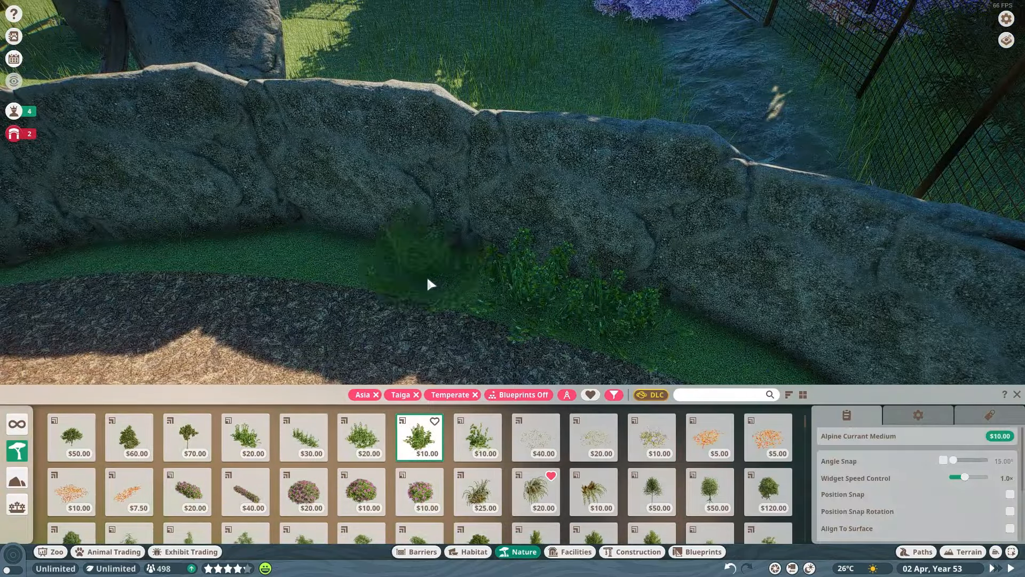
click(477, 437)
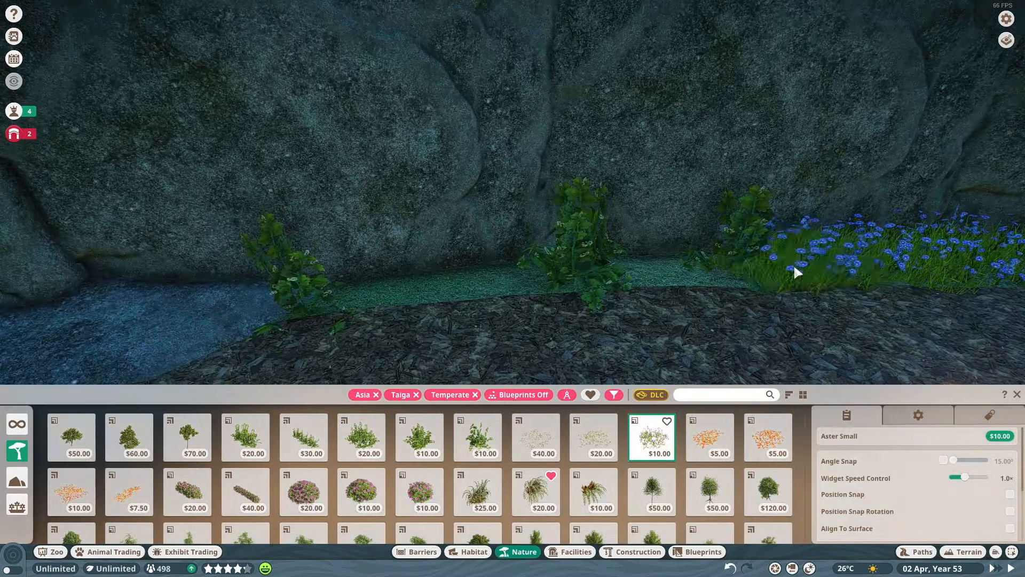
click(535, 491)
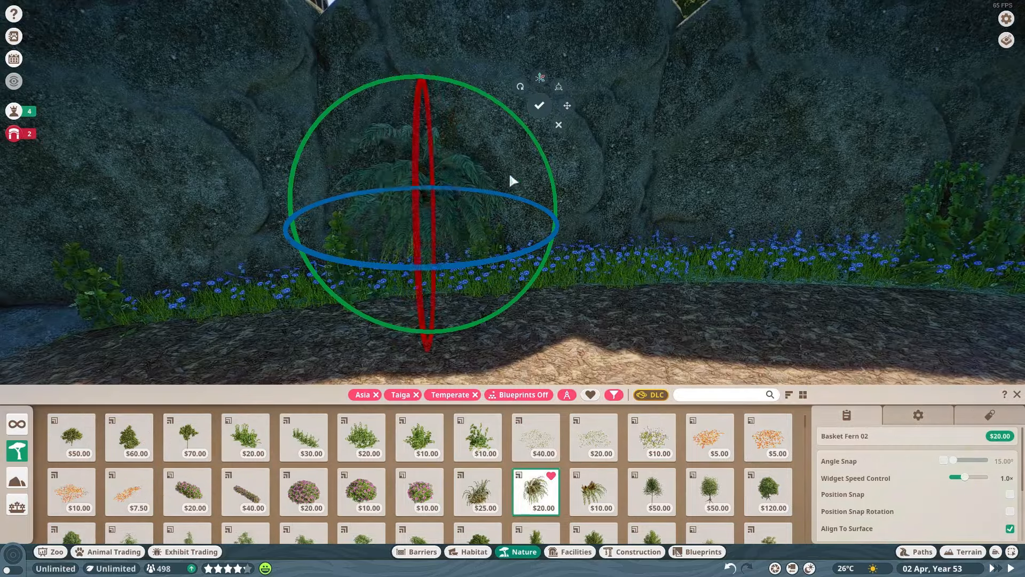
click(539, 105)
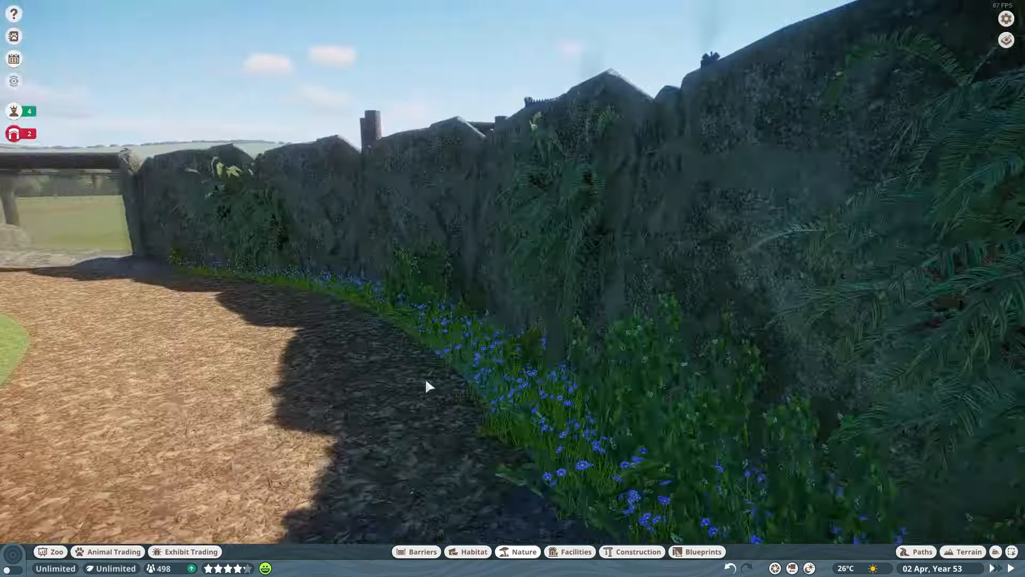
Plant a smaller bracken fern at the base of the rock
click(523, 551)
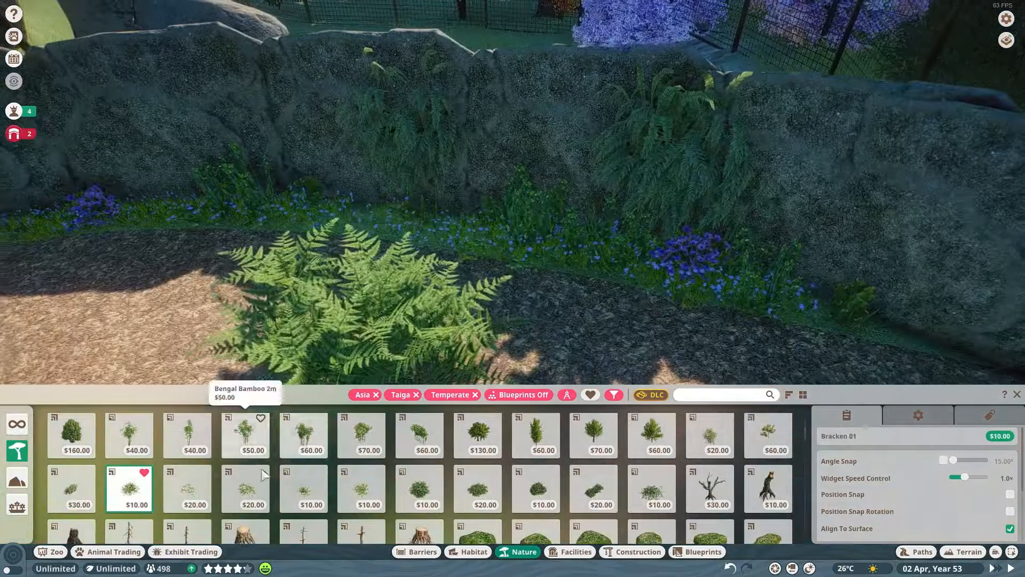
click(302, 488)
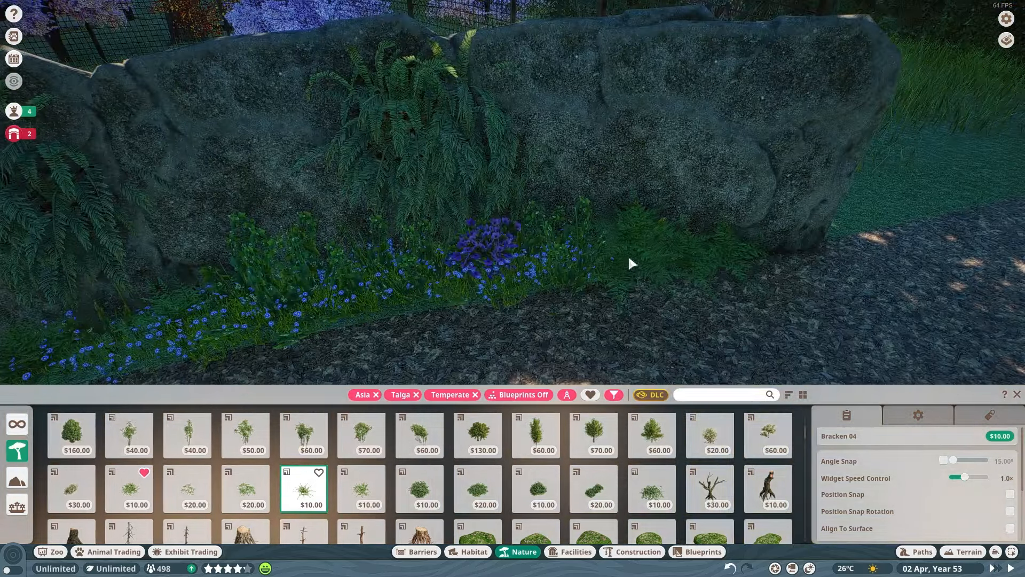
click(650, 489)
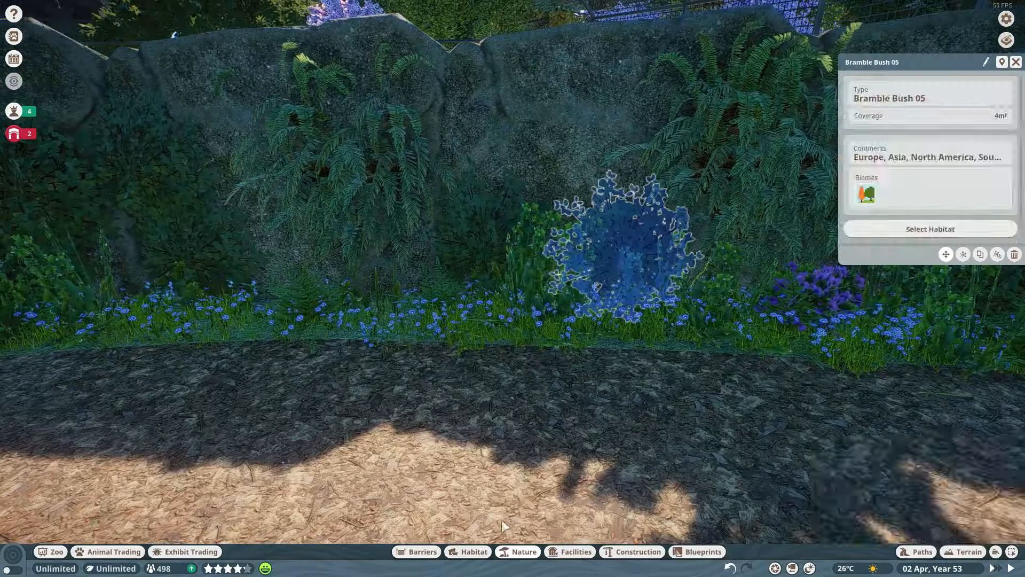
click(516, 551)
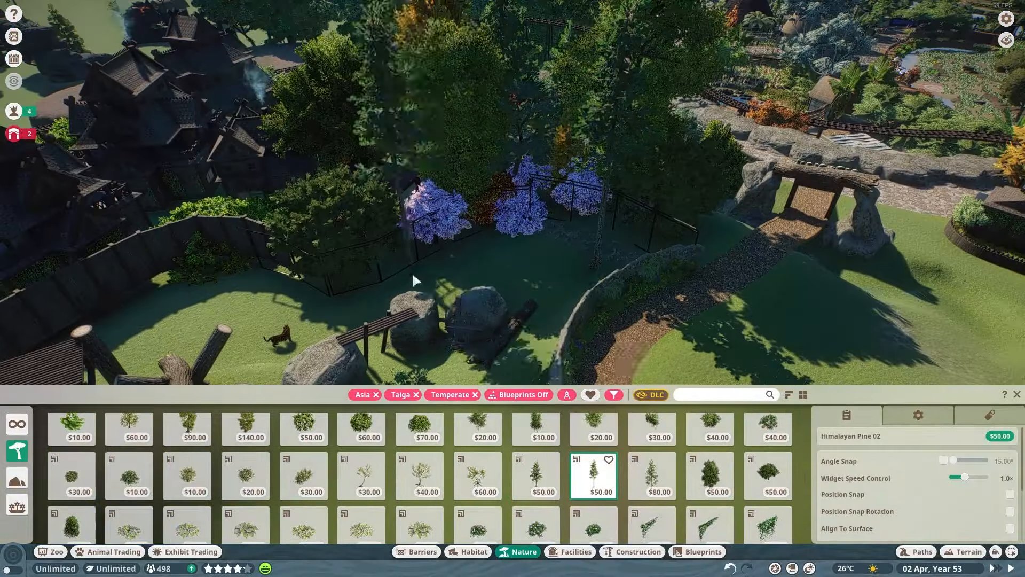
Plant Himalayan pines and an oak tree around the habitat beside the path
click(535, 475)
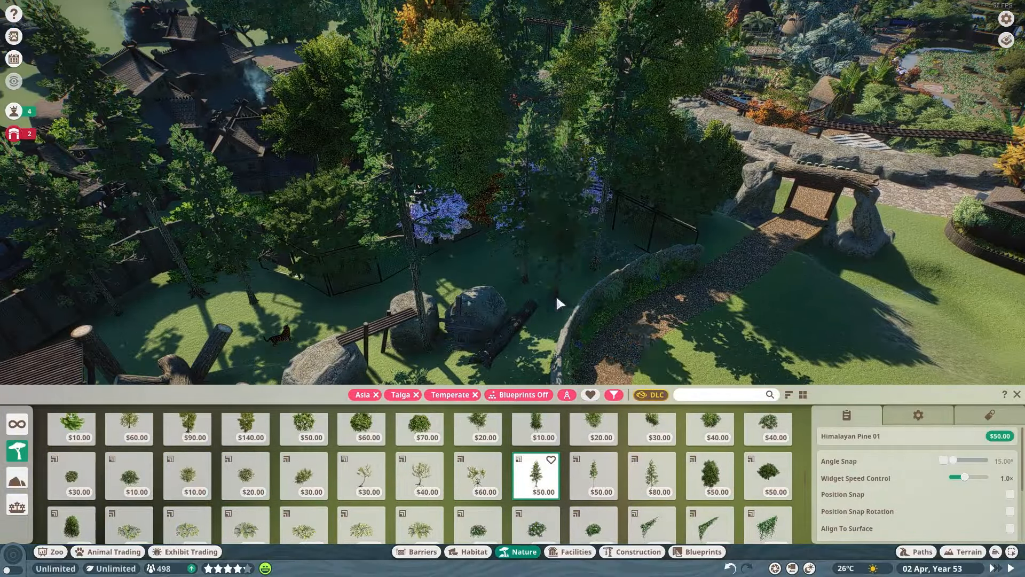
click(419, 475)
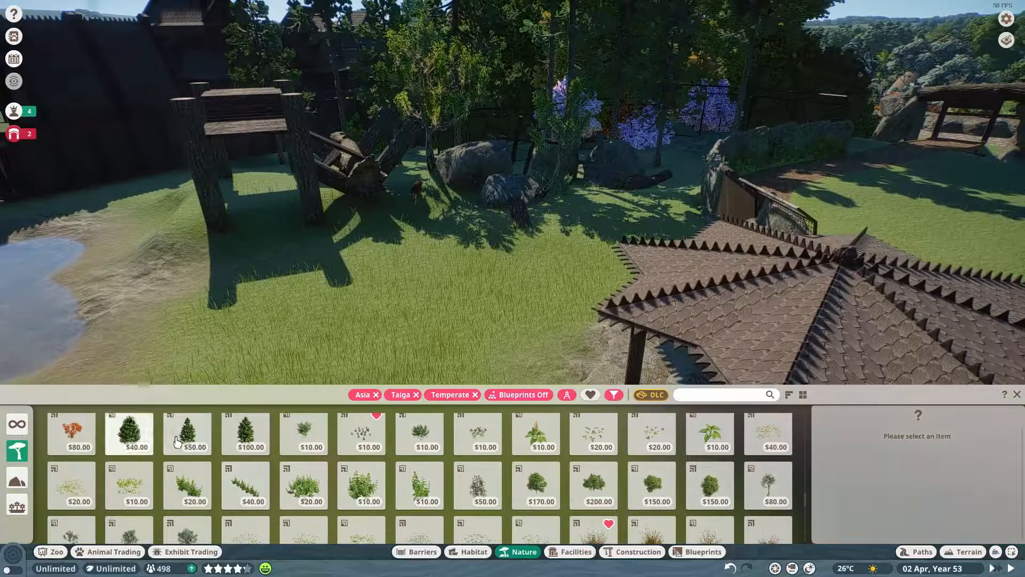
click(709, 485)
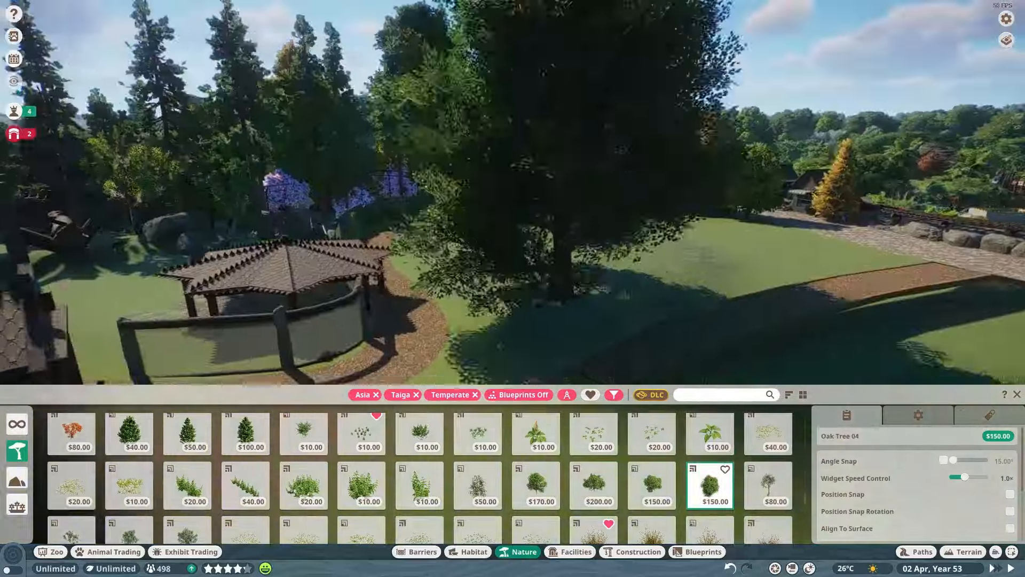
click(535, 485)
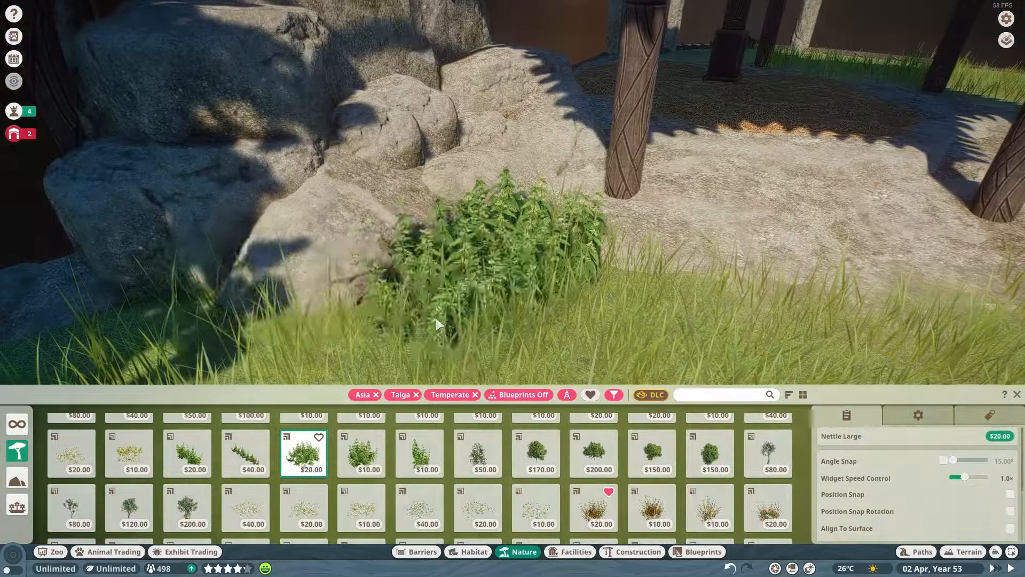
Plant Nettle Large and a Nettle 4m patch along the rock base
click(246, 453)
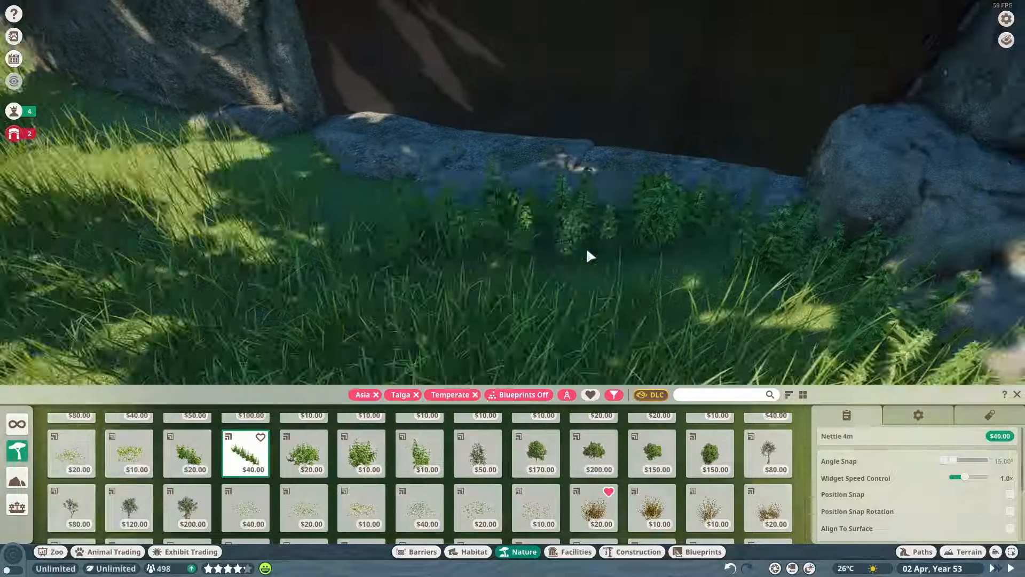
click(303, 452)
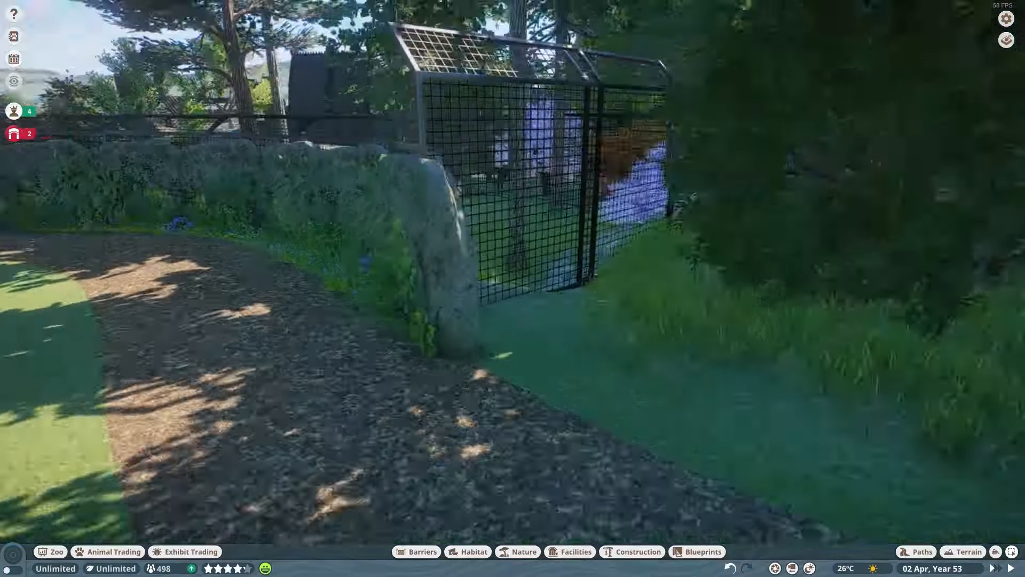
Pick Bracken 02 from the Nature catalogue for the habitat edges
click(522, 551)
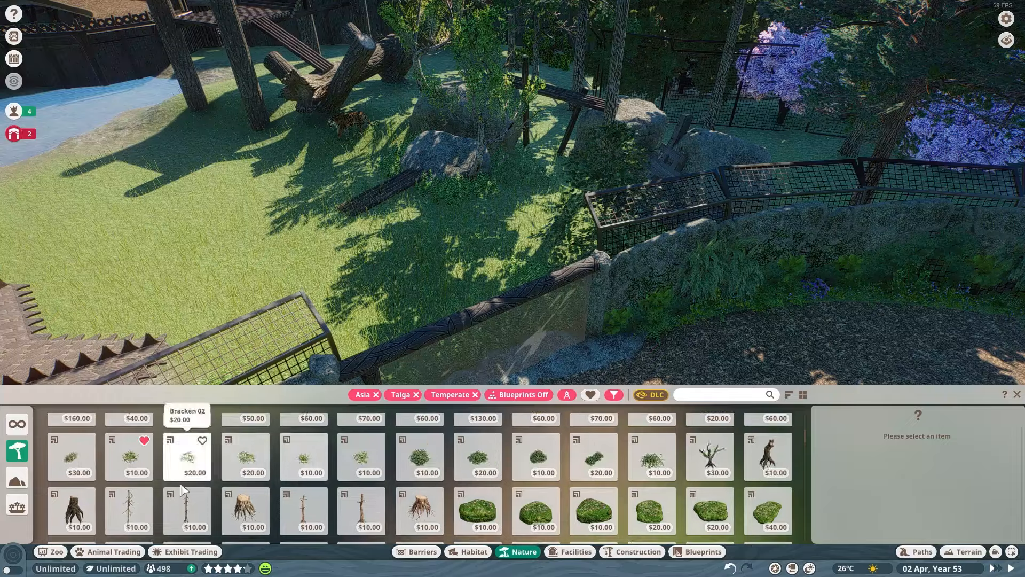
click(767, 456)
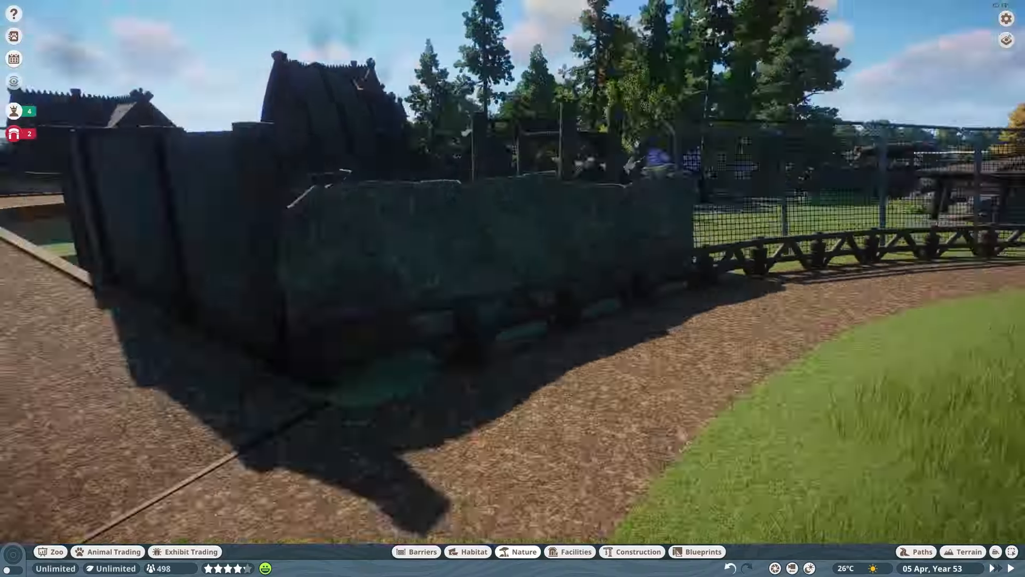
Place Taiga Rock 01, 08 and 11 beside the boulders and on the flat rock
click(524, 551)
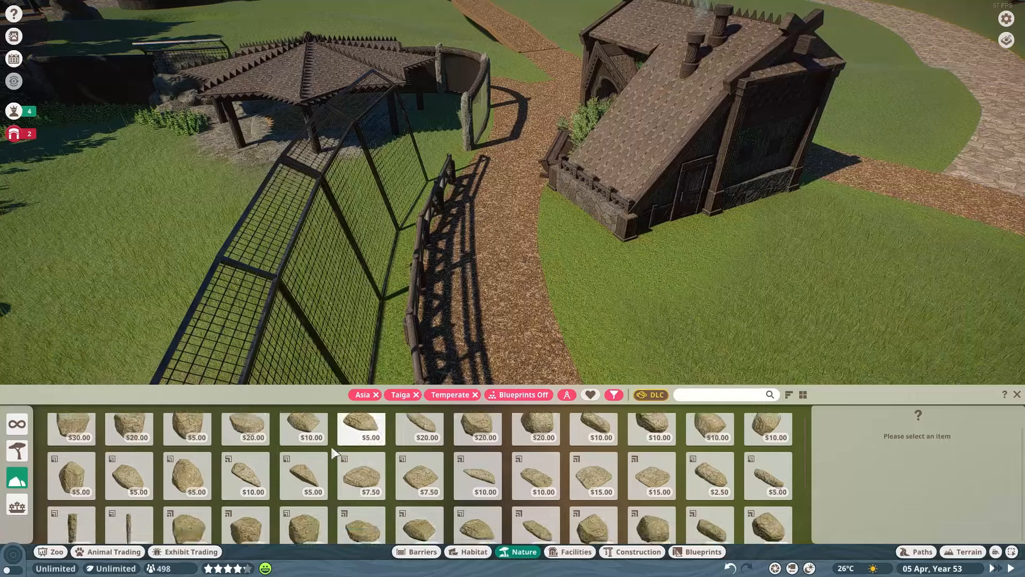
click(593, 437)
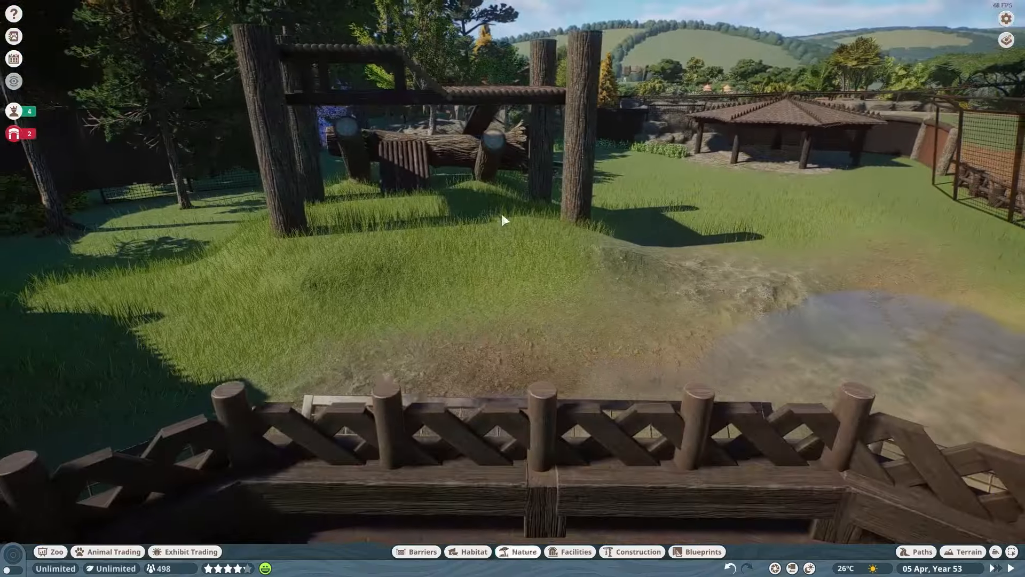
click(522, 551)
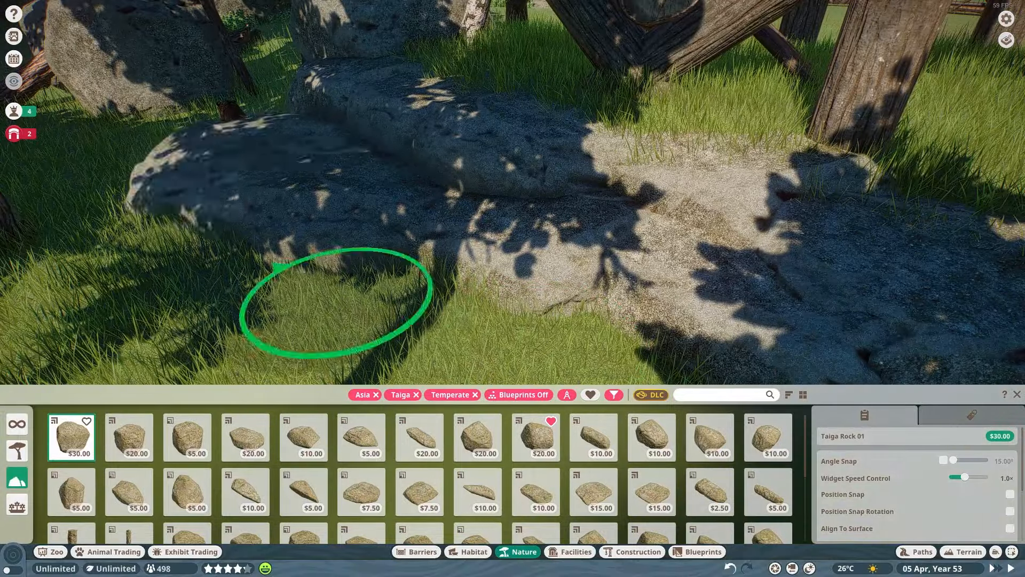
click(478, 436)
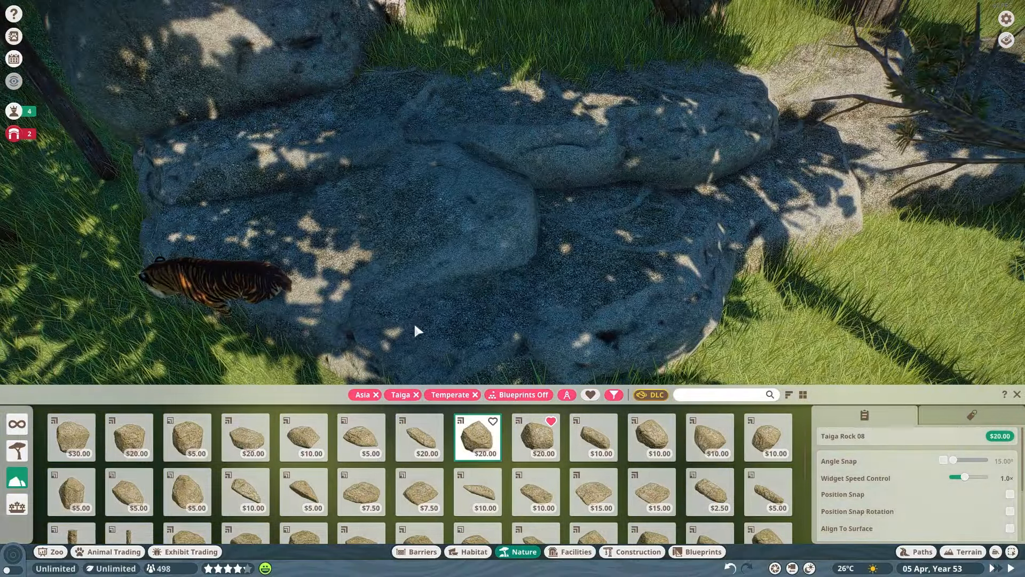
click(650, 437)
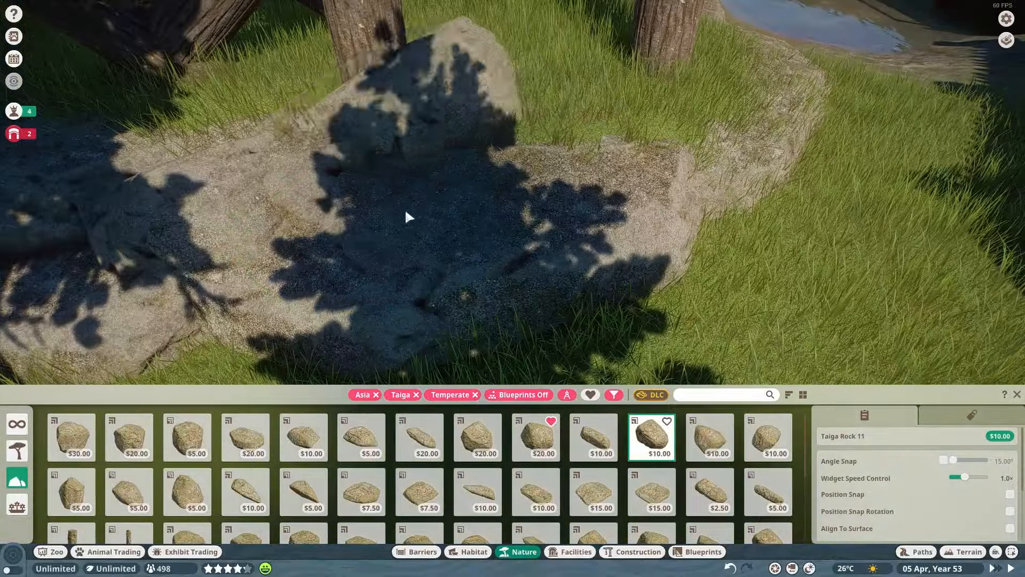
click(768, 437)
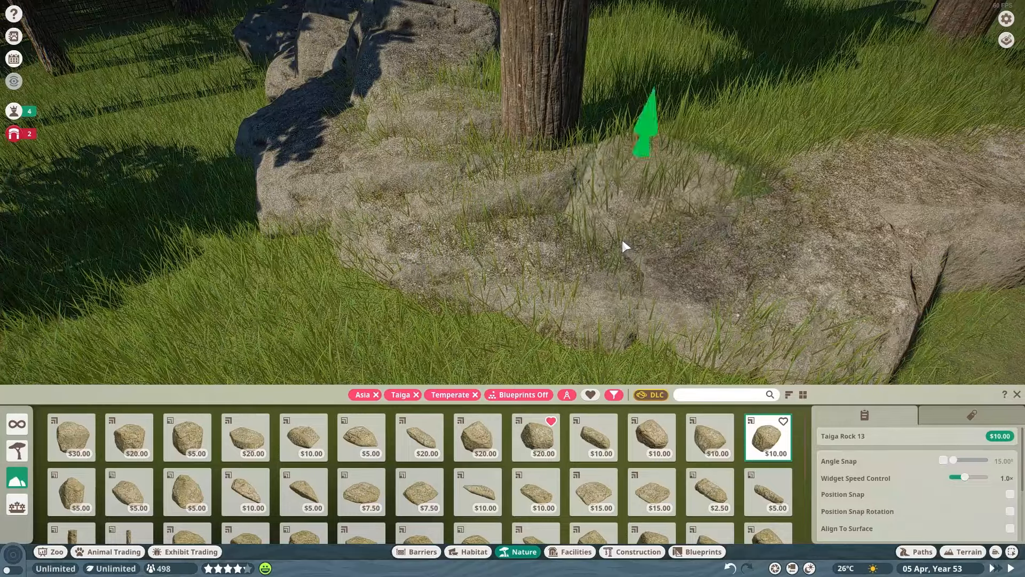
Set Taiga Rock 13, 09 and 11 by the trunks and posts and smooth the ground around them
click(535, 436)
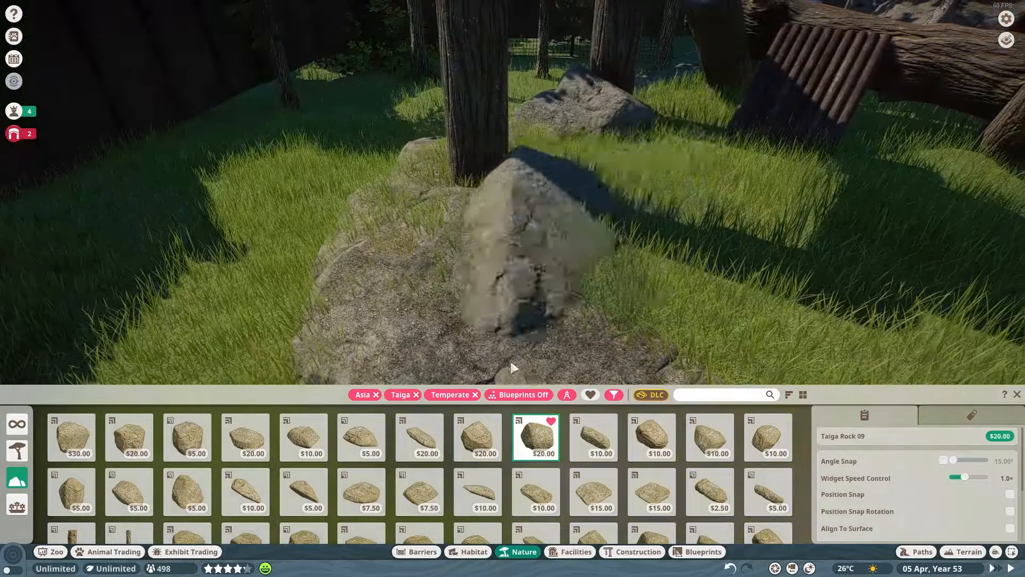
click(652, 437)
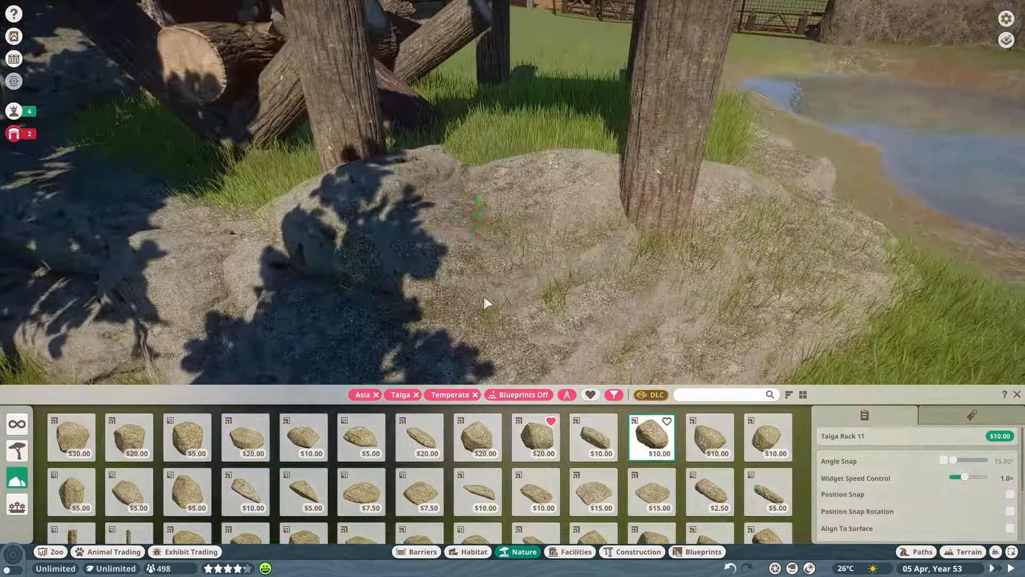
click(593, 436)
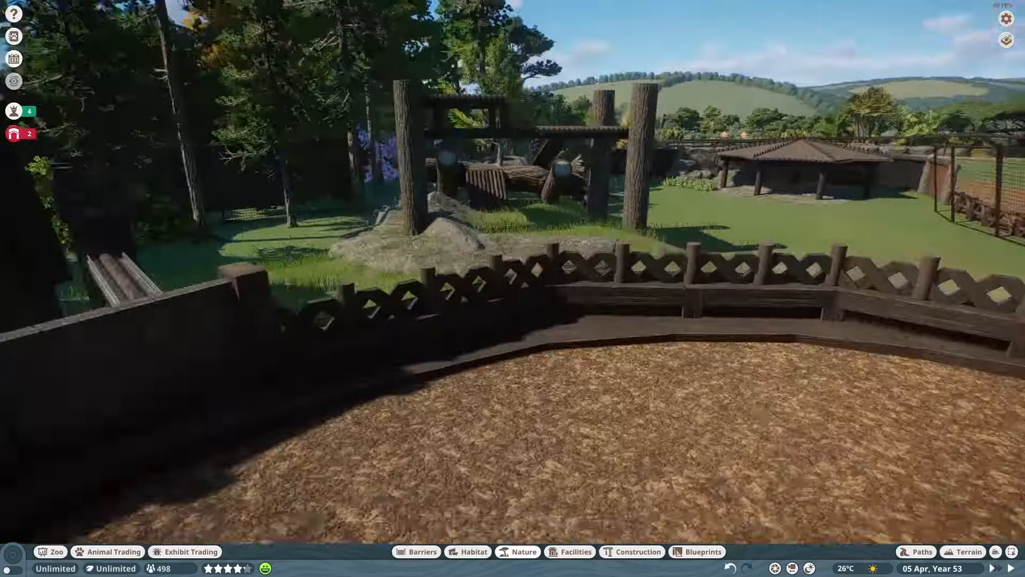
click(966, 551)
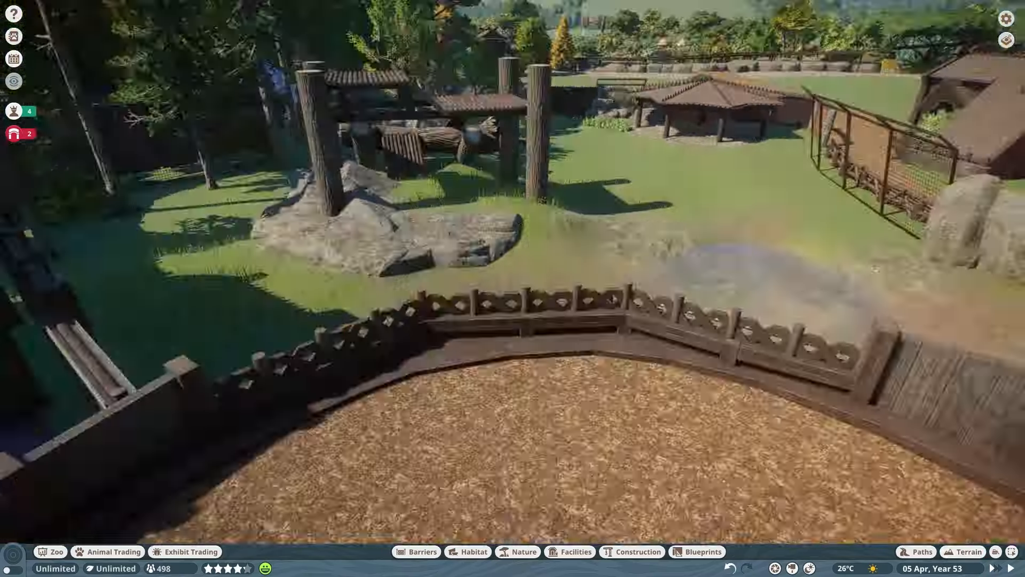
click(968, 551)
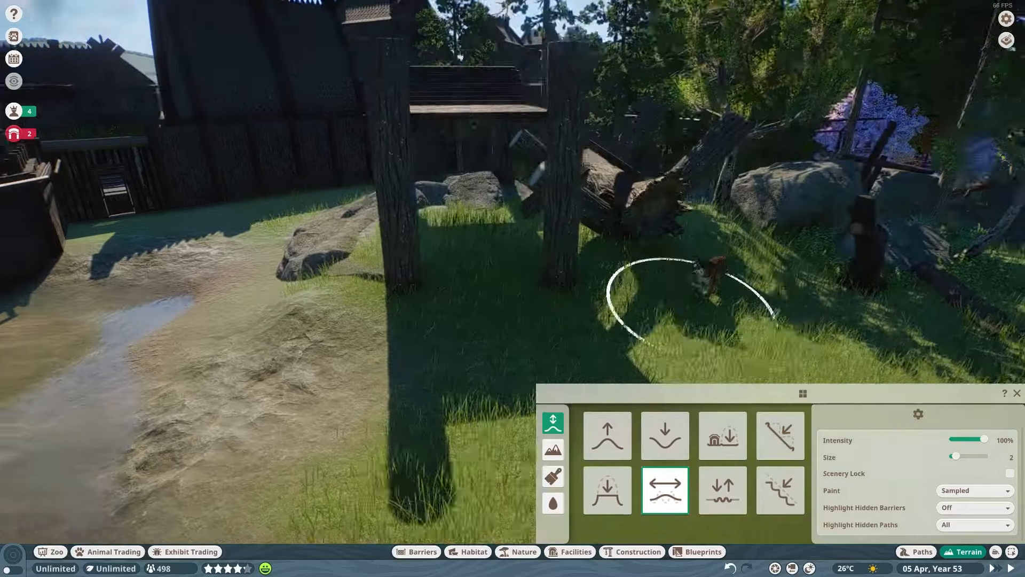
click(517, 551)
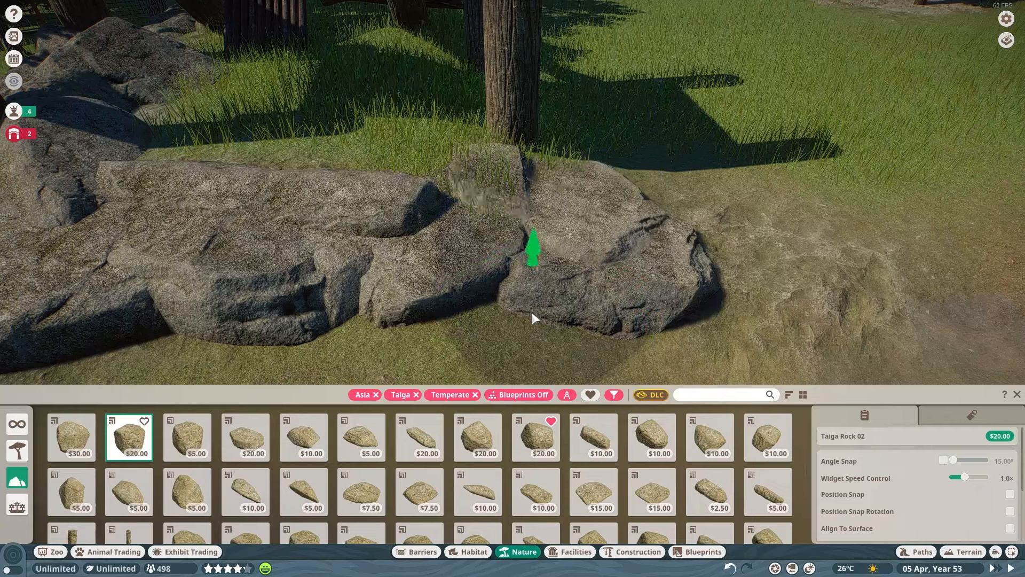
Add Taiga Rock 02, 13 and 04 against the rock wall, pile and near the tiger
click(767, 437)
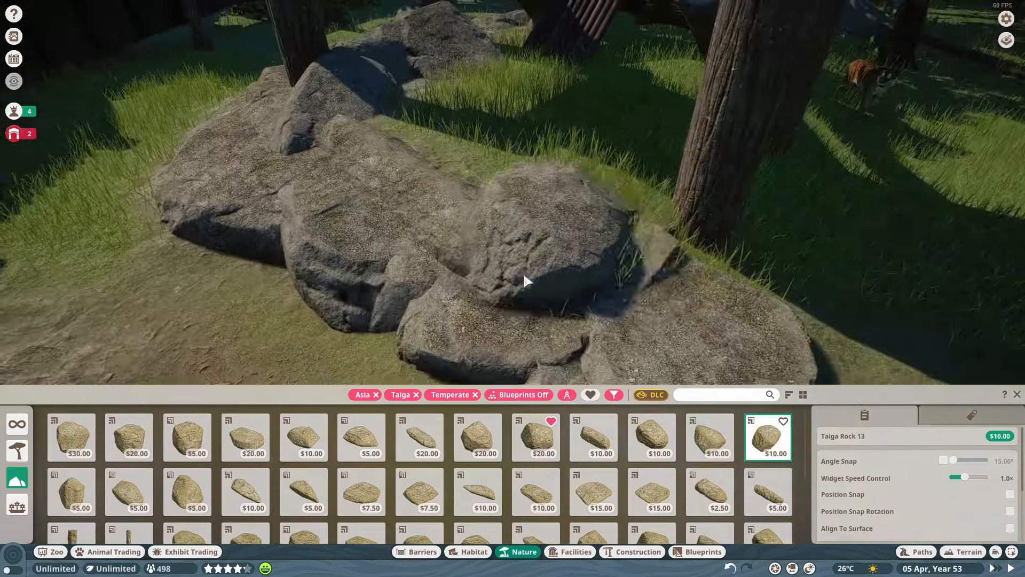
click(244, 437)
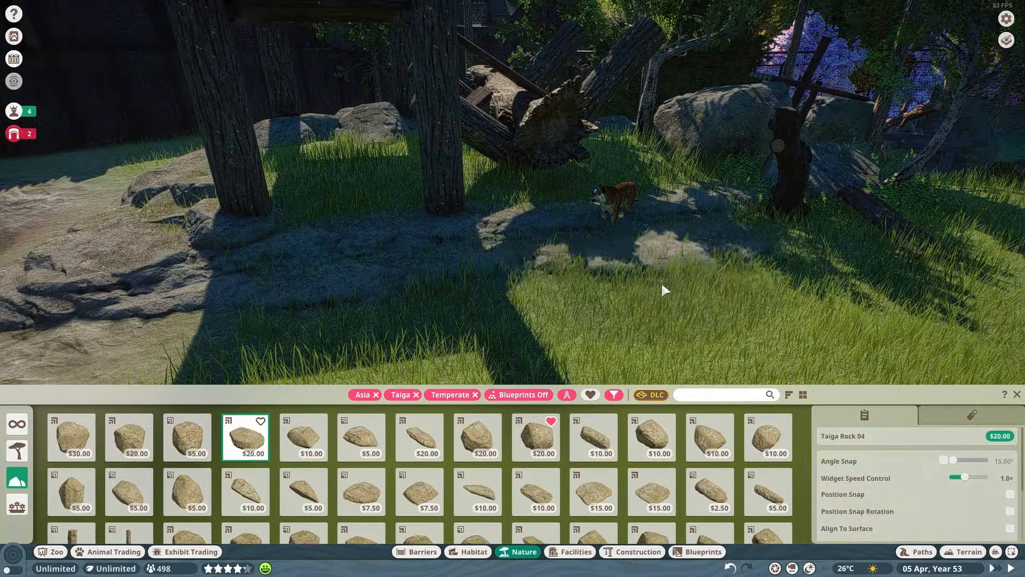
click(963, 551)
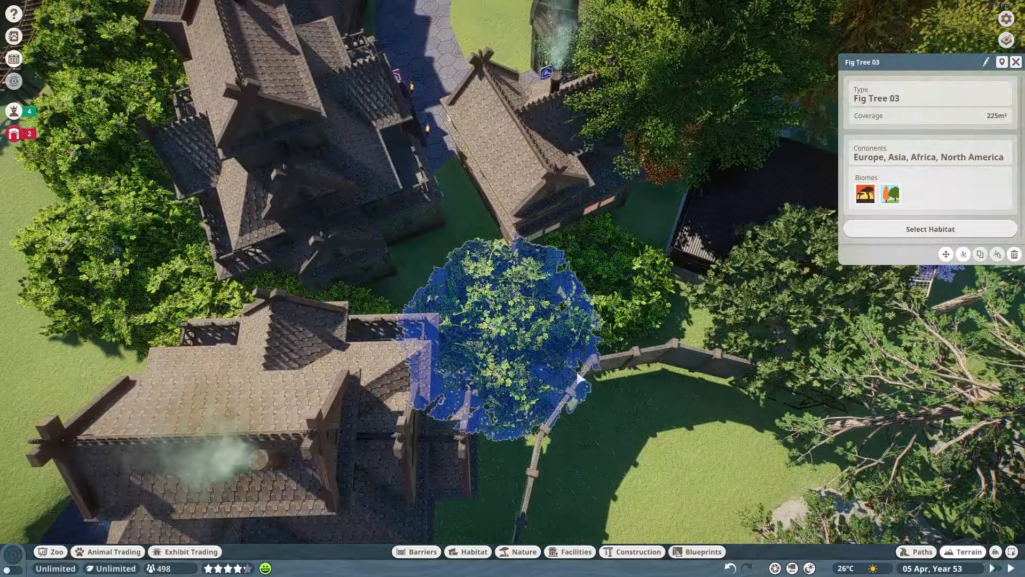
Place Arctic Wood plank walls, floor and the Wall Arch Tunnel doorway for the shelter
click(637, 551)
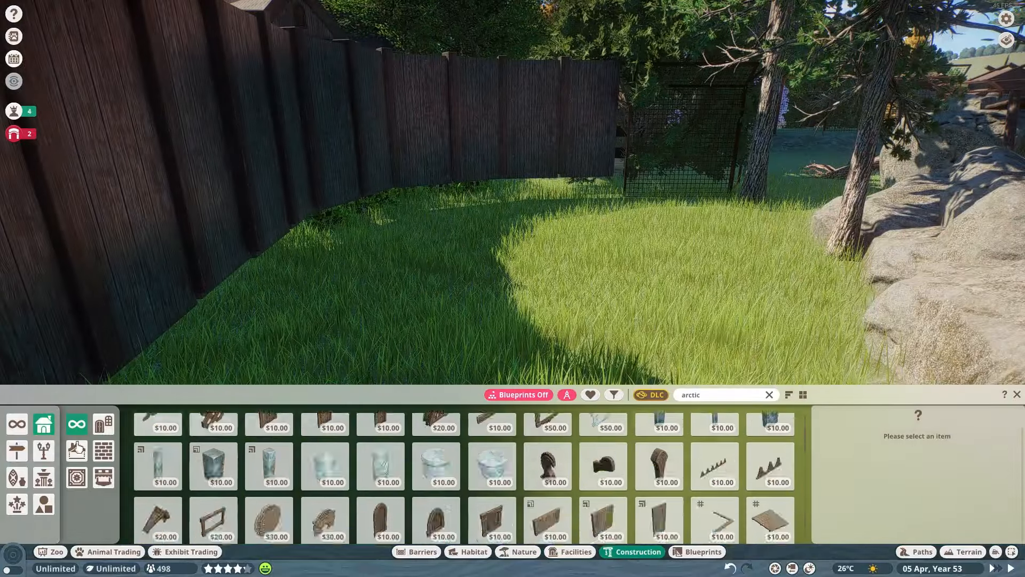
click(382, 520)
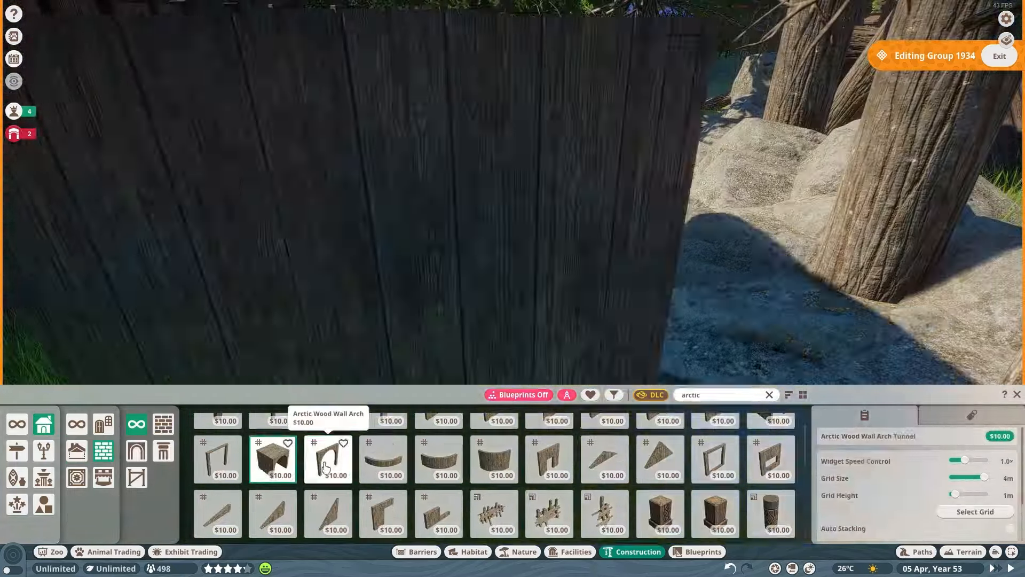
click(328, 458)
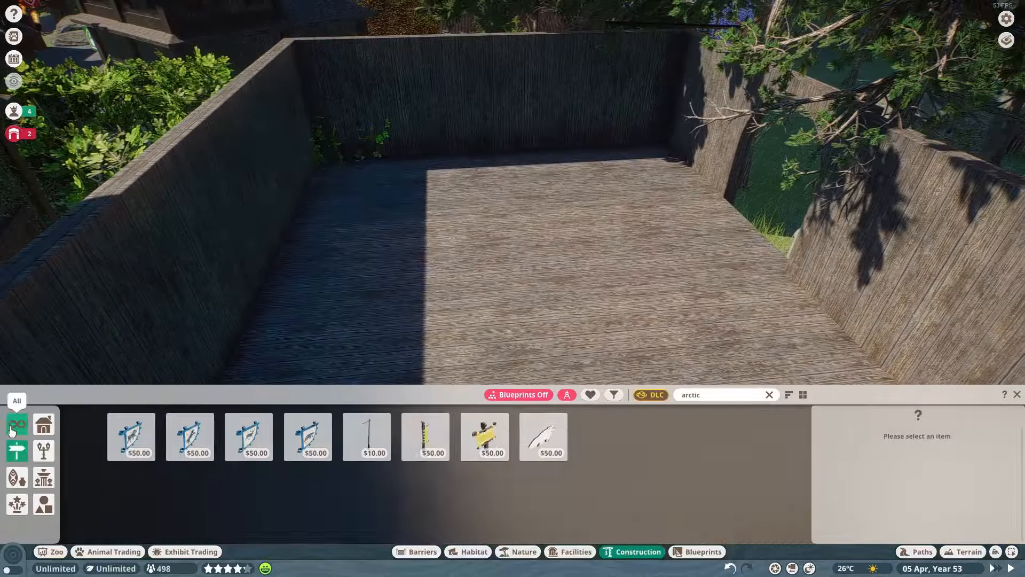
Spread Habitat Bedding Extra Large straw over the shelter's plank floor
click(613, 394)
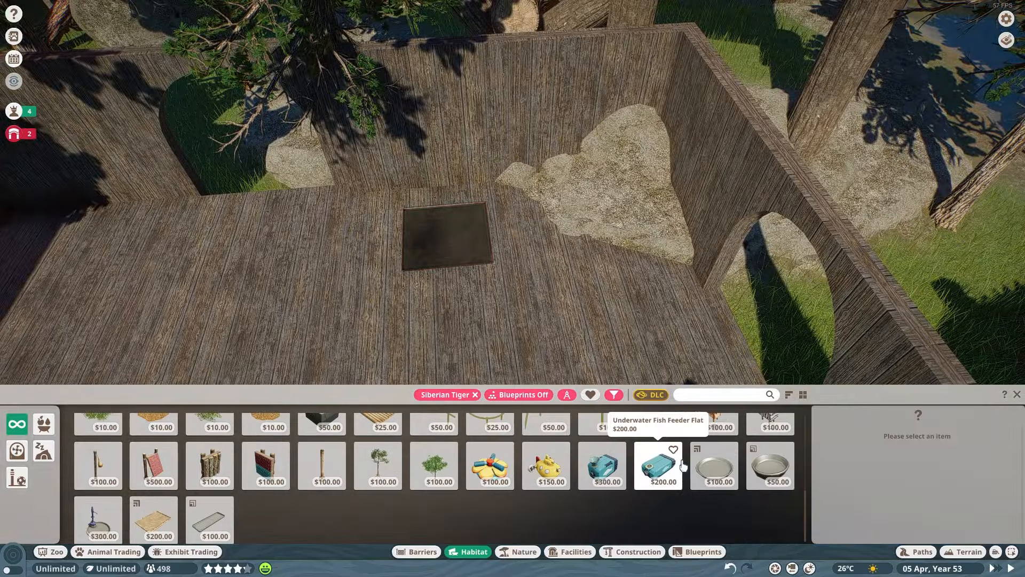
click(97, 519)
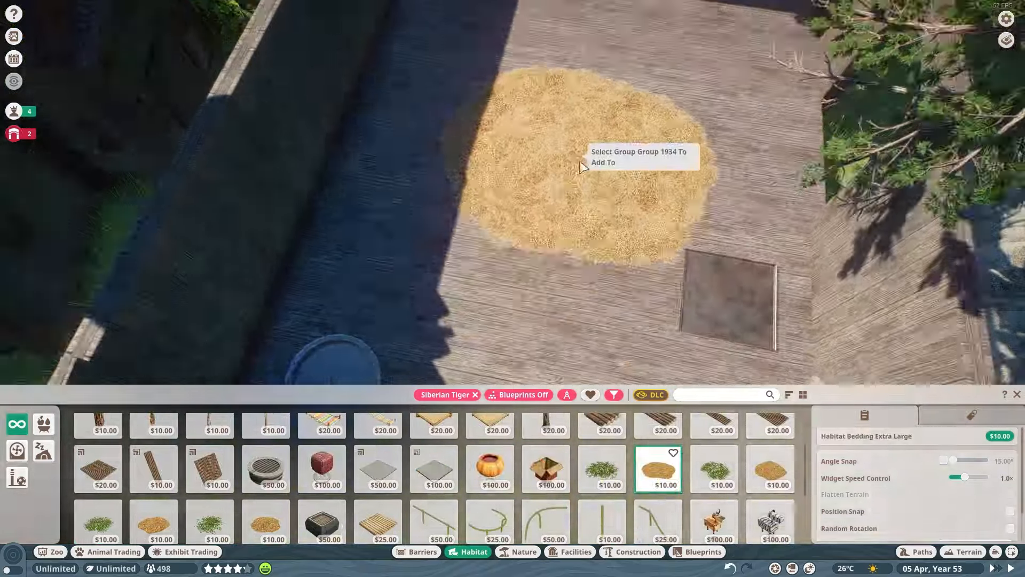
click(582, 167)
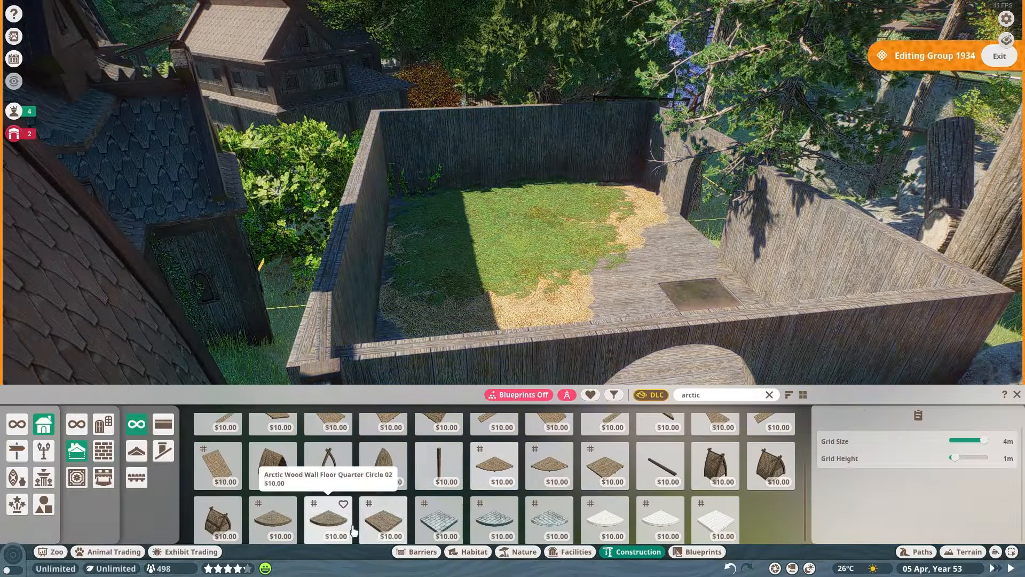
Close the shelter's flat top and place sloped and corner Arctic Wood roof pieces
click(382, 520)
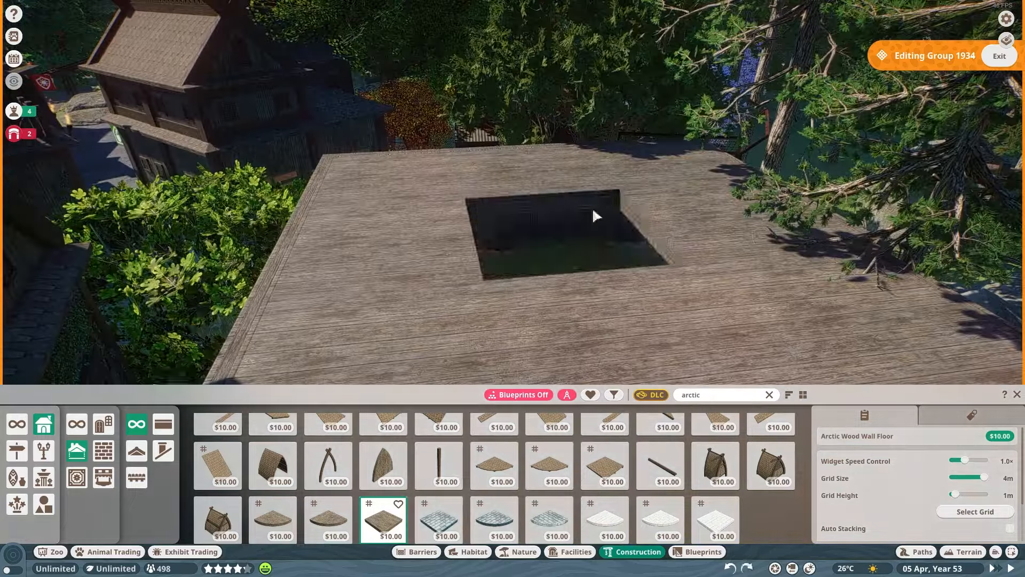
click(217, 481)
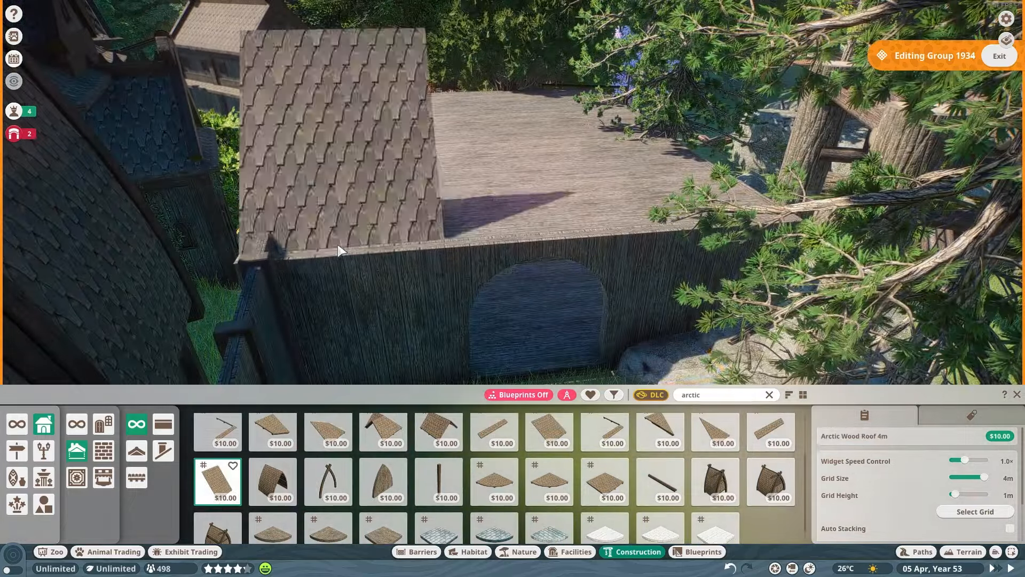
click(550, 432)
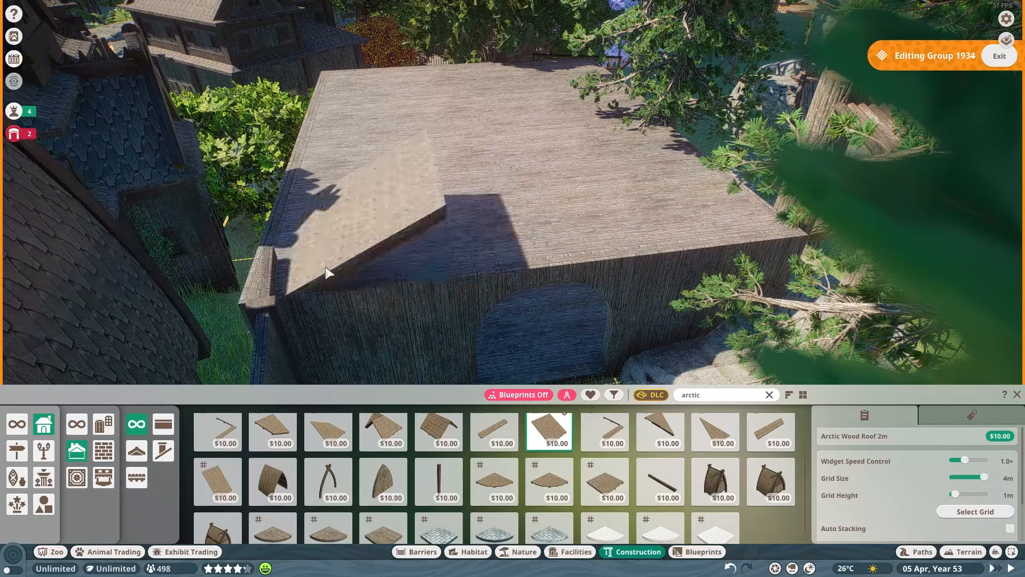
click(438, 431)
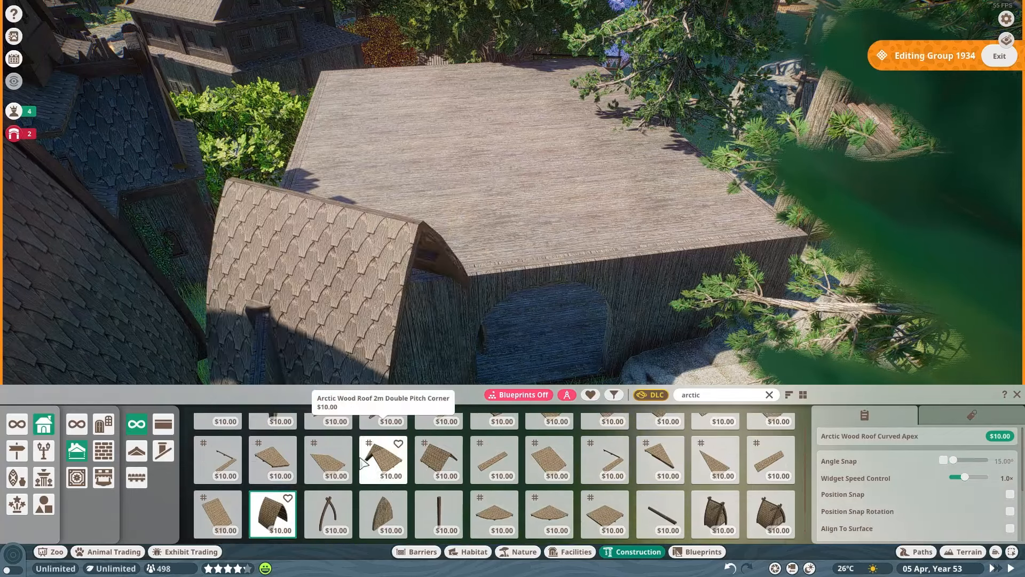
click(328, 458)
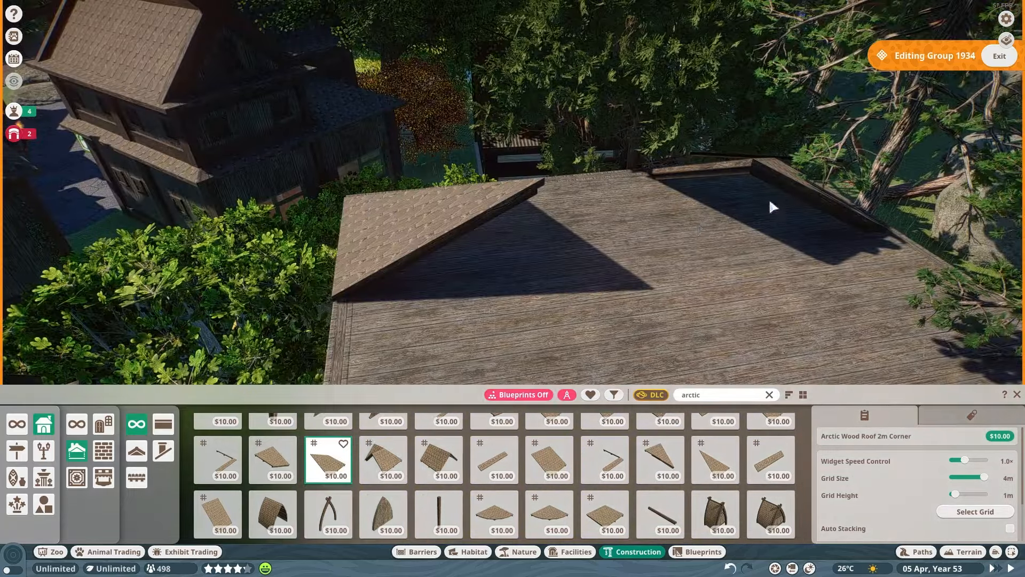
Fill the remaining roof gaps with corner, 2m and 1m pieces and a wall piece
click(549, 458)
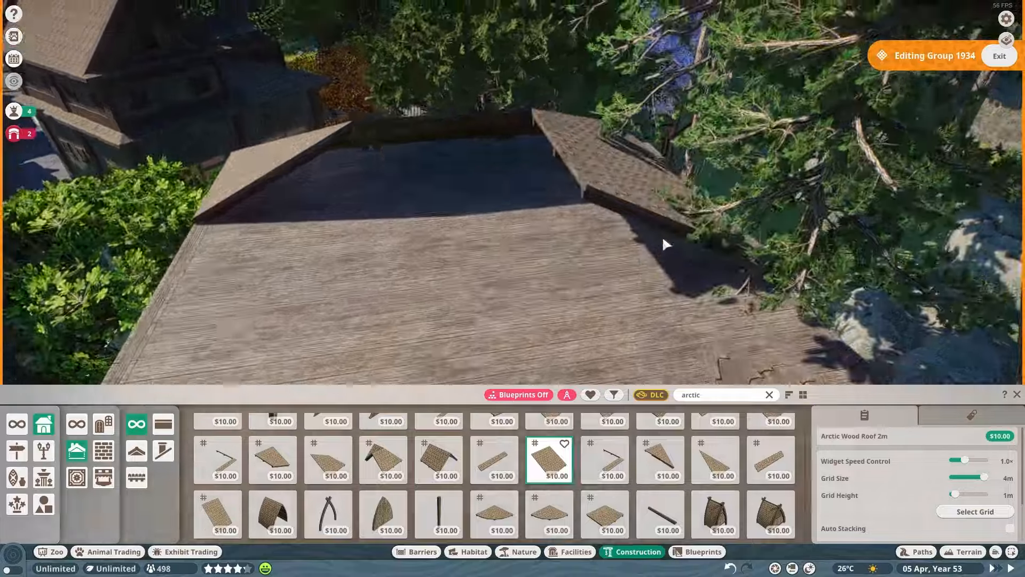
click(437, 459)
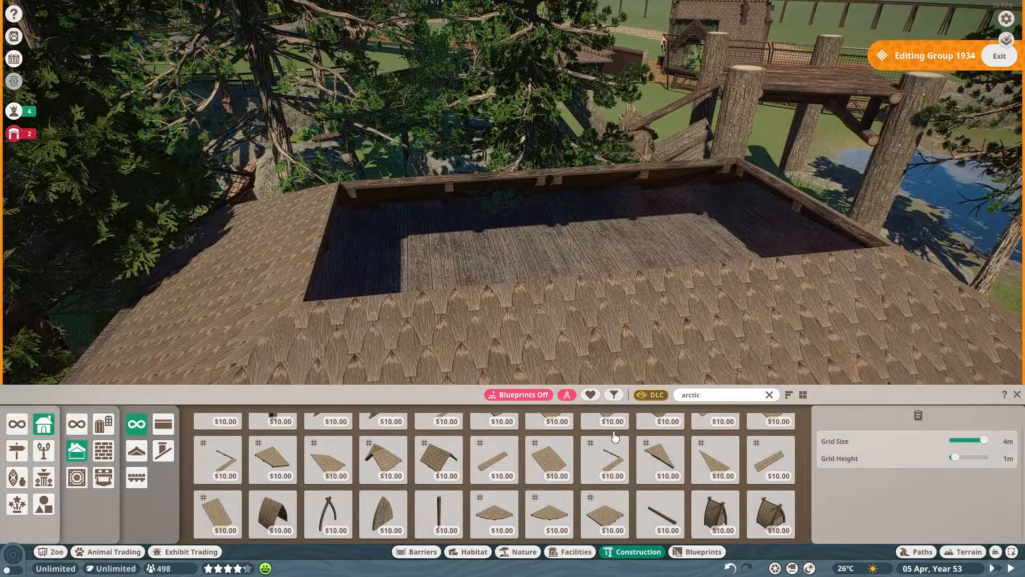
click(770, 437)
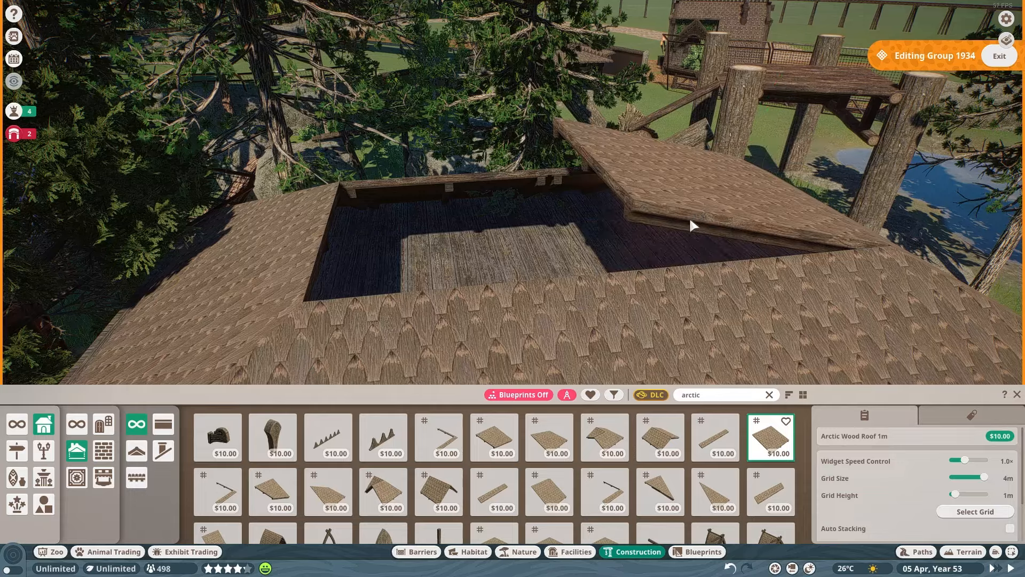
click(659, 437)
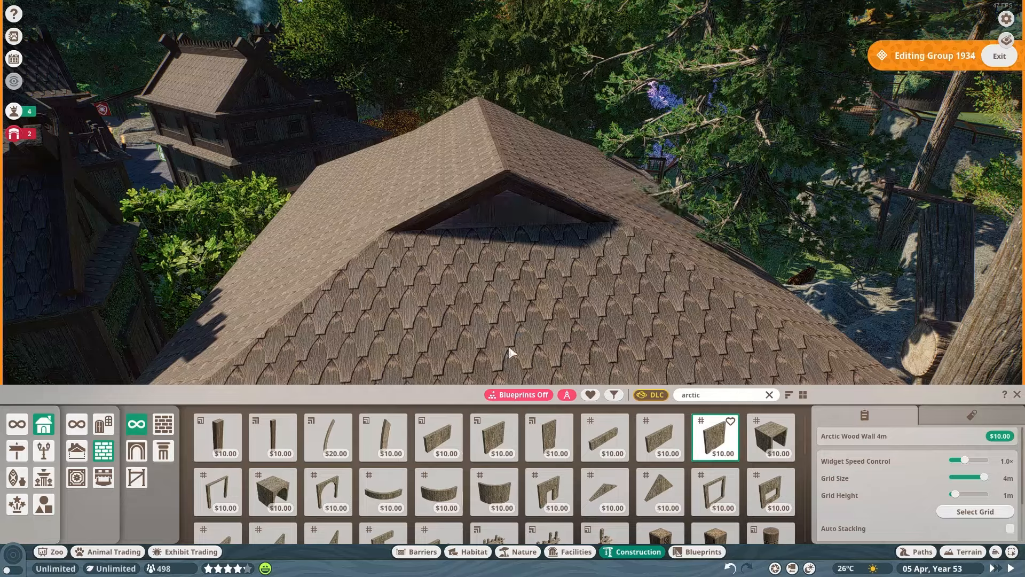
click(604, 491)
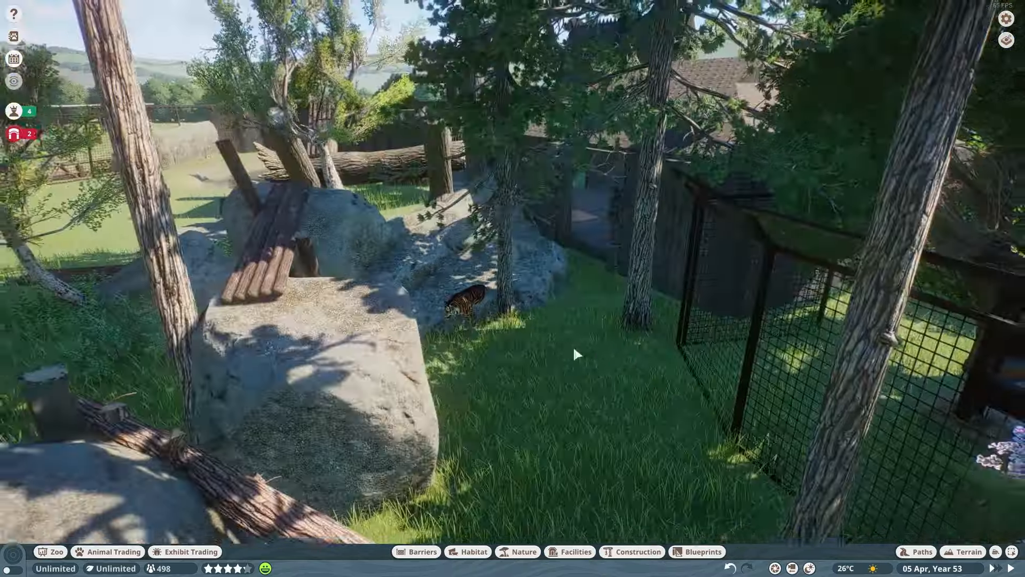
Place an Arctic Wood Wall Floor slab on the low platform and put the pieces away
click(636, 551)
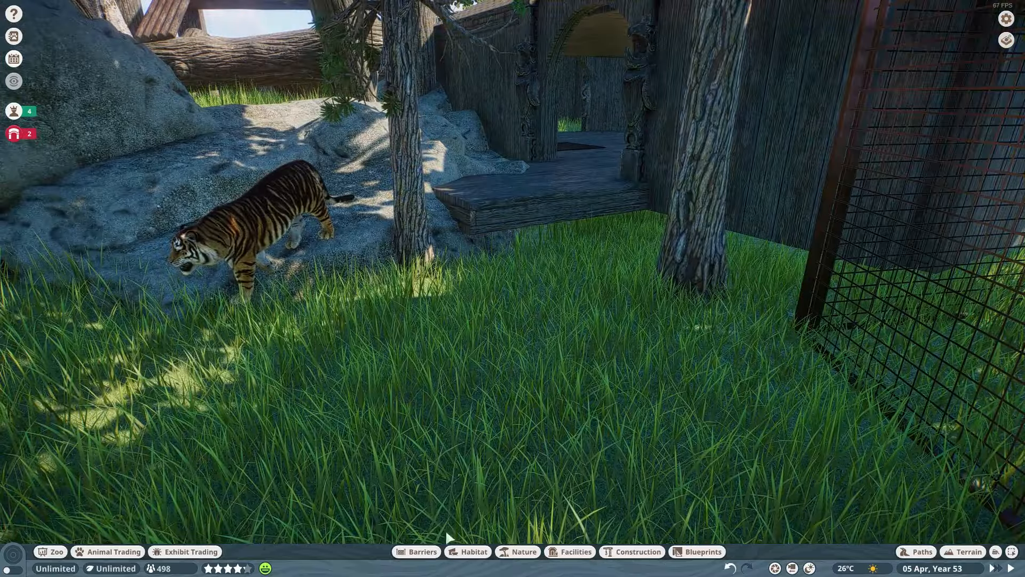
click(637, 551)
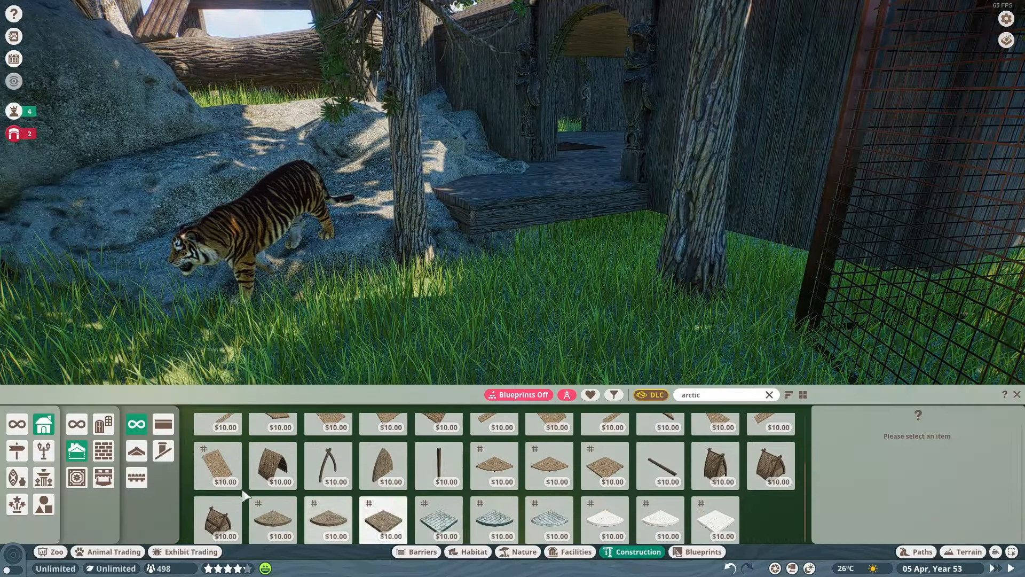
click(153, 493)
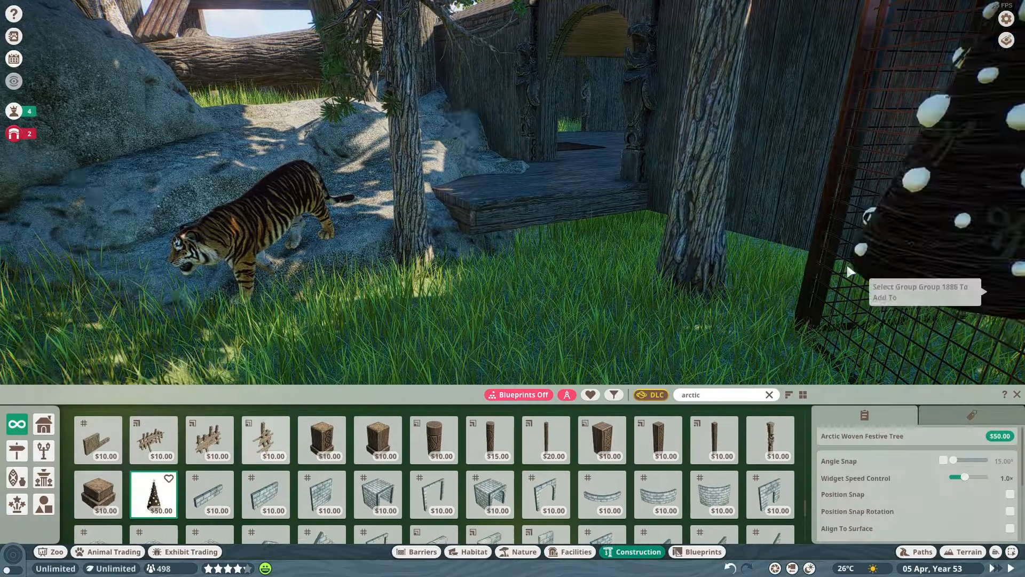
click(321, 481)
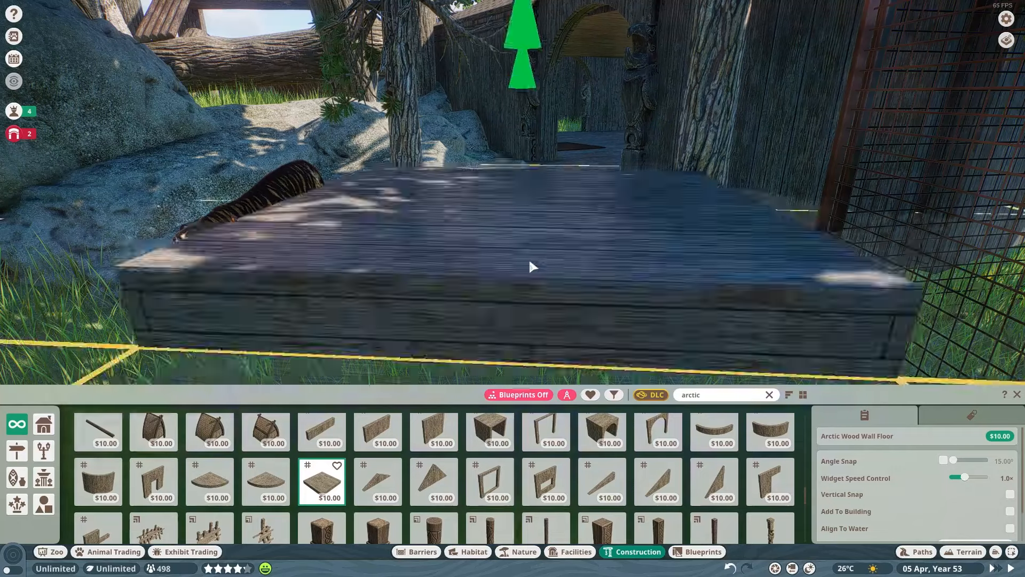
click(531, 265)
text(RAMP)
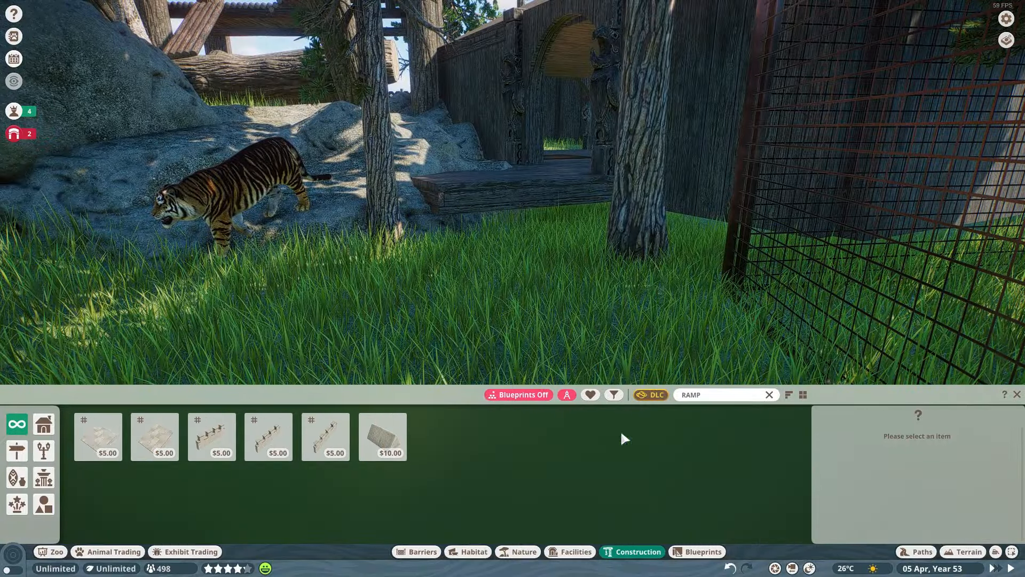
click(97, 435)
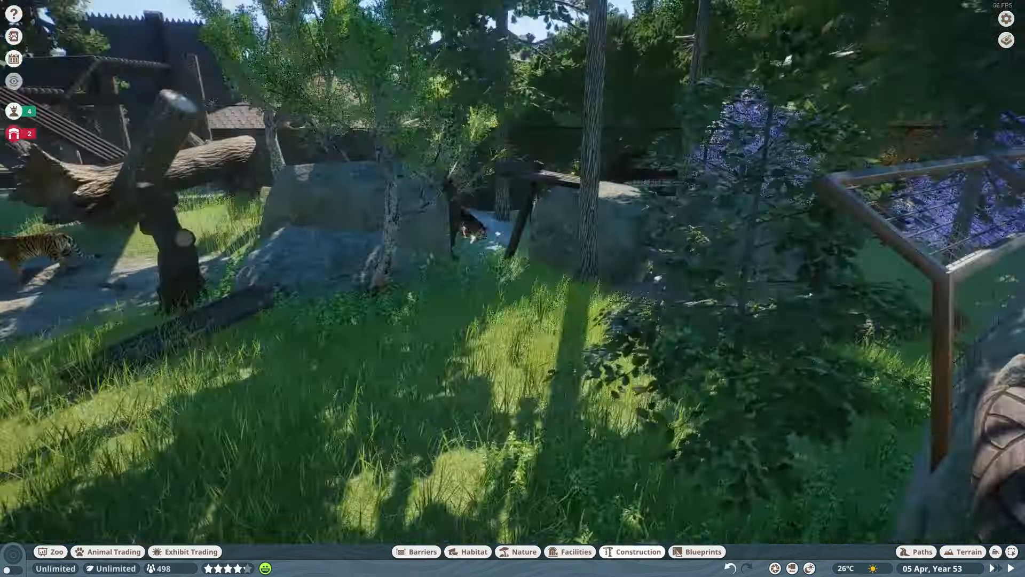
Place a Taiga rock in the tiger habitat from the Nature scenery
click(517, 551)
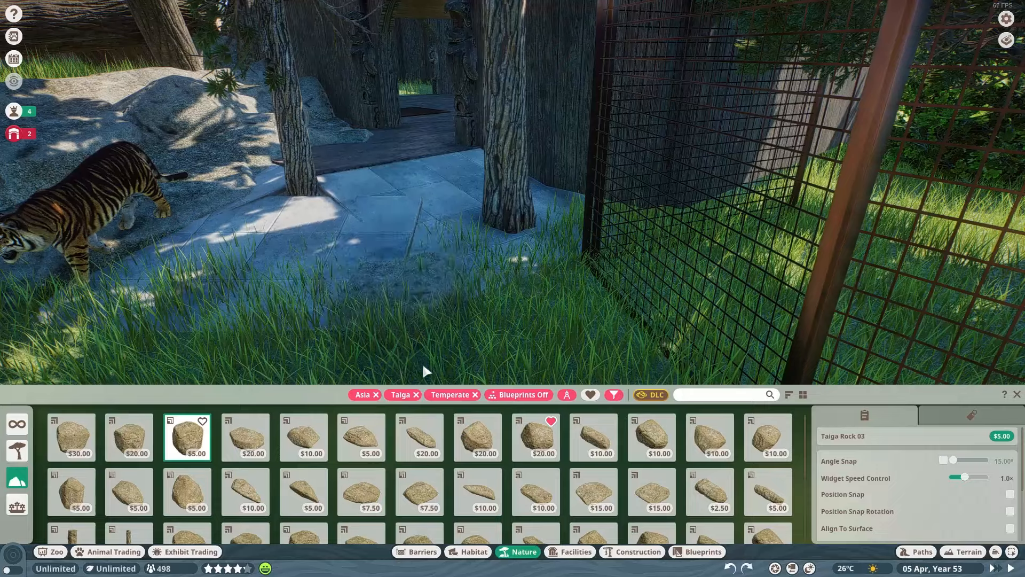
click(650, 437)
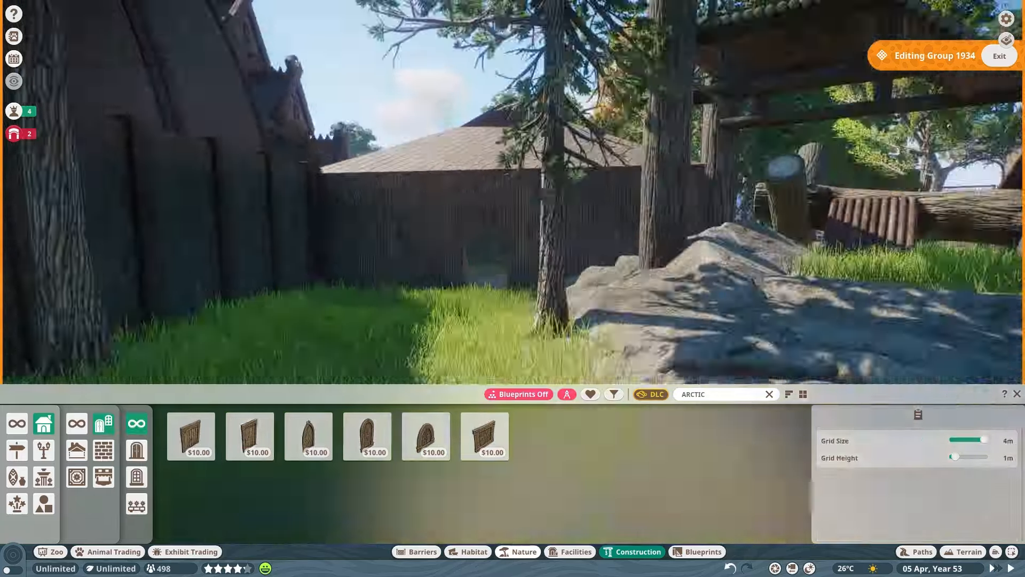
Place the Arctic Wood Roof 4m Corner Eave on the shelter roof and close group editing
click(307, 436)
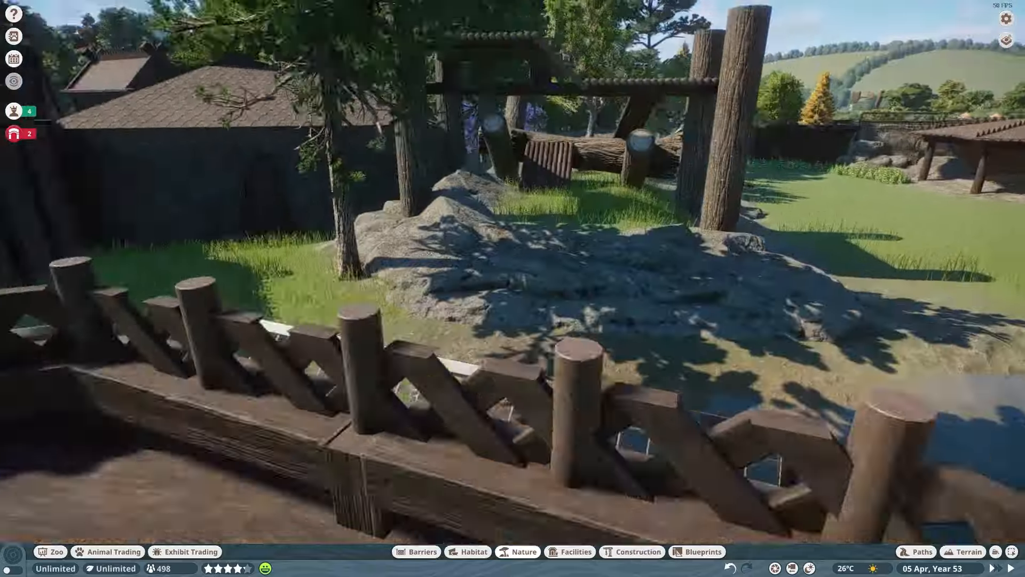
click(637, 551)
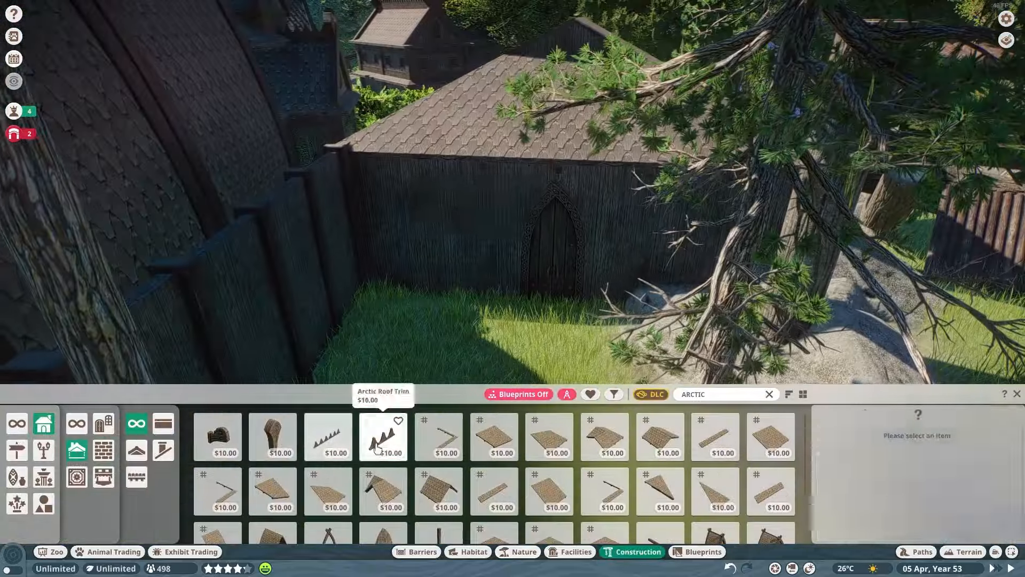
click(715, 436)
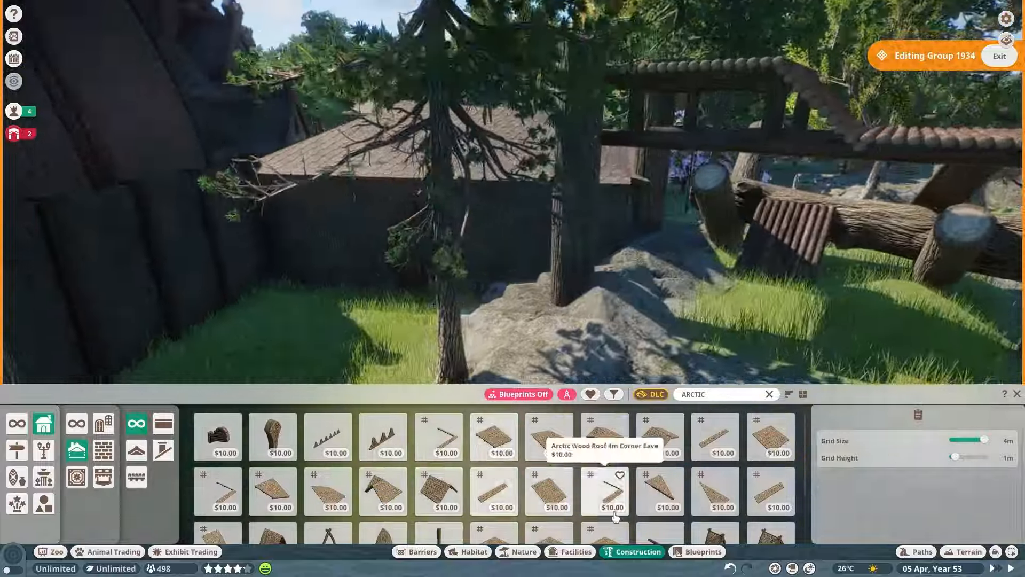
click(602, 490)
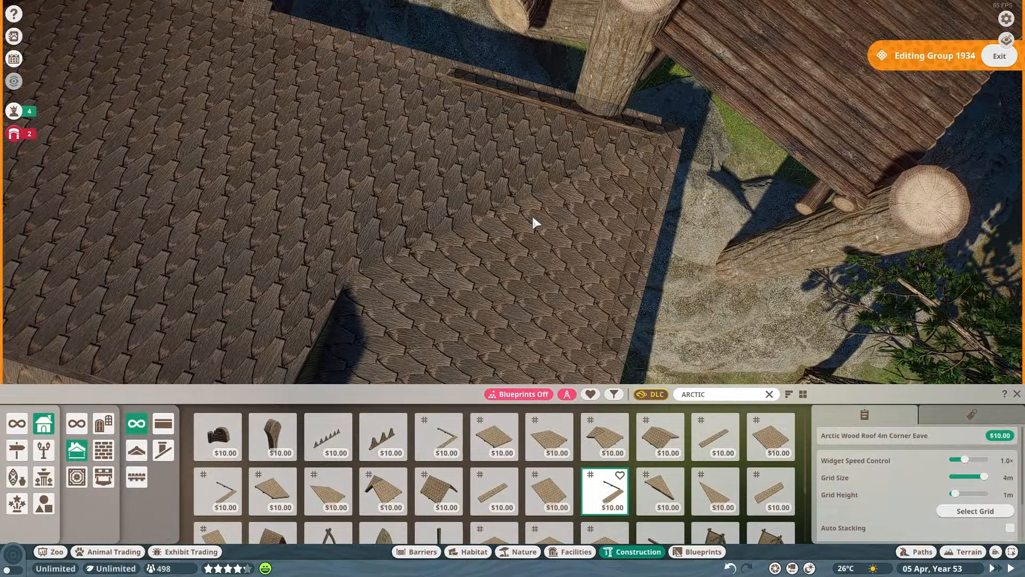
click(218, 490)
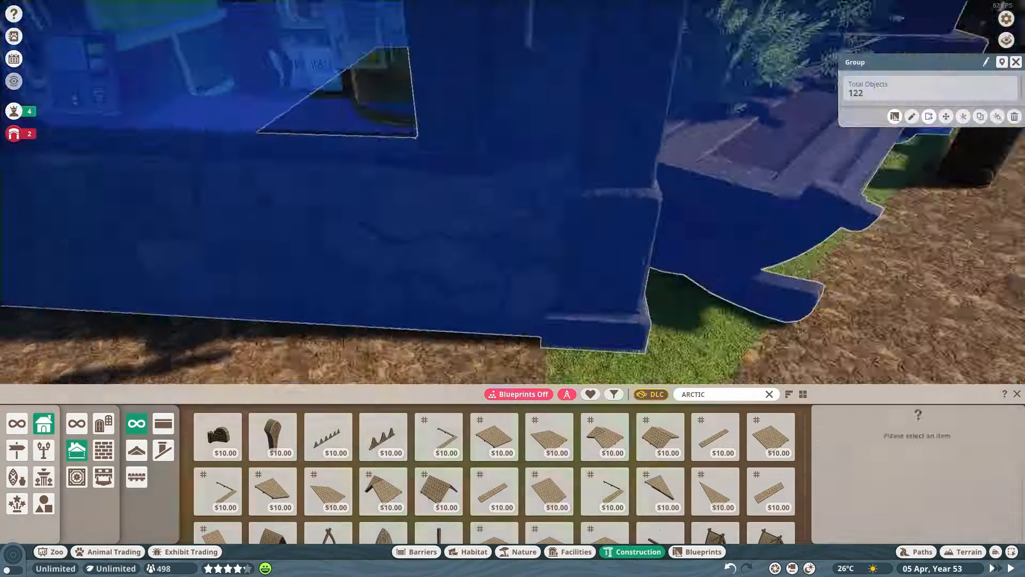
click(910, 117)
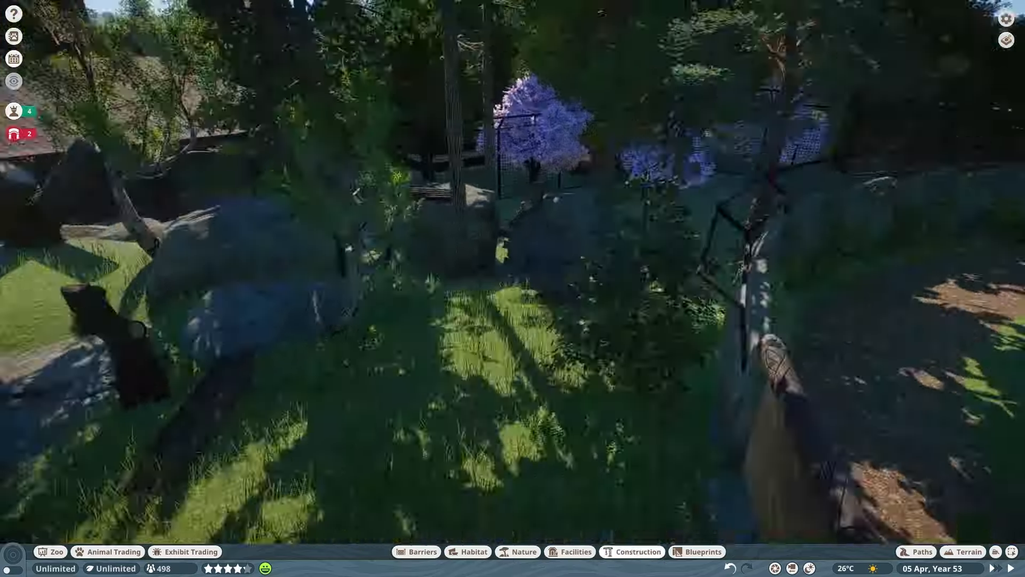
Plant bracken by the shelter posts and start a bramble bush in the round bed
click(522, 551)
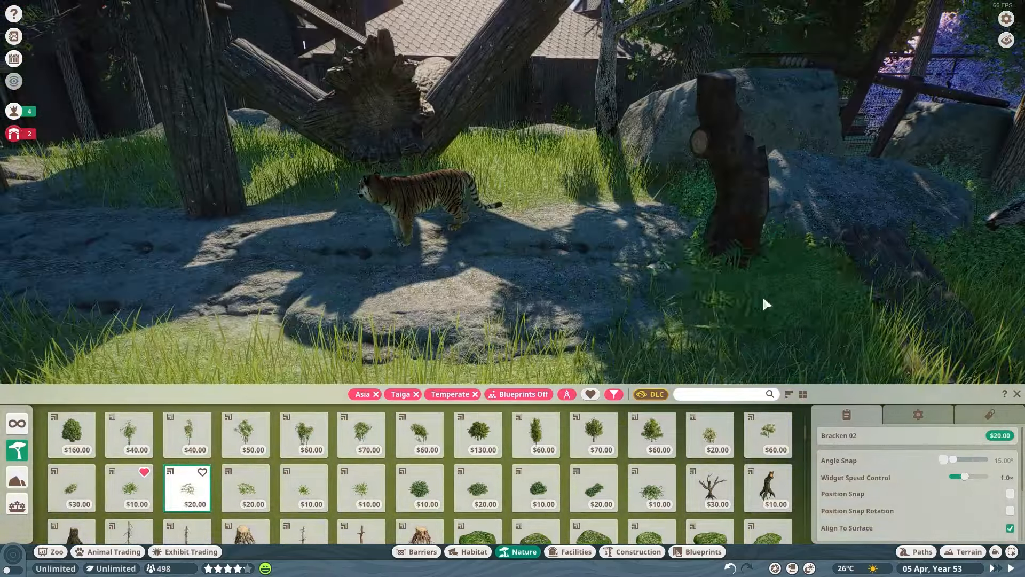
click(476, 487)
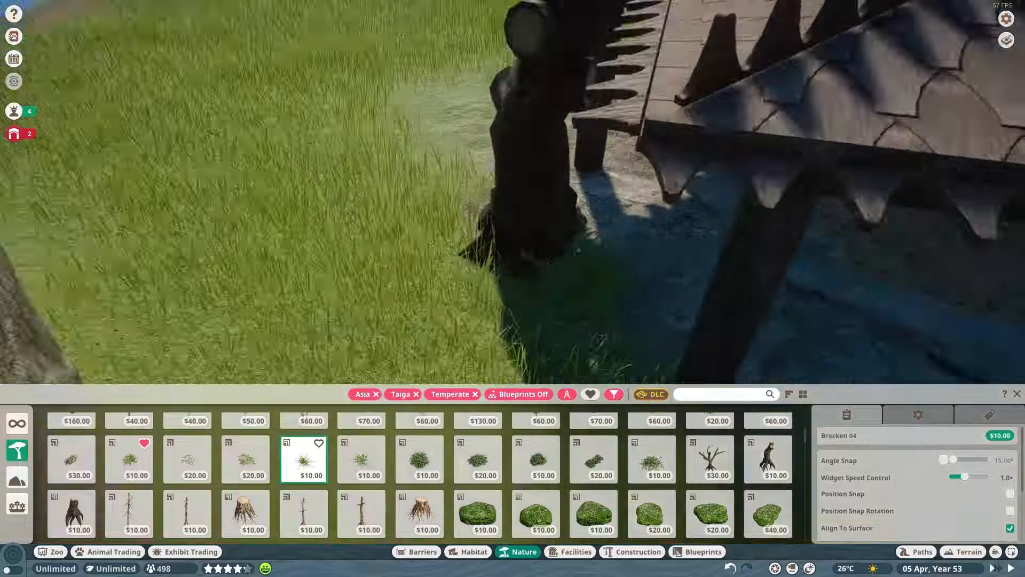
click(186, 459)
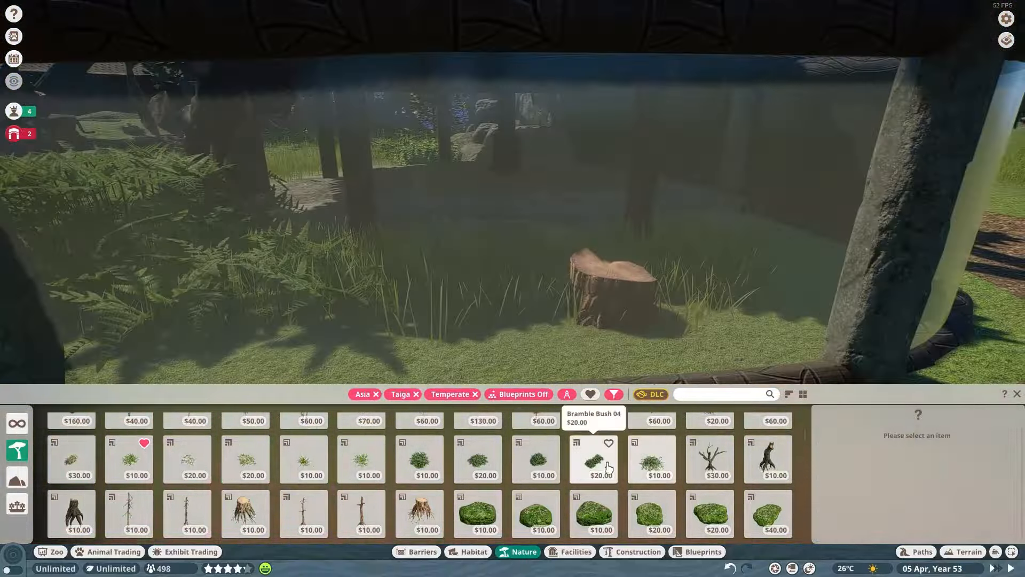
click(477, 458)
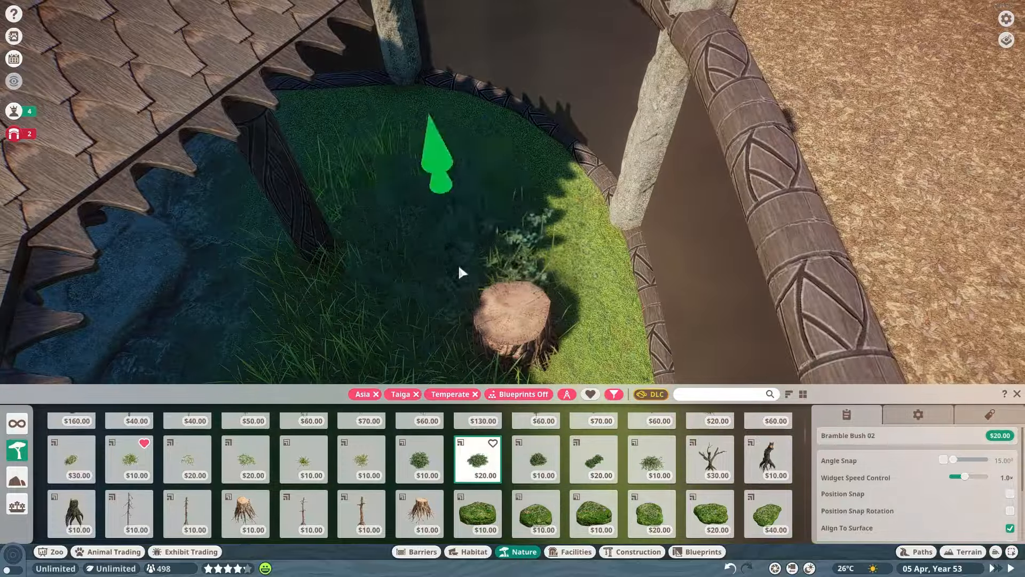
click(535, 458)
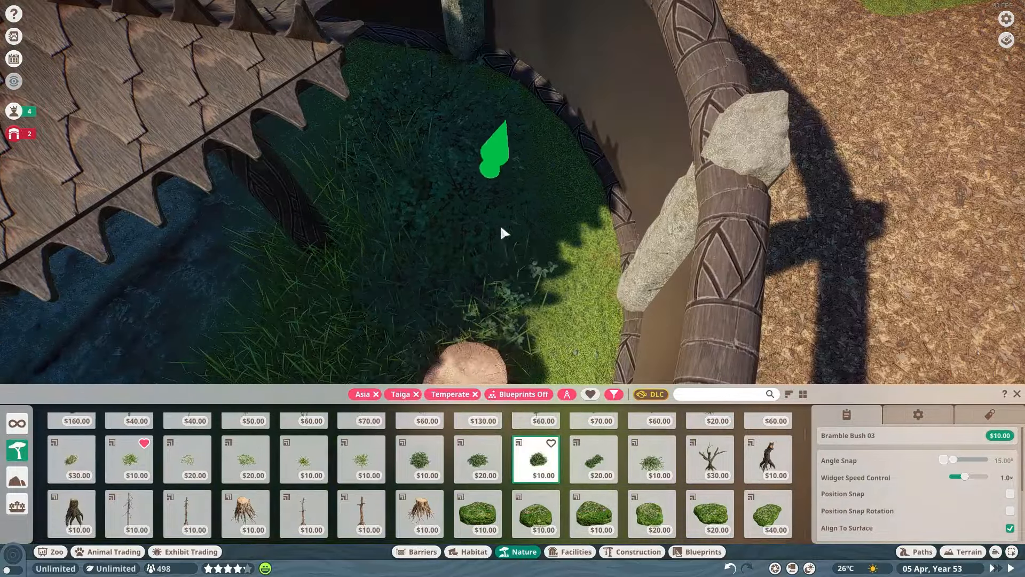
Add more bramble bushes and plant dry saltwort grass along the path edge
click(419, 458)
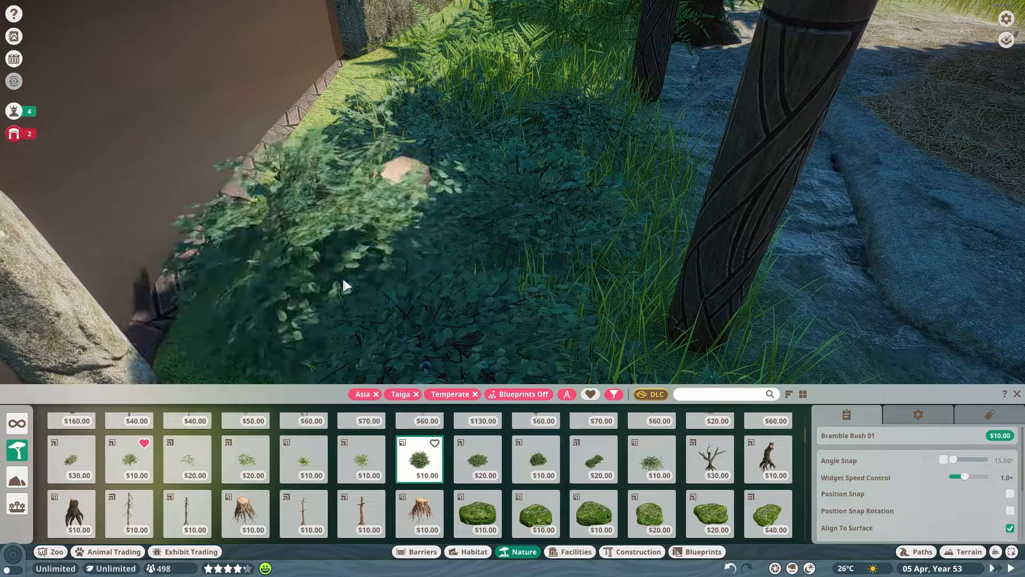
click(245, 513)
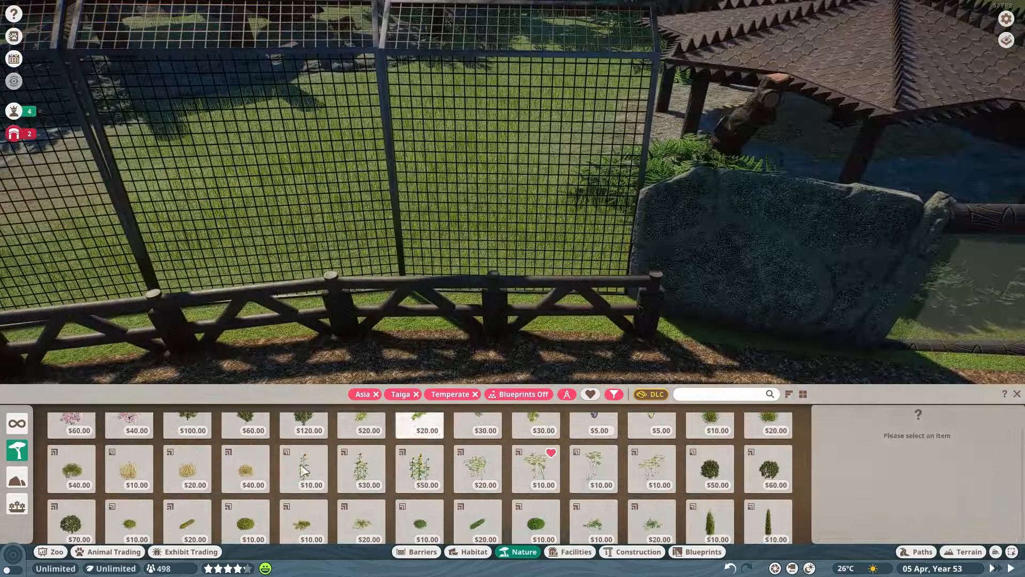
click(768, 425)
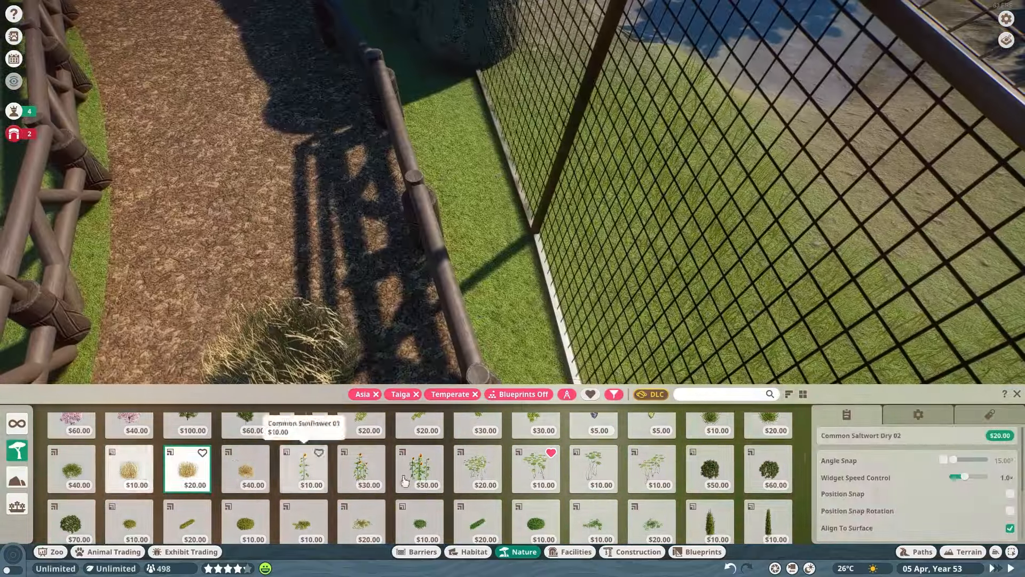
click(710, 424)
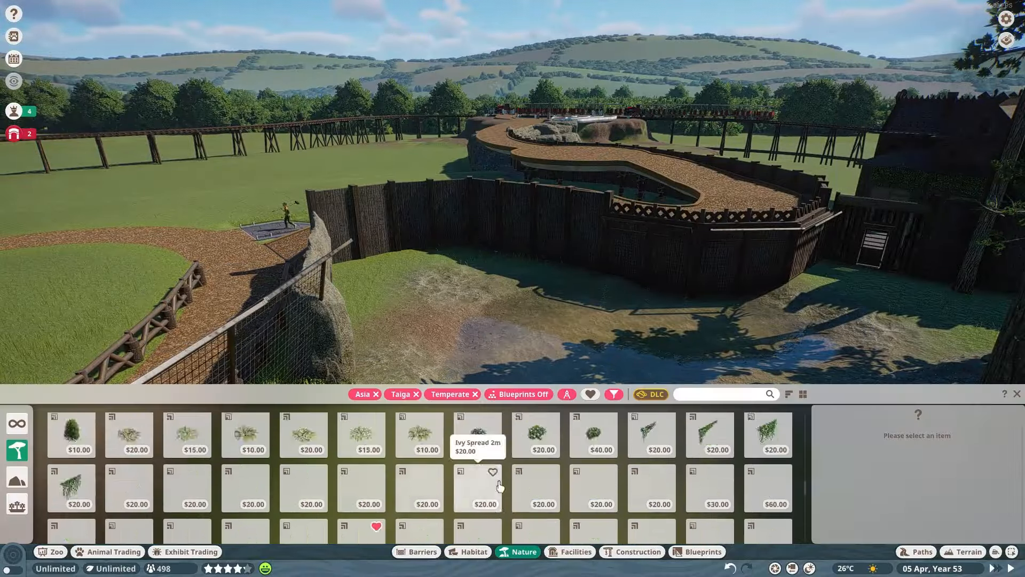
Plant a Dahurian Larch tree in the habitat and pick a bamboo strip
click(245, 493)
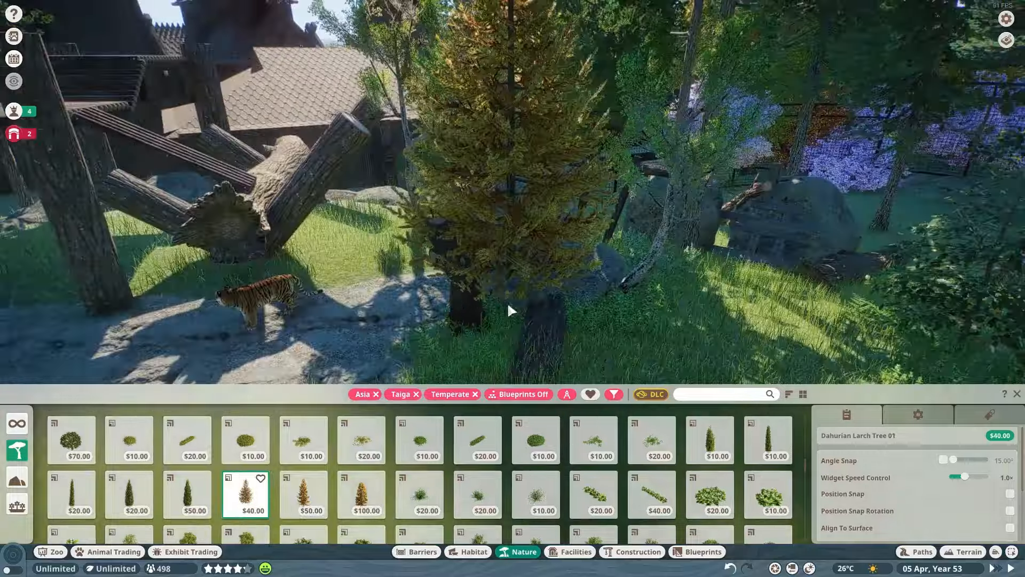
click(303, 493)
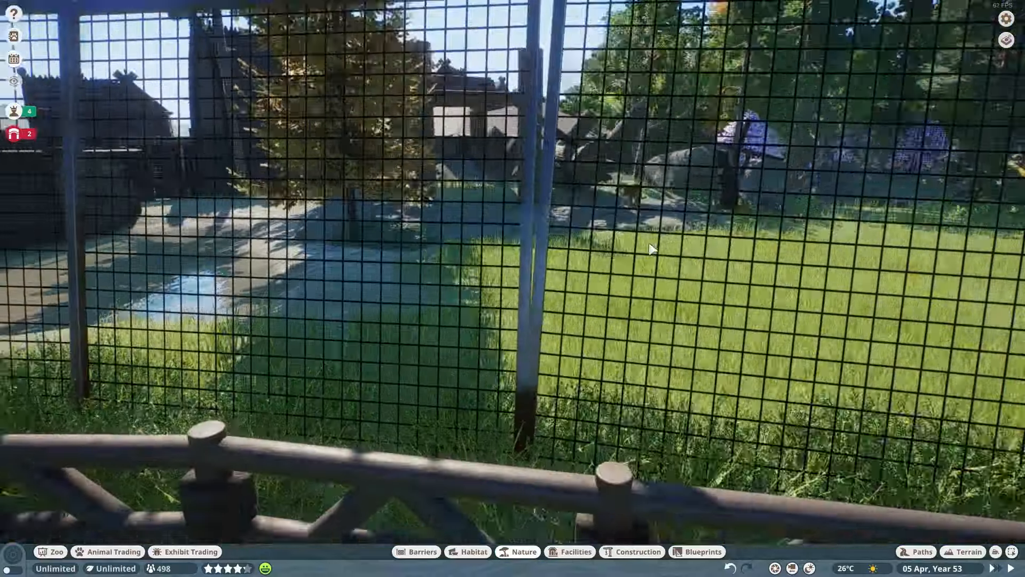
click(522, 551)
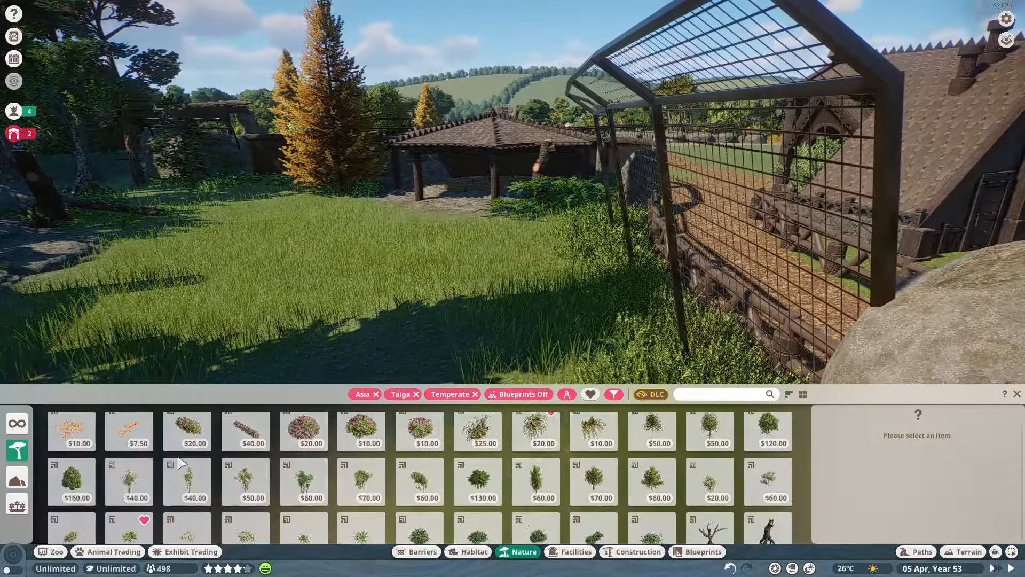
click(419, 482)
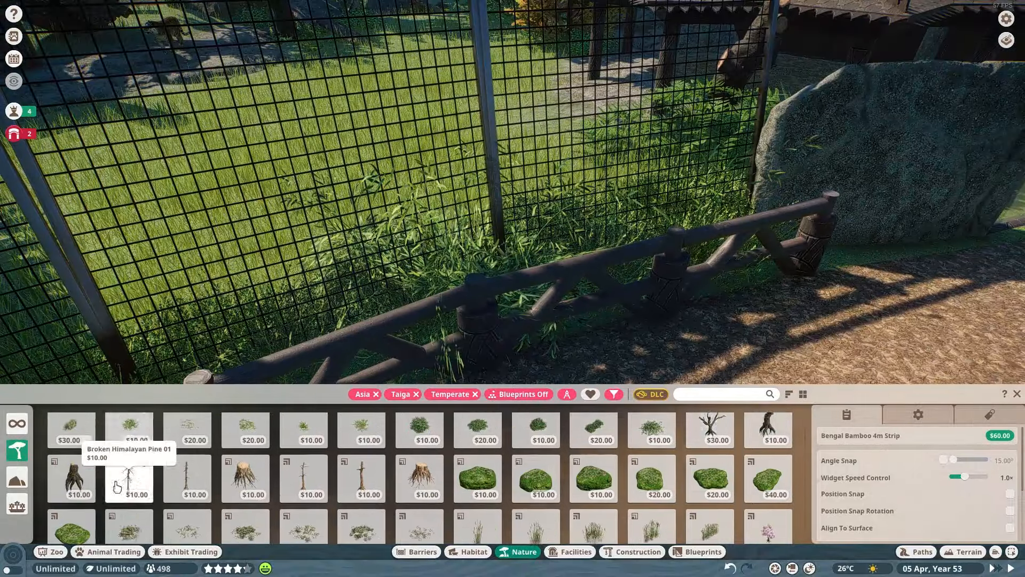
scroll(down, 3)
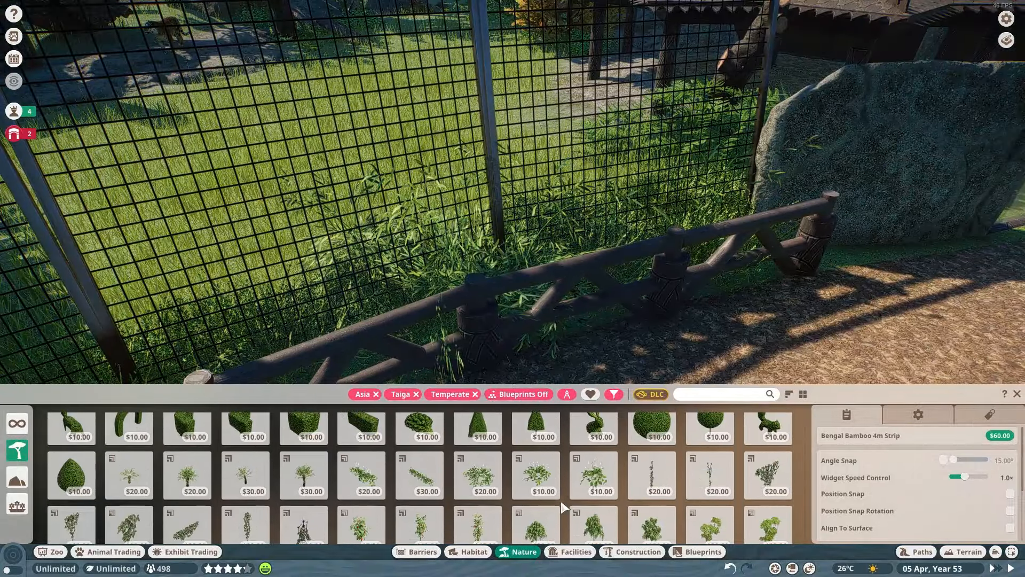
Plant Tree Ferns, Twinflower Small and Medium and a Siberian Peashrub along the fence
click(246, 475)
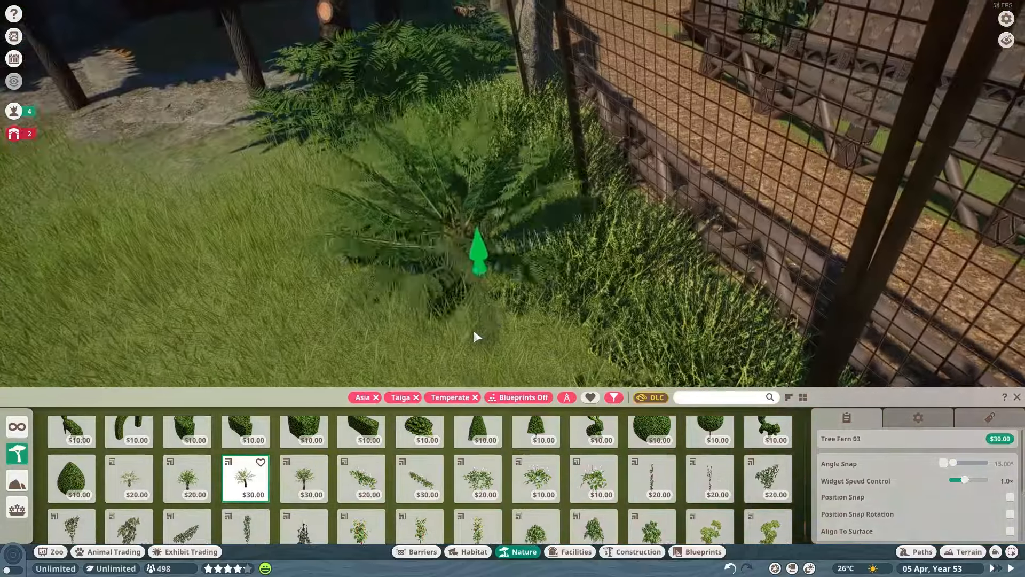
click(302, 479)
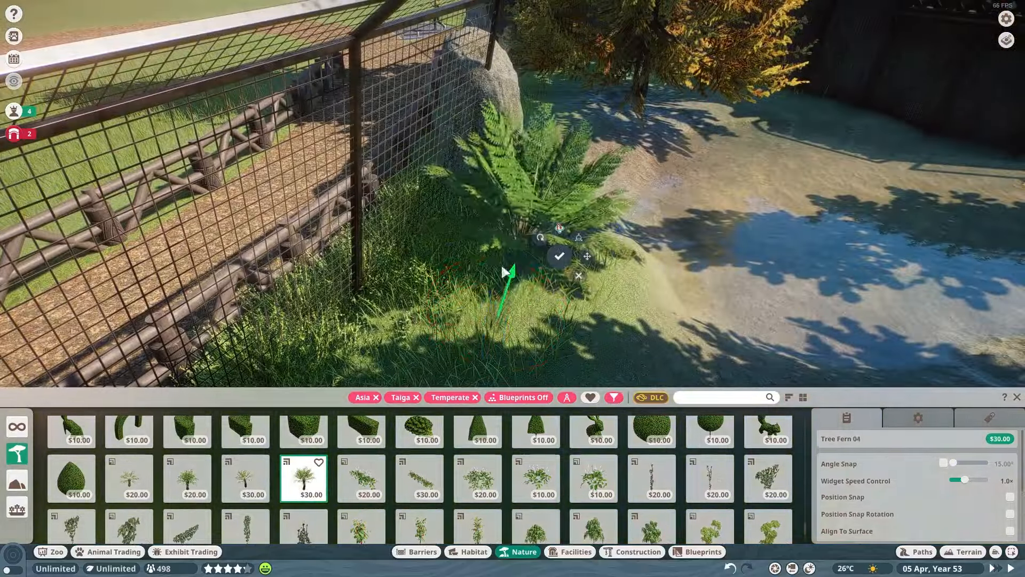
click(594, 478)
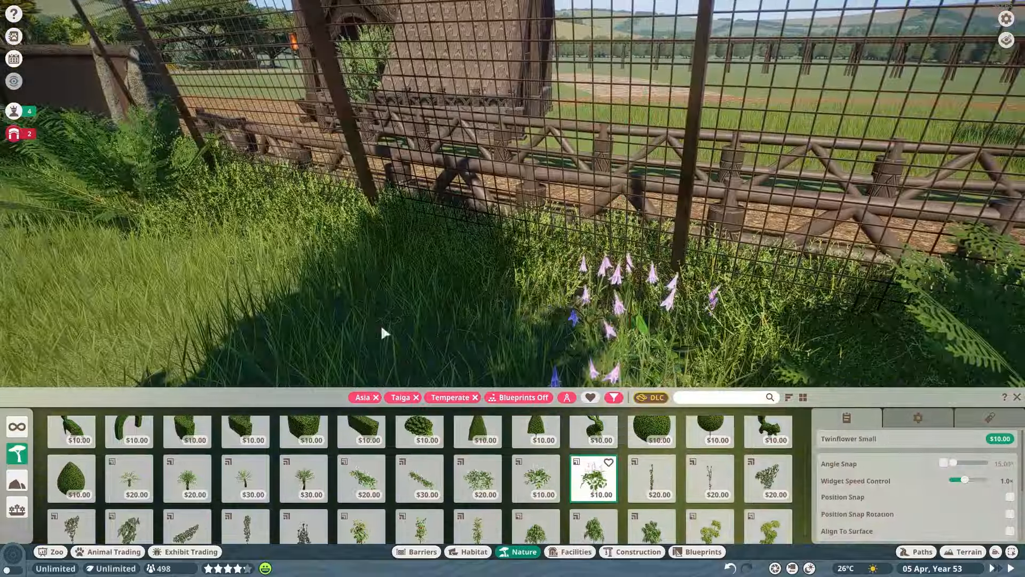
click(535, 478)
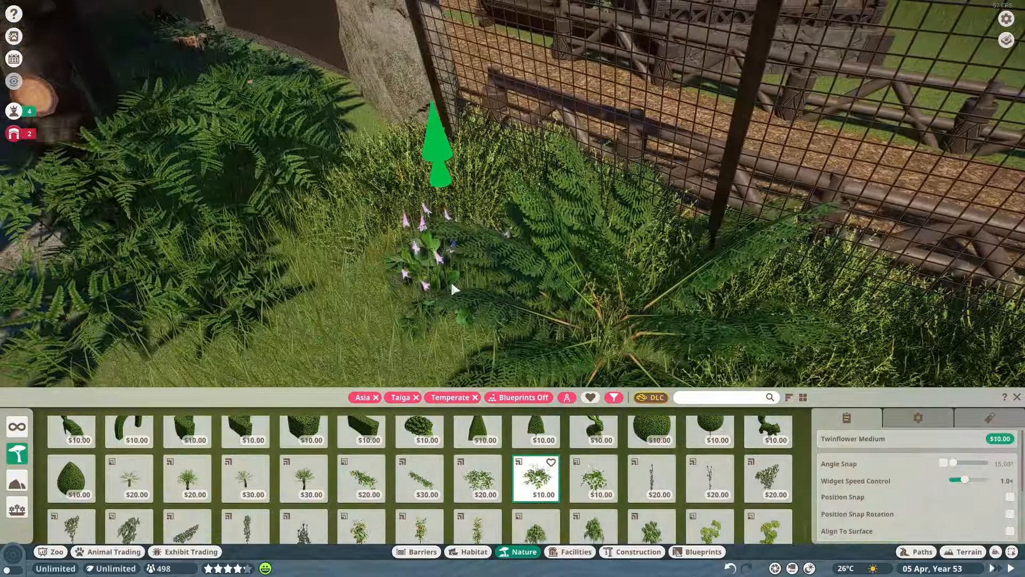
click(592, 479)
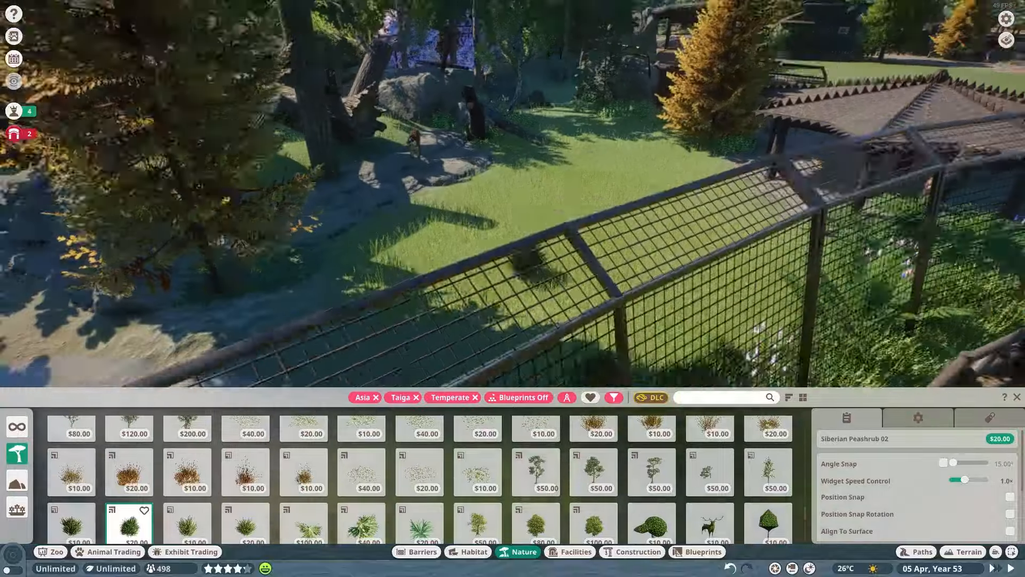
click(468, 551)
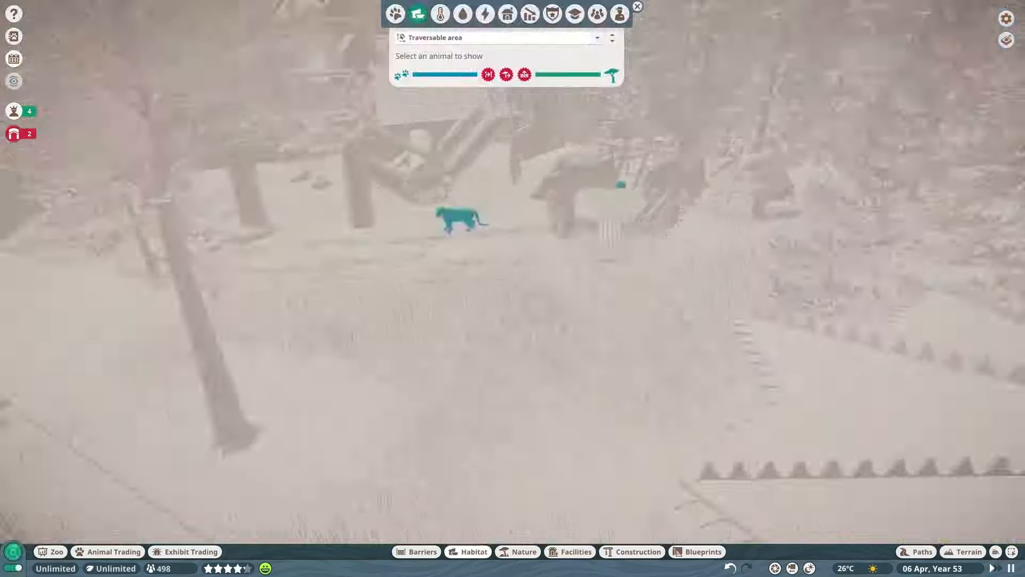
Show the Traversable area heat map from above, then close the overlay
click(459, 219)
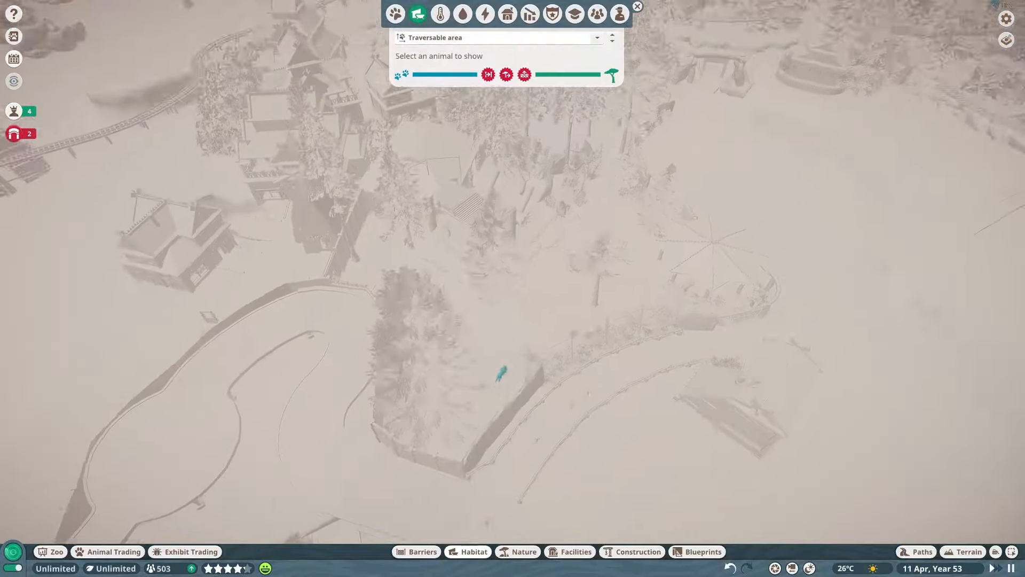
click(499, 373)
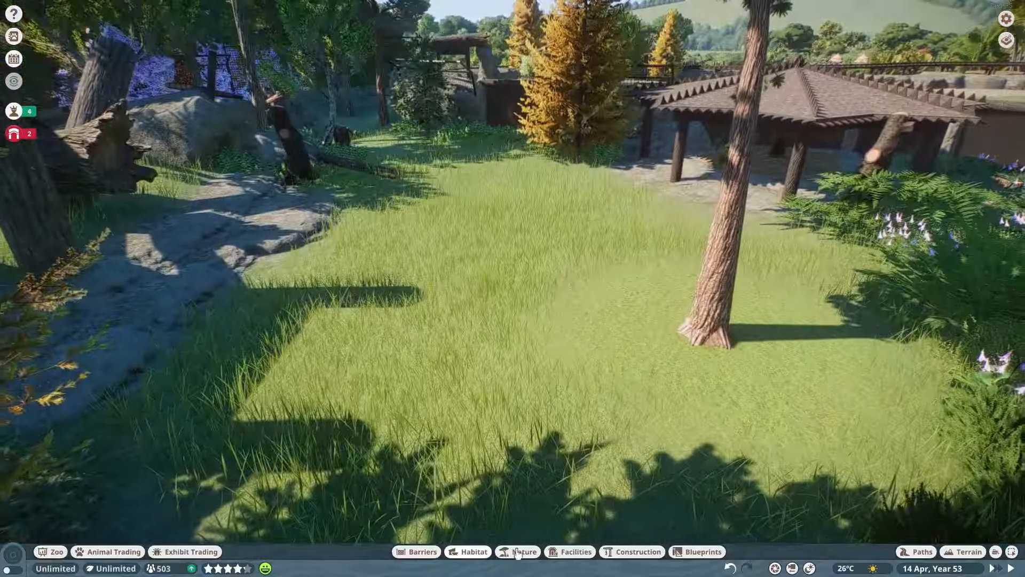
Paint Aster Large flowers on the lawn and search Construction for TIGER pieces
click(523, 551)
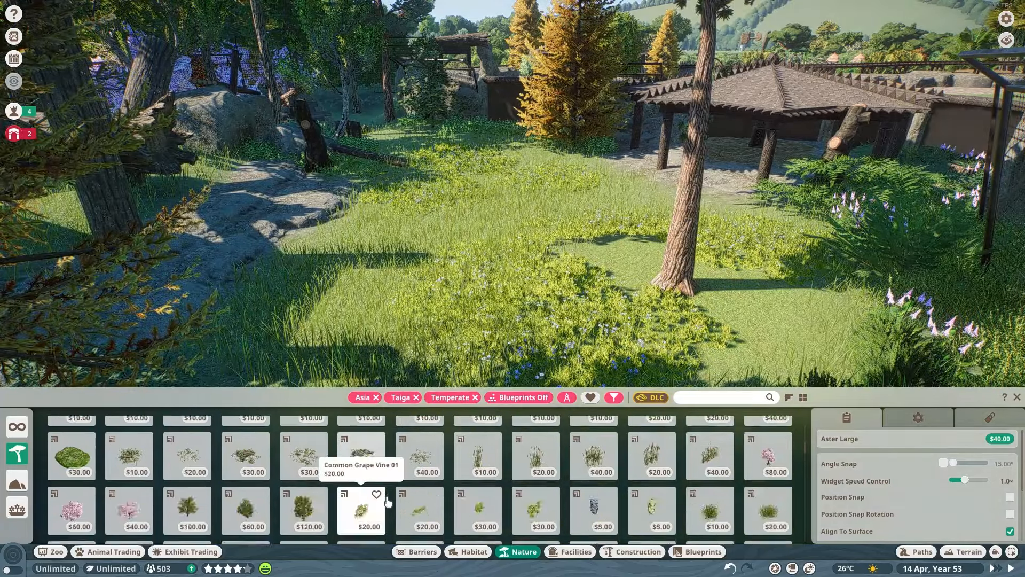
scroll(down, 3)
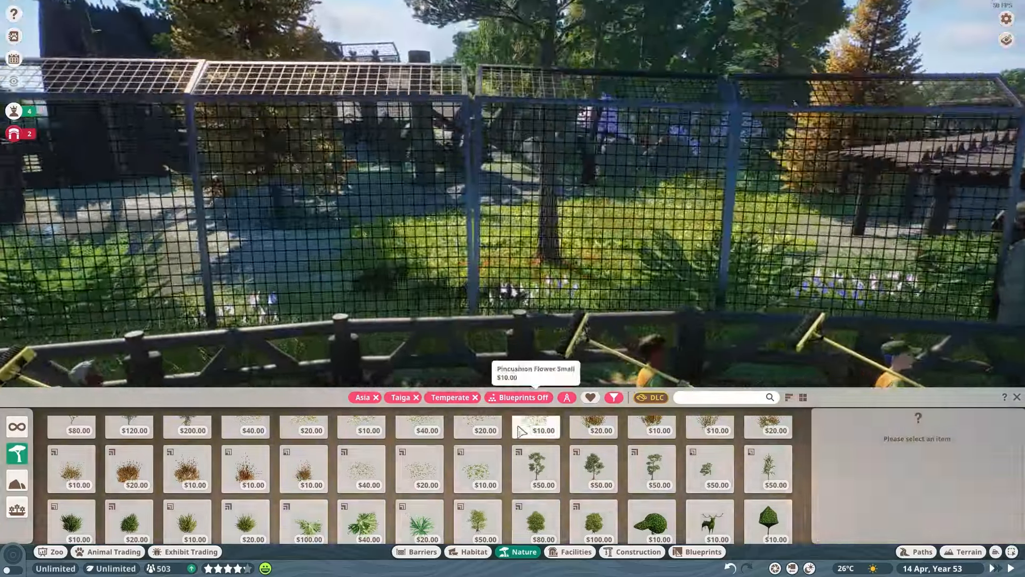
click(638, 551)
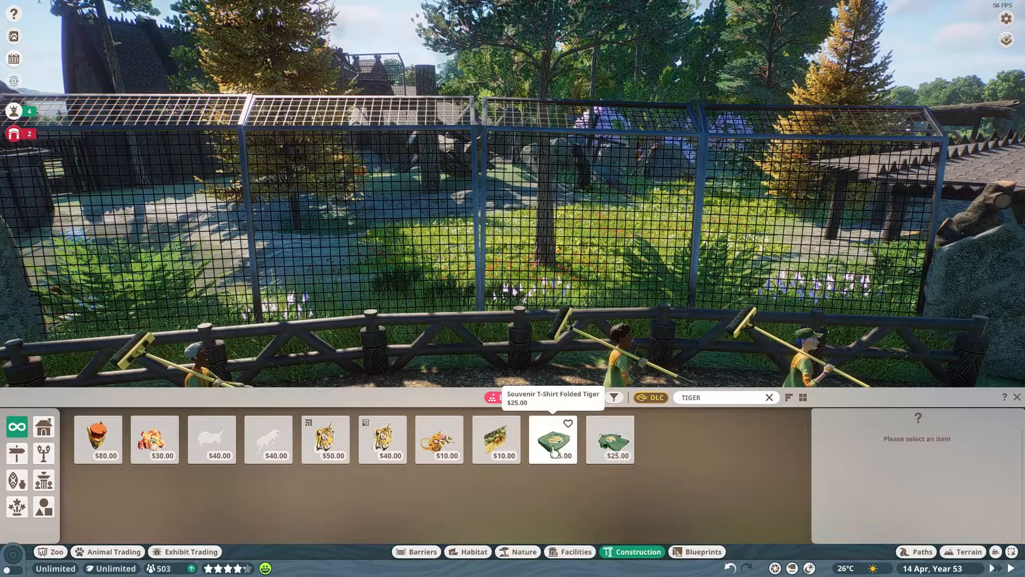
Place the Animal Sign Tiger Prowling silhouette on the hedge wall and confirm it
click(517, 397)
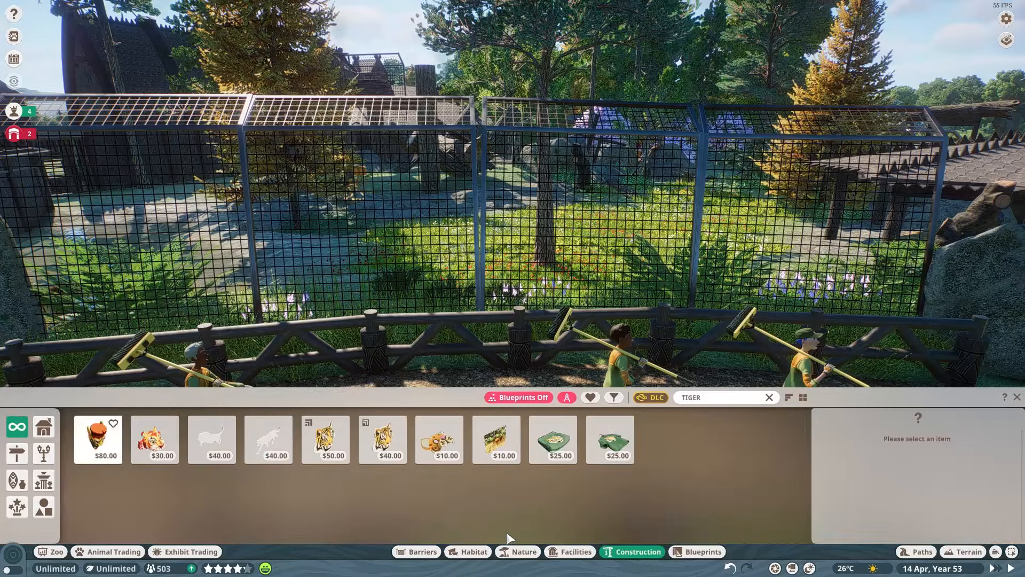
click(268, 439)
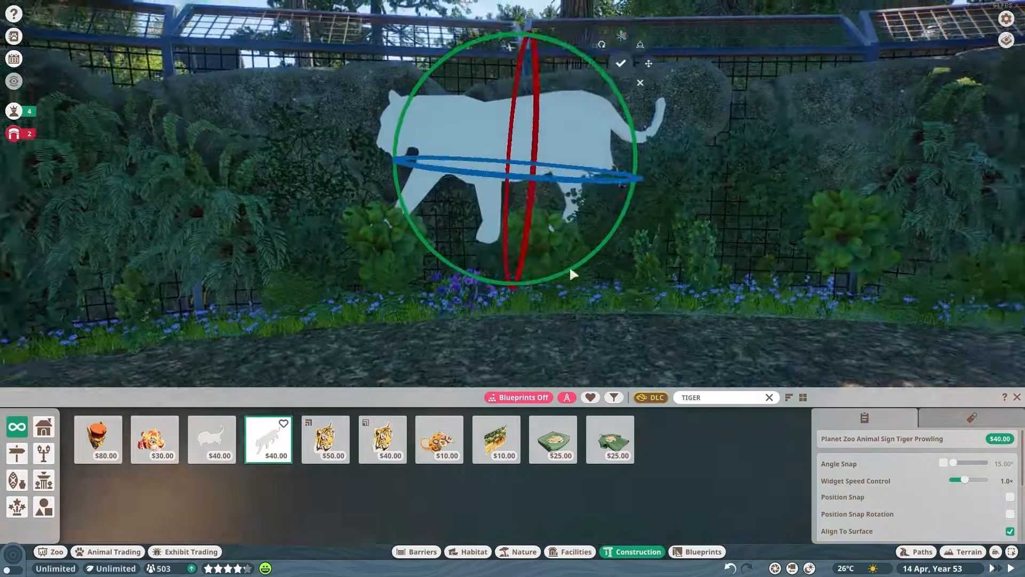
click(211, 439)
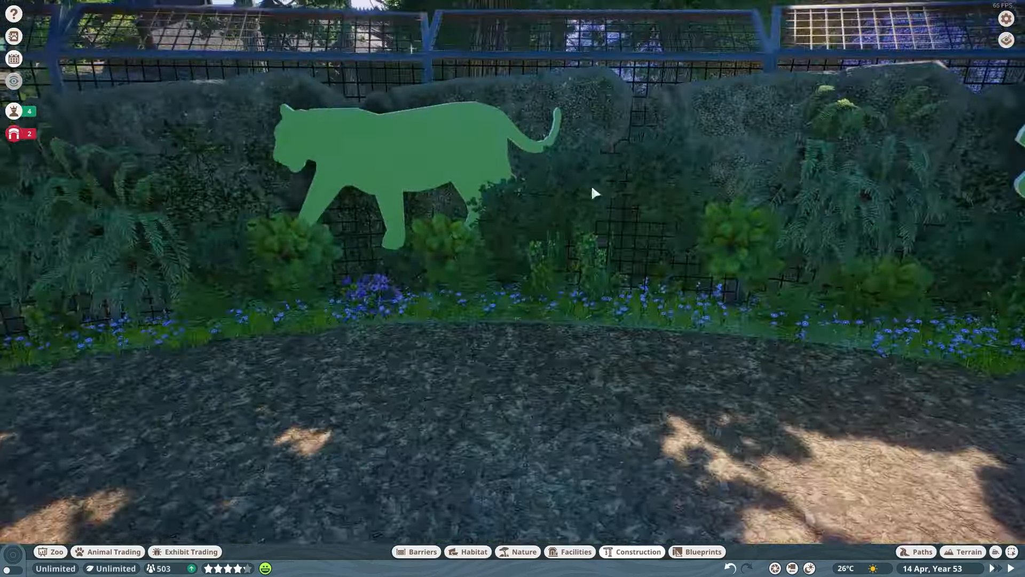
click(392, 164)
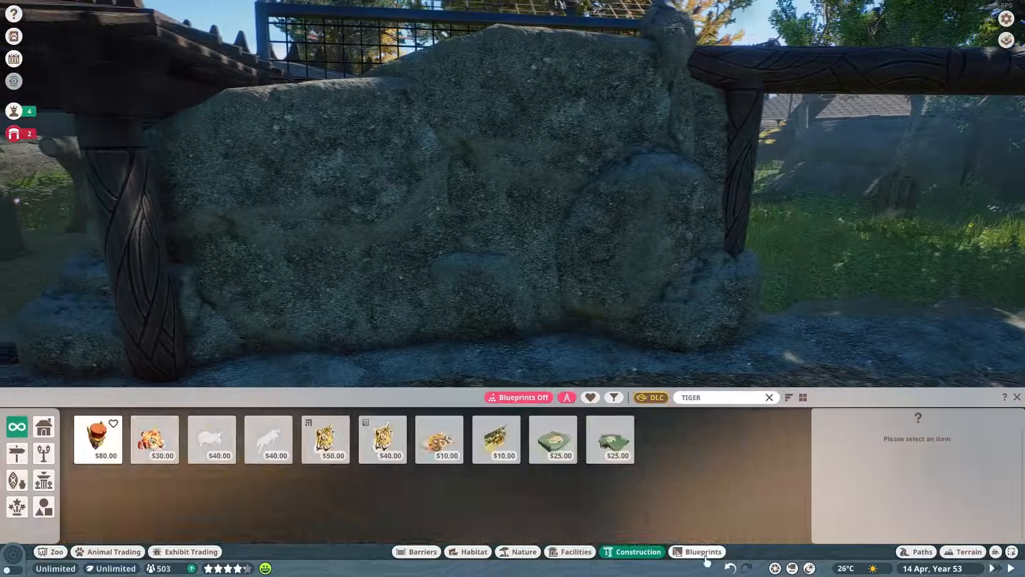
Search the blueprint catalogue for 'siberian tiger' and reopen the Traversable area heat map
click(700, 551)
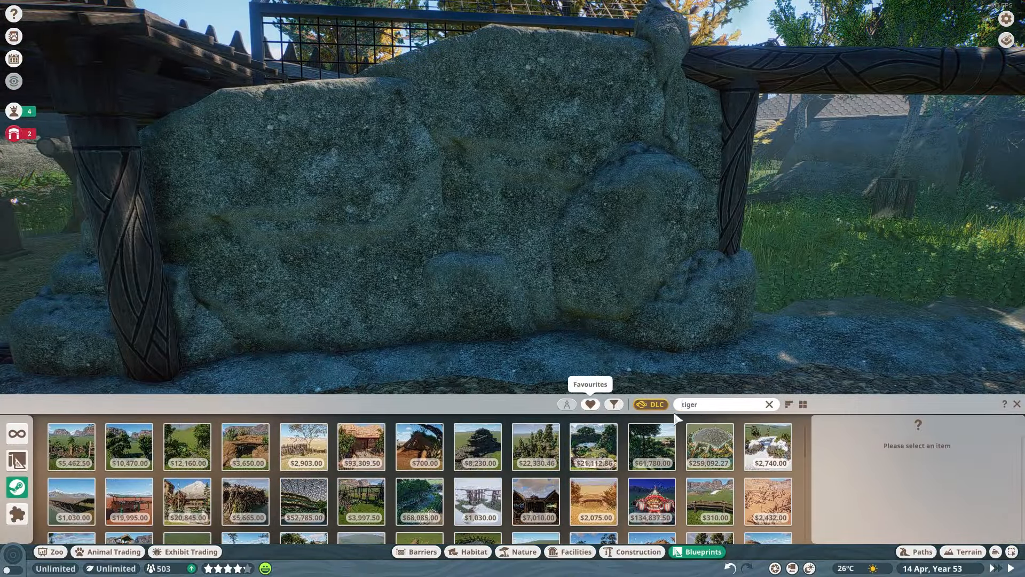
text(siberian tiger)
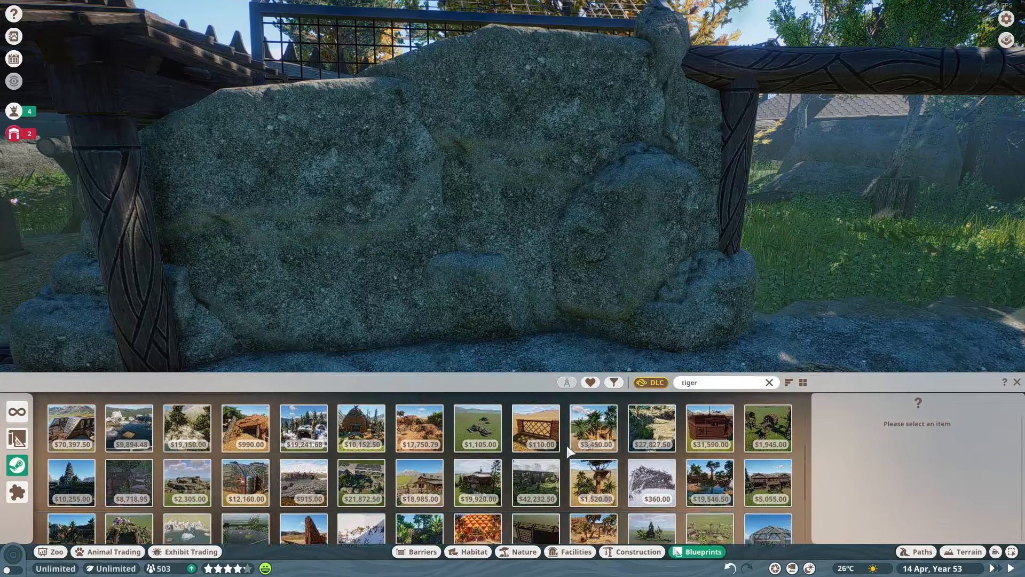
click(245, 479)
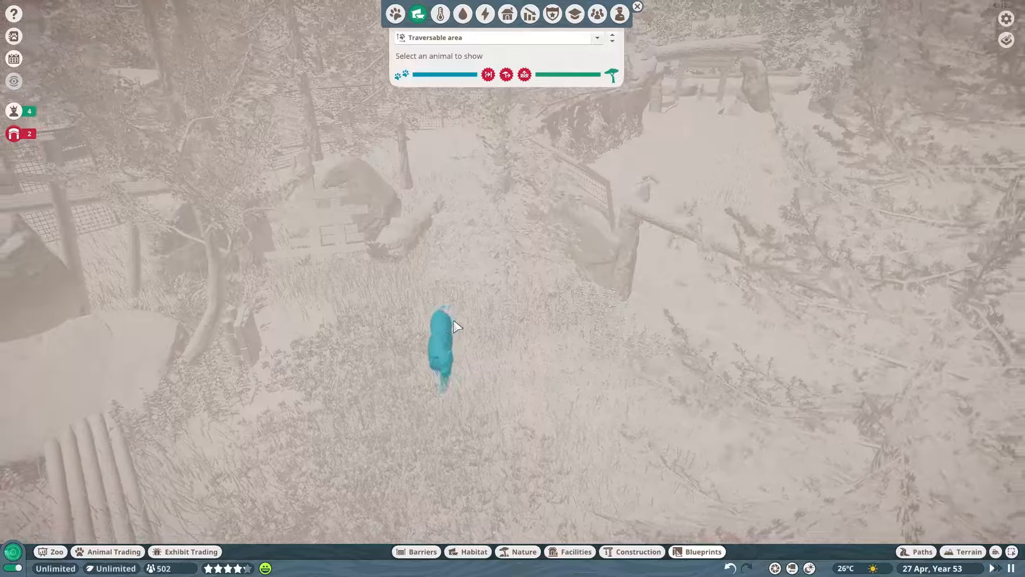
Select Aquatic Faux Rock 07 and begin editing its group
click(441, 345)
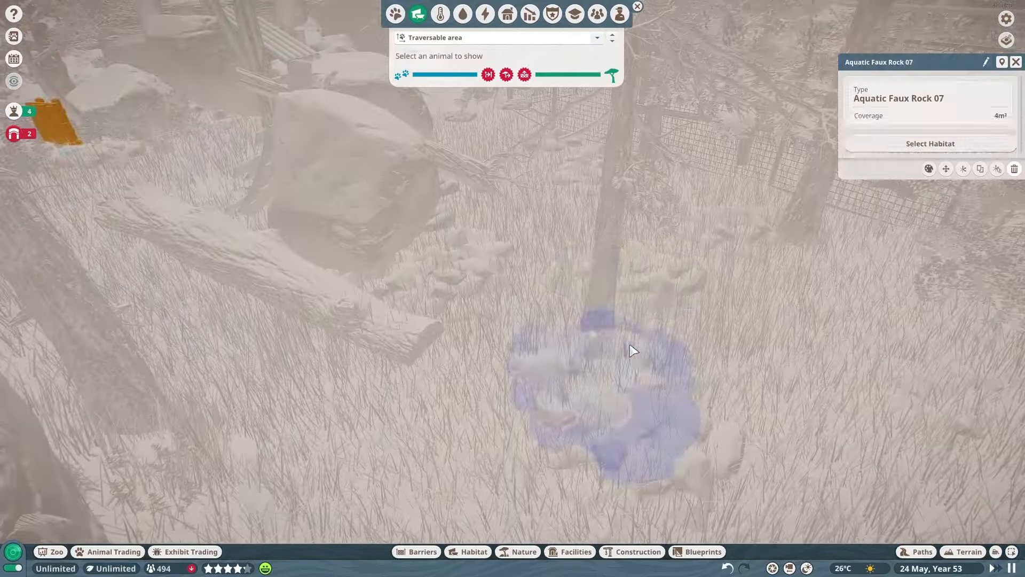
click(637, 551)
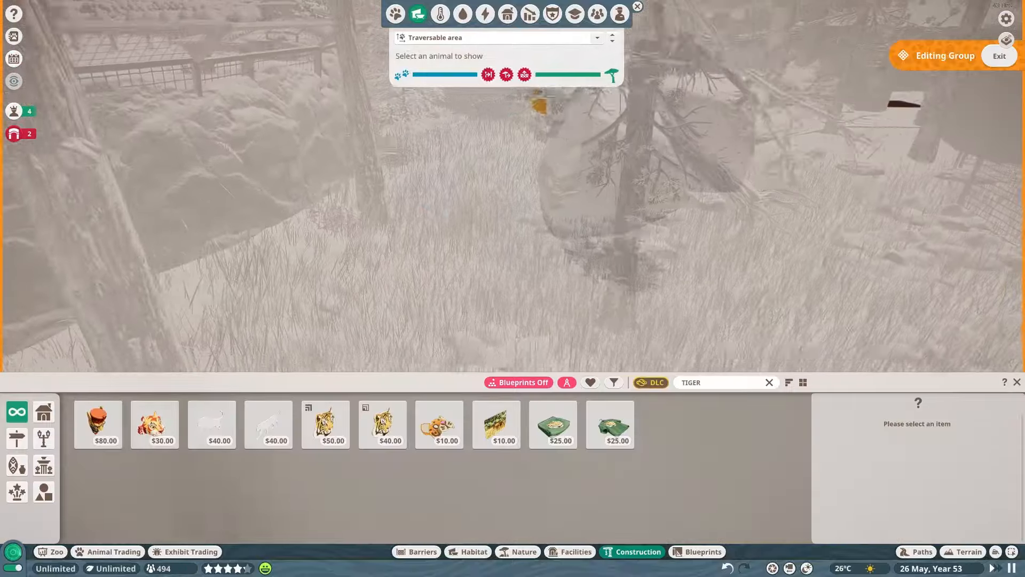
Exit group editing and save the zoo via Save Zoo As
click(611, 280)
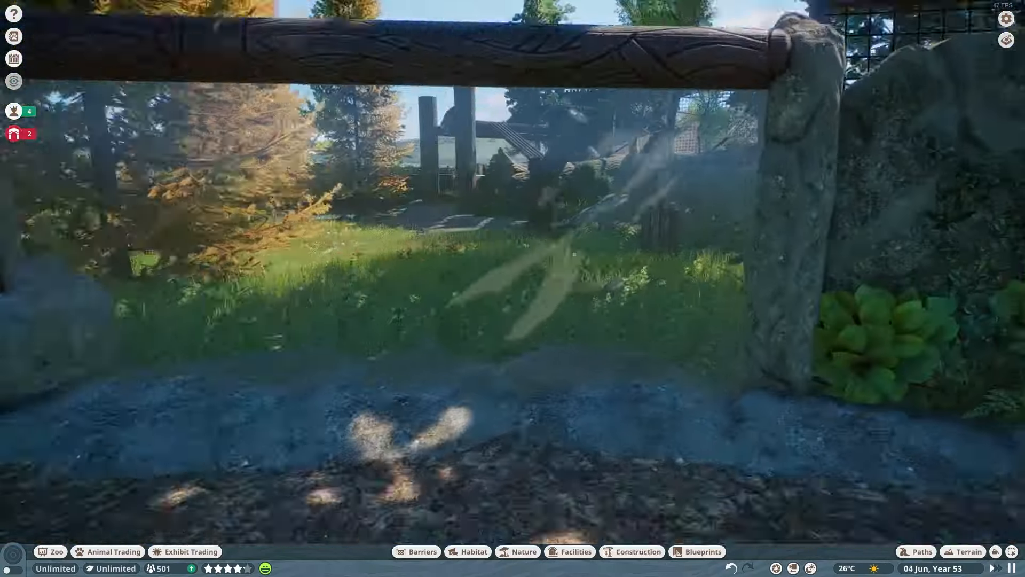
click(621, 424)
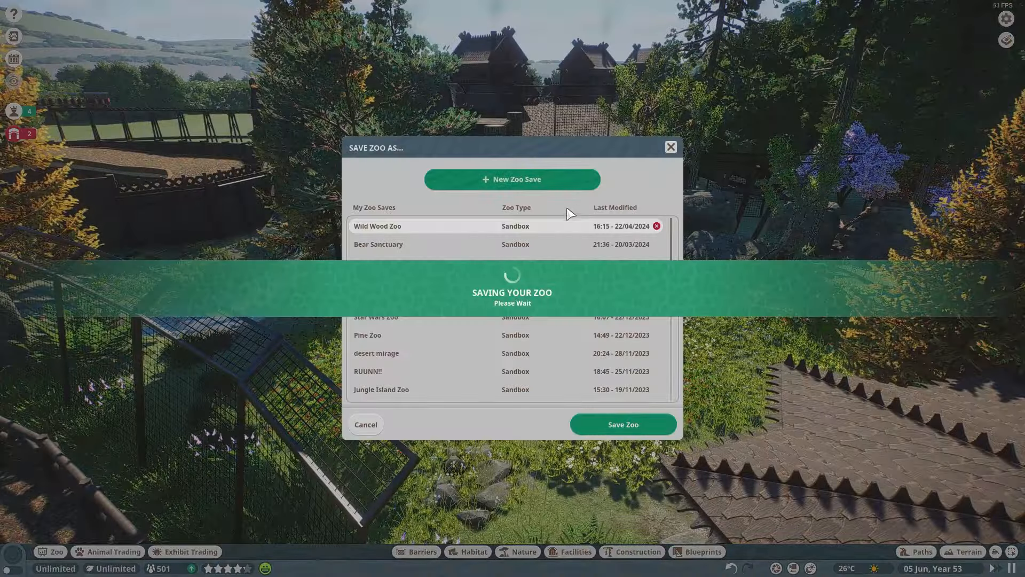
click(621, 424)
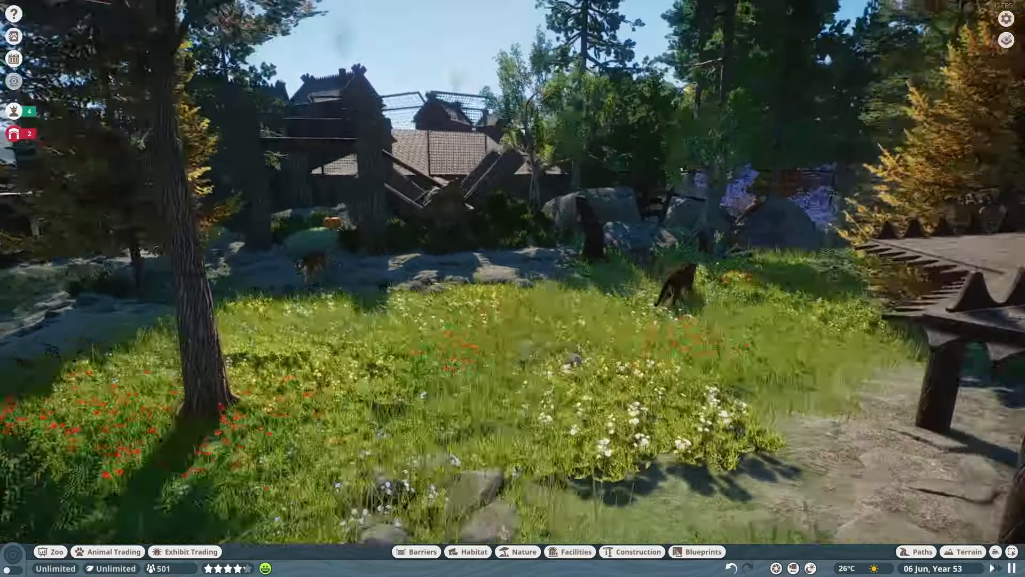